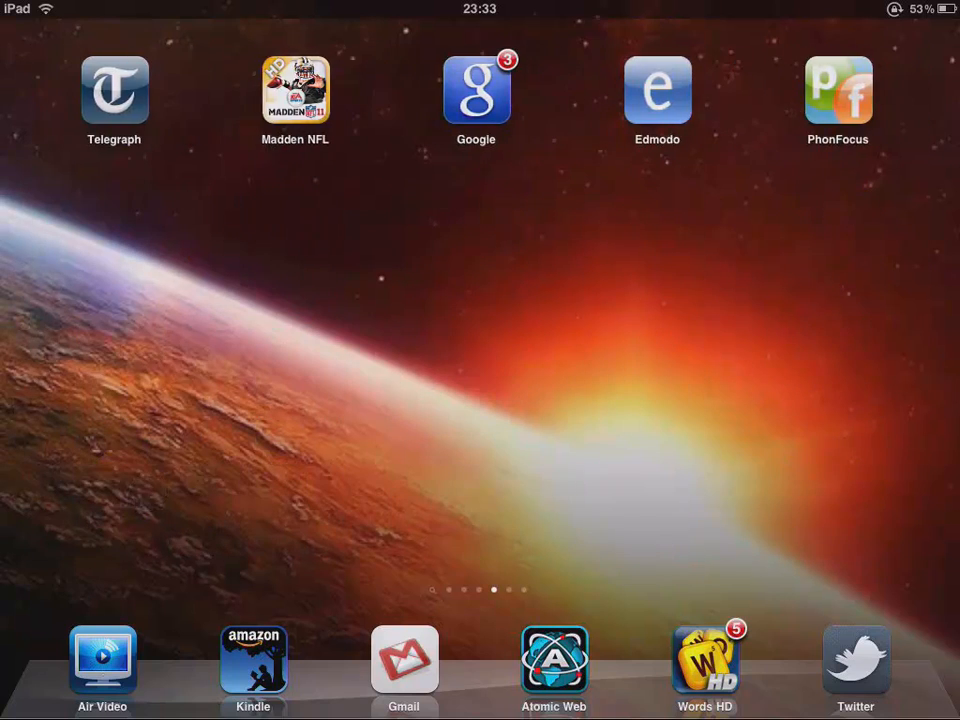
# Swipe to the next Home Screen page and launch Flashcards Lite to its three-deck list.
pyautogui.hscroll(-3)
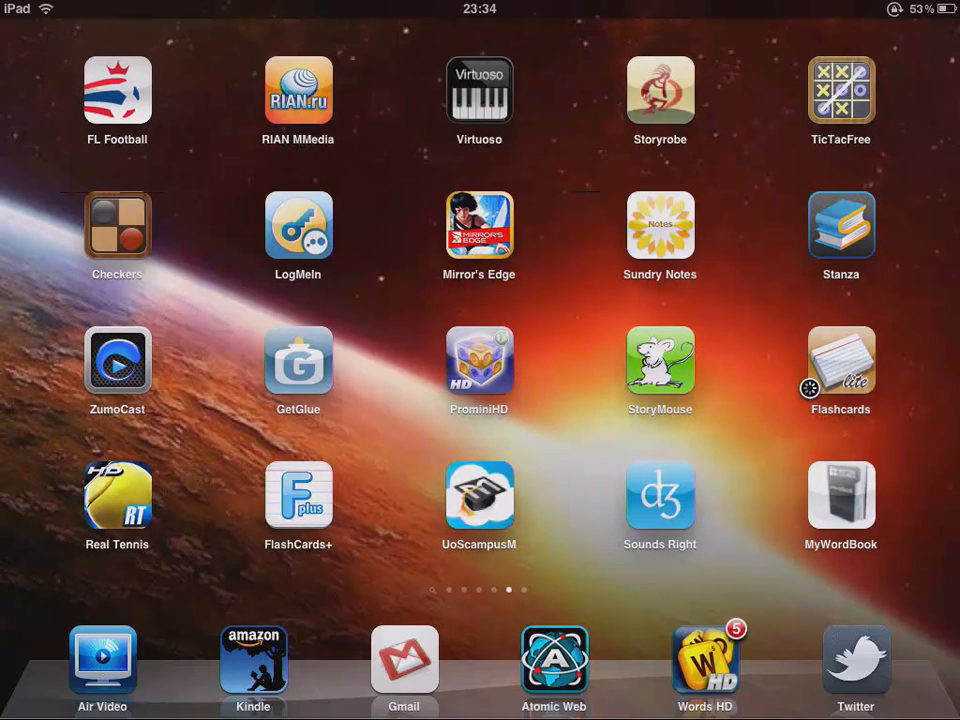
pyautogui.click(841, 364)
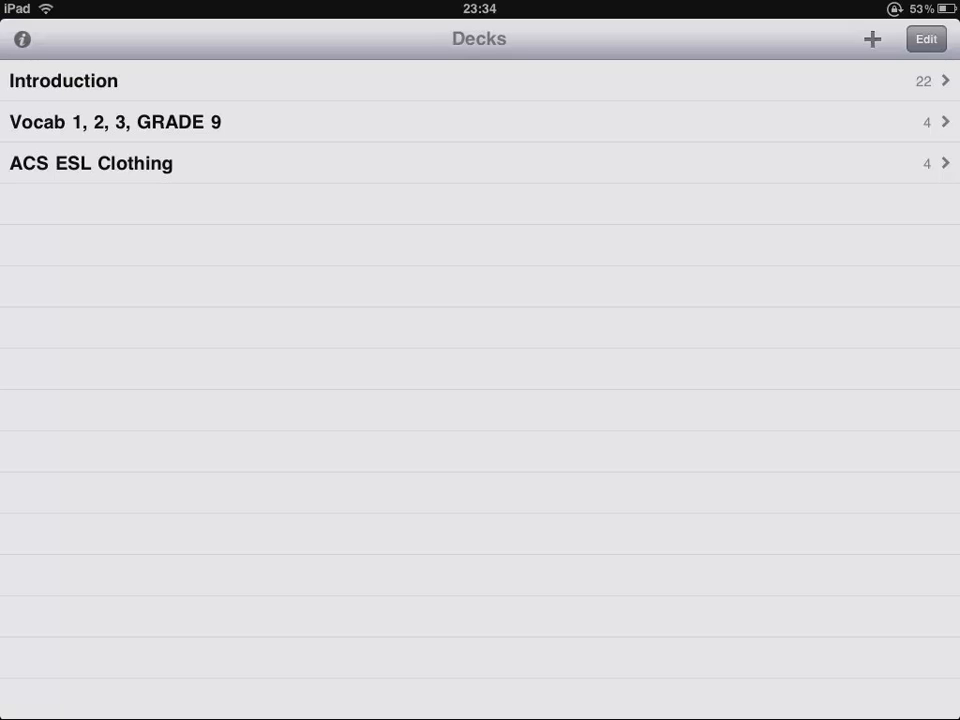
pyautogui.click(91, 162)
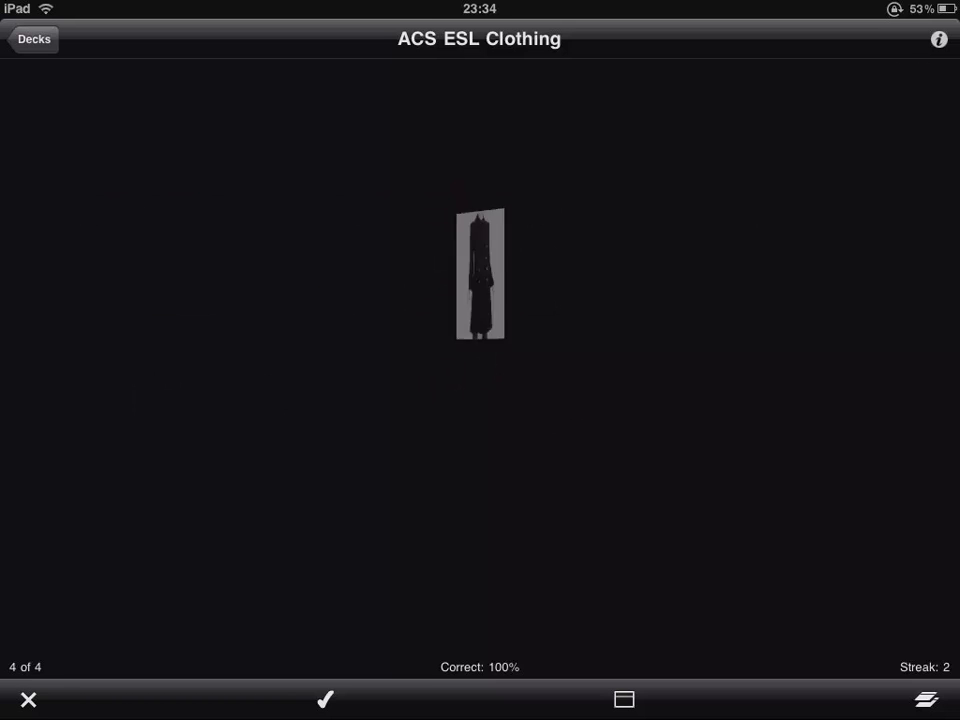
pyautogui.click(324, 699)
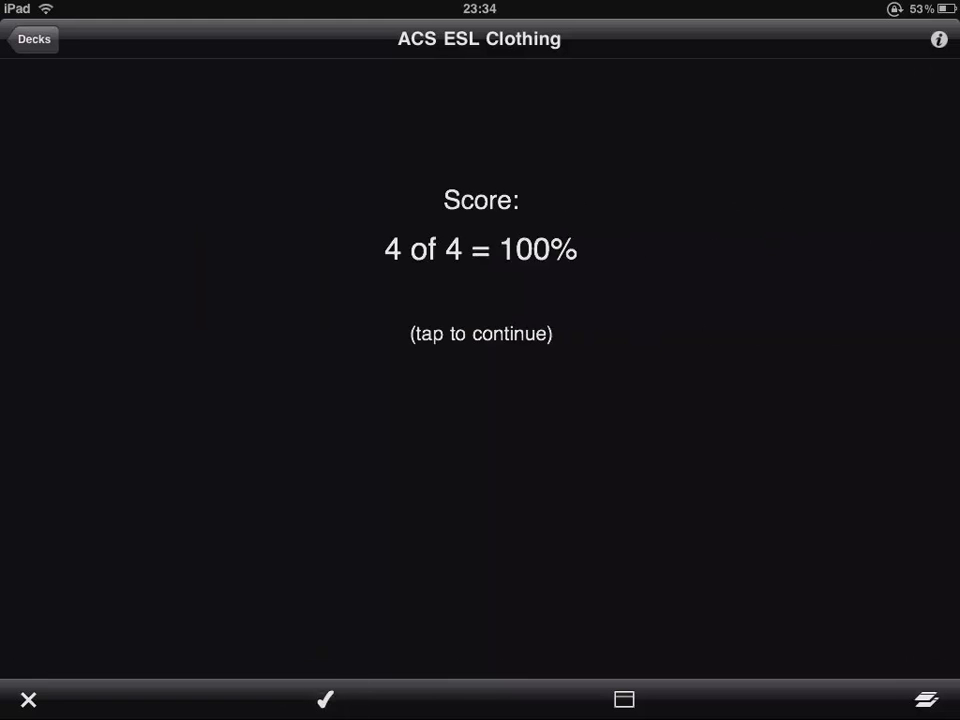
pyautogui.click(33, 40)
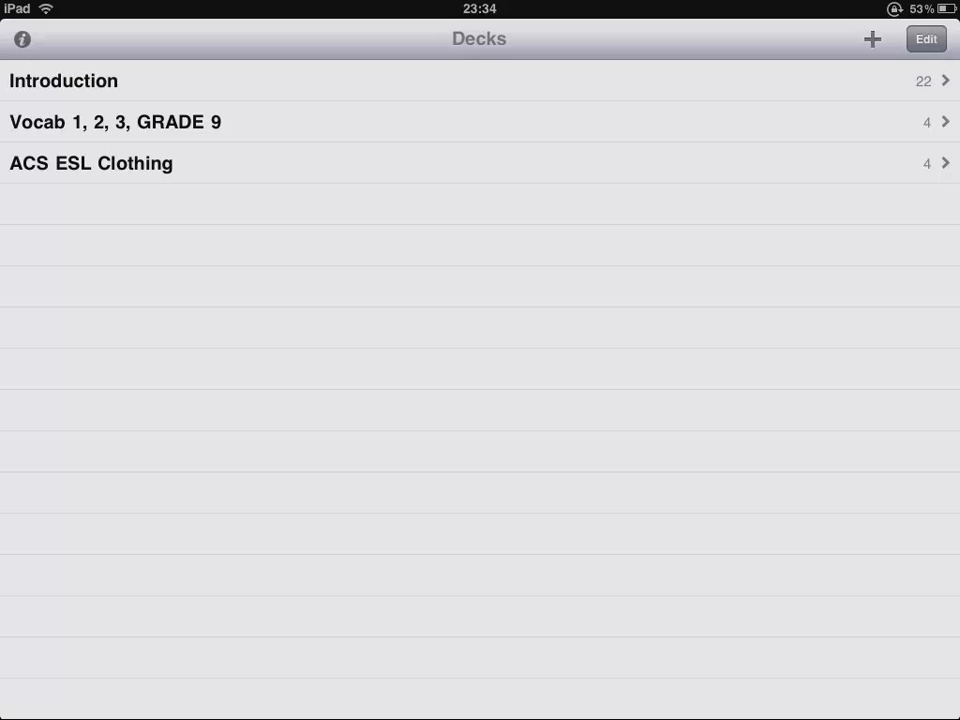
# Browse Quizlet's Languages & Vocabulary categories and download the ACS ESL Cooking deck.
pyautogui.click(871, 39)
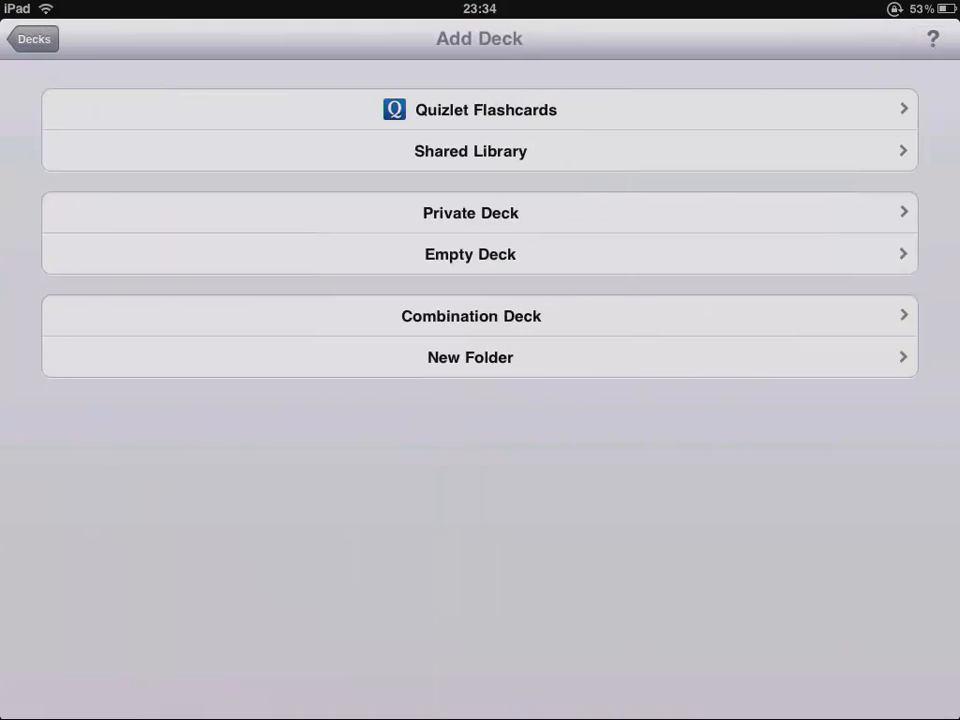
pyautogui.click(478, 110)
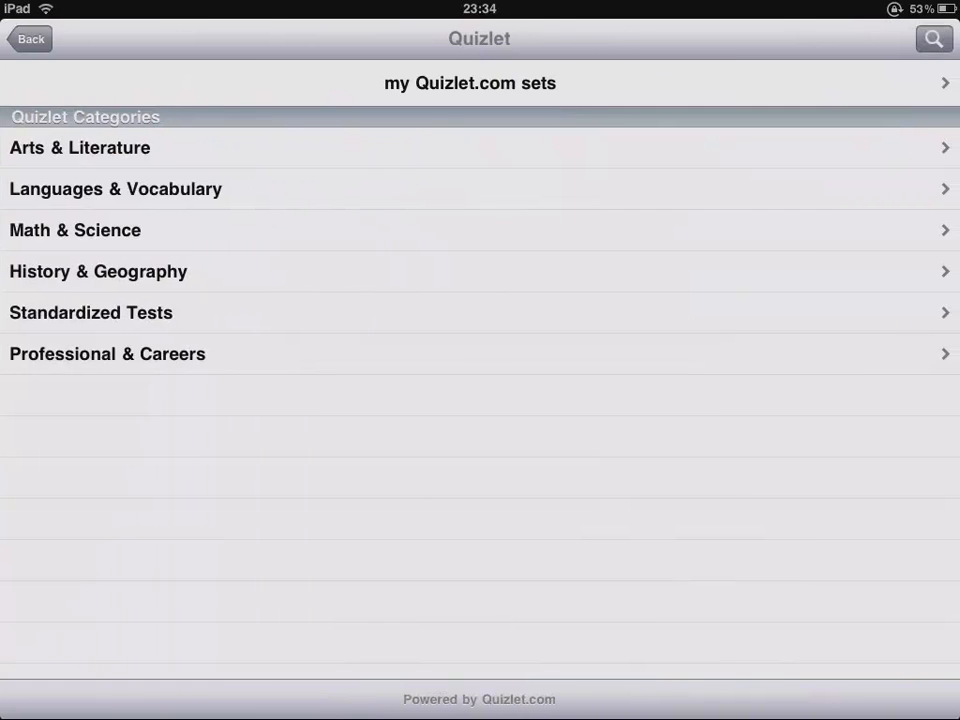
pyautogui.click(115, 189)
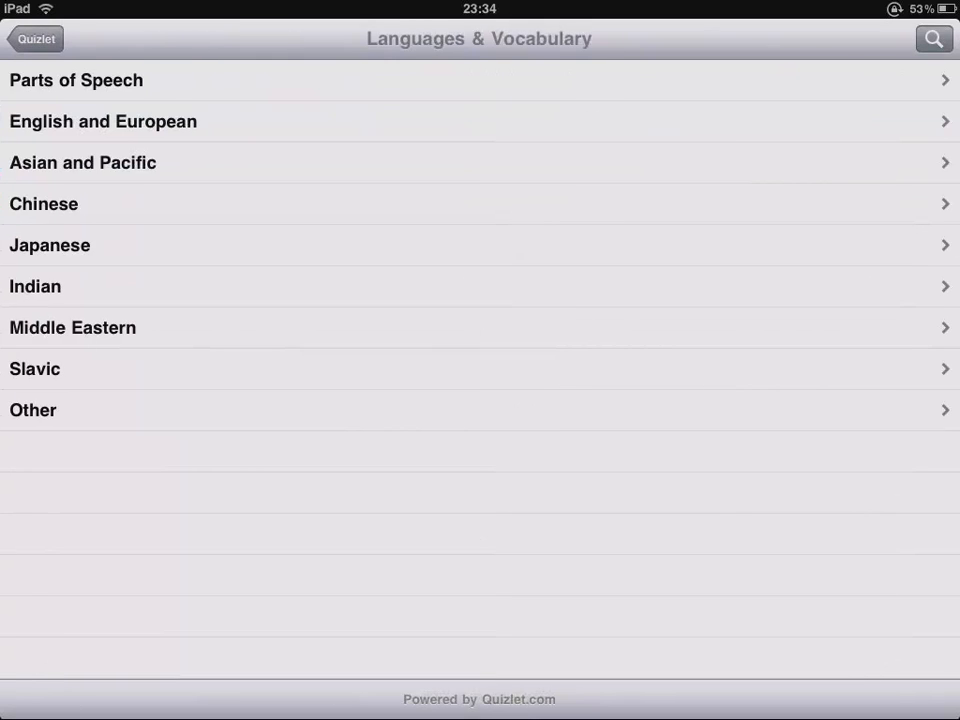
pyautogui.click(35, 369)
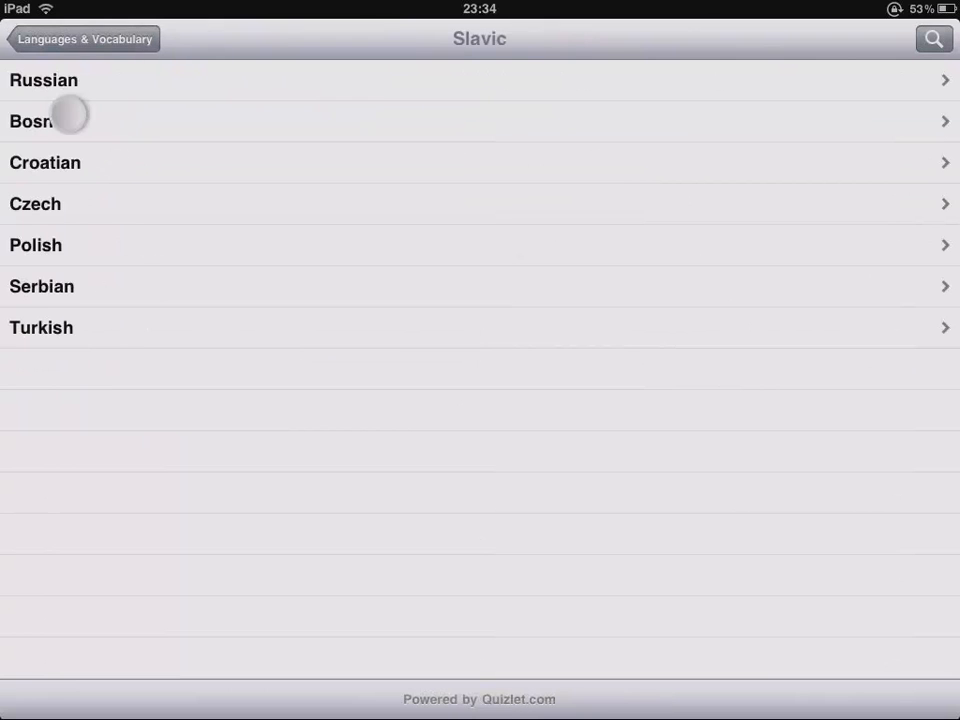
pyautogui.click(933, 42)
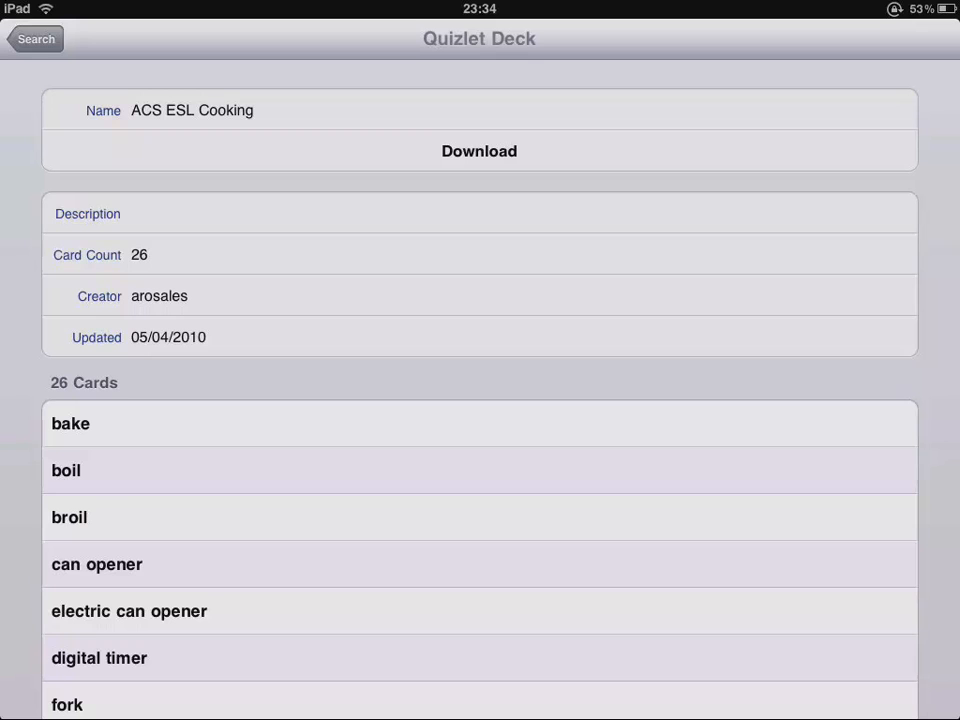
pyautogui.click(478, 151)
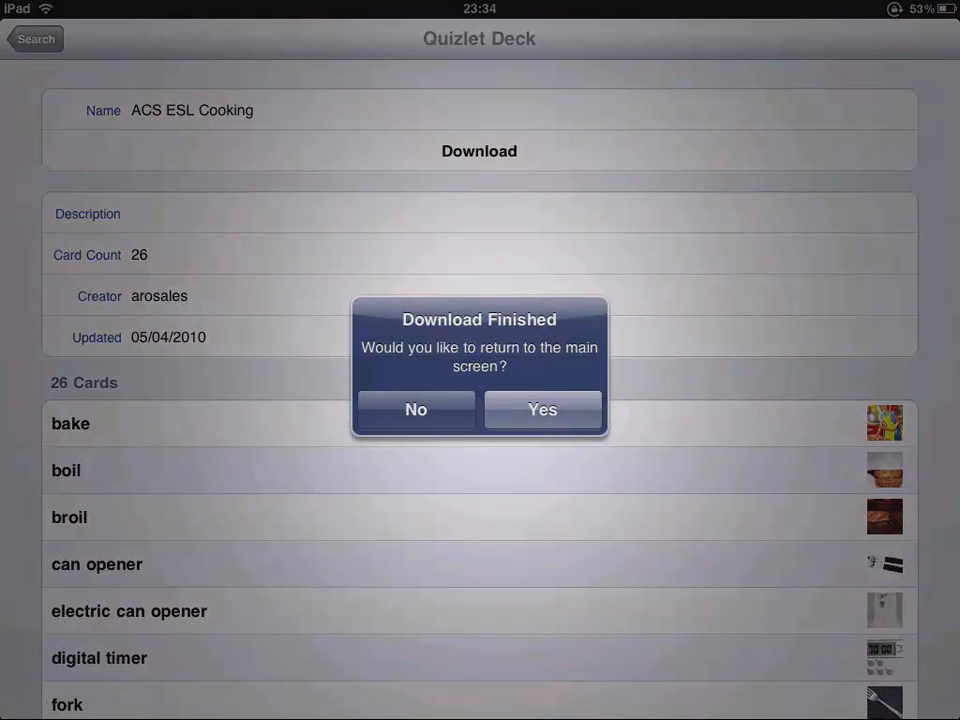
pyautogui.click(542, 409)
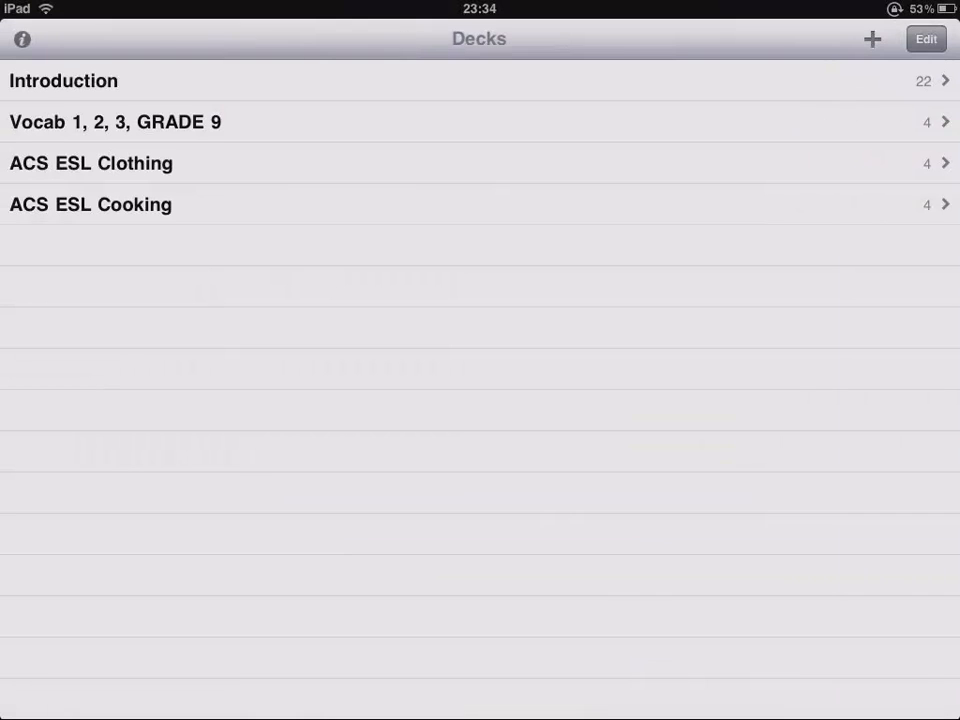
pyautogui.click(90, 204)
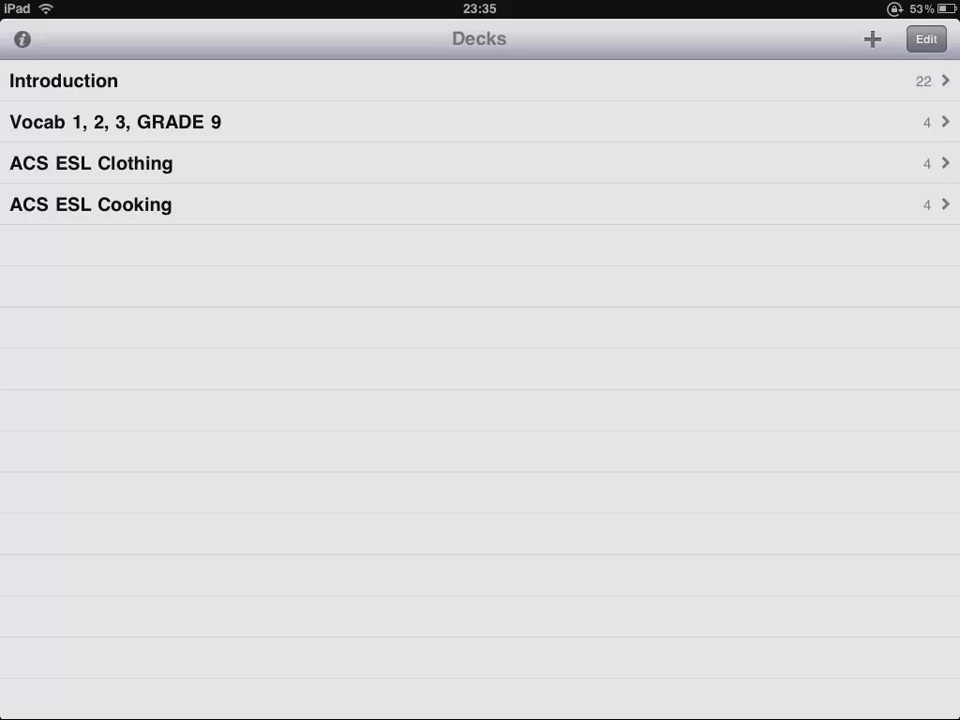
pyautogui.click(24, 41)
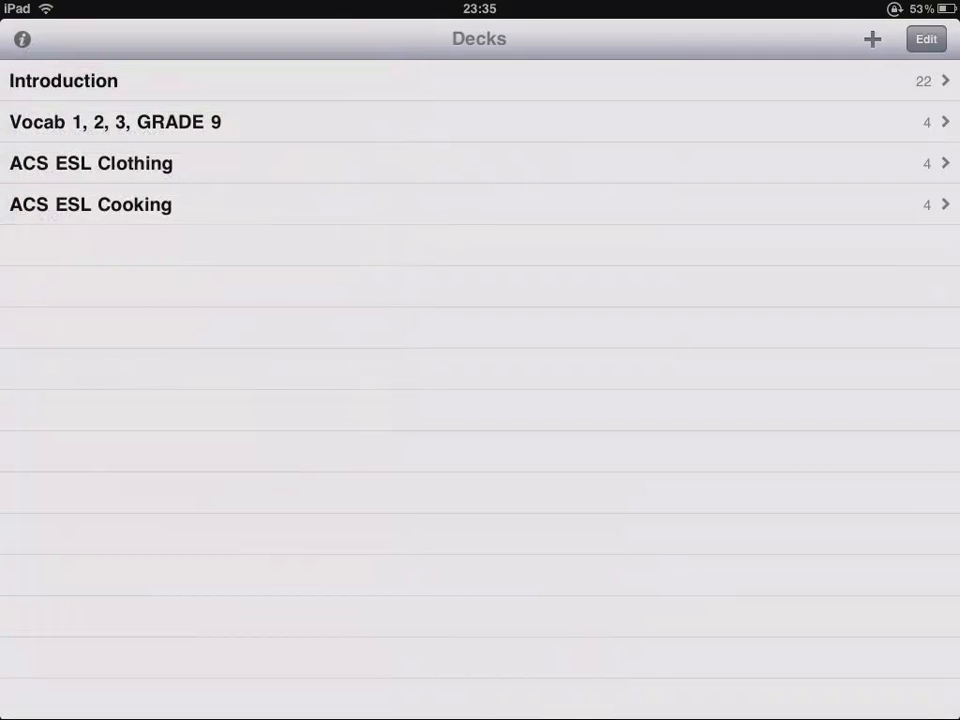
# Go back to the Home Screen, then show the ACS ESL Fruit test plan in Flashcards+.
pyautogui.press('home')
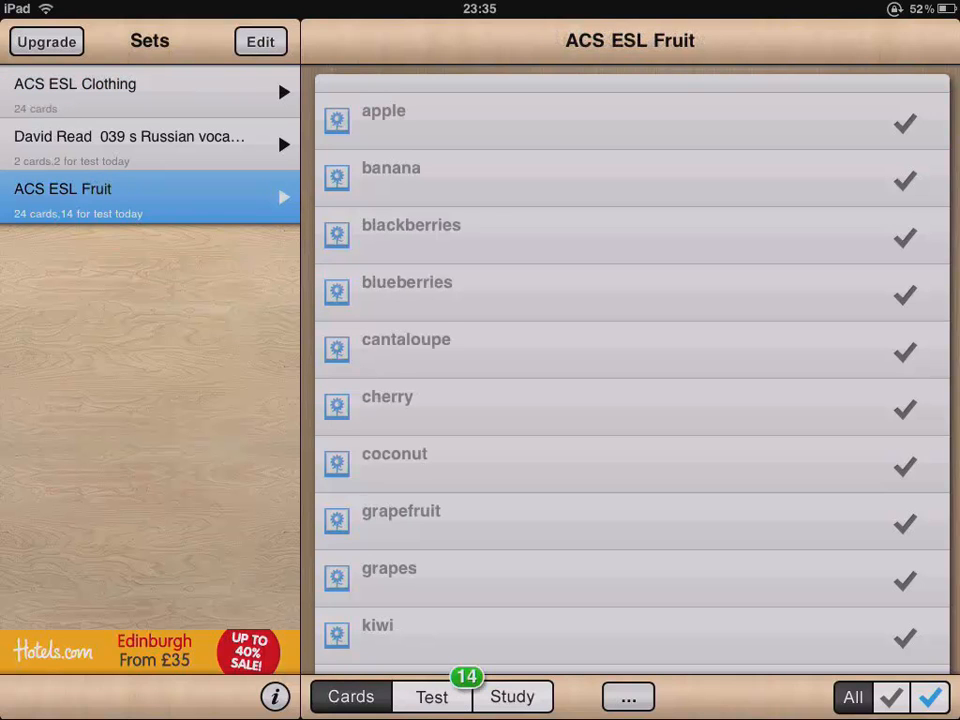
pyautogui.click(421, 696)
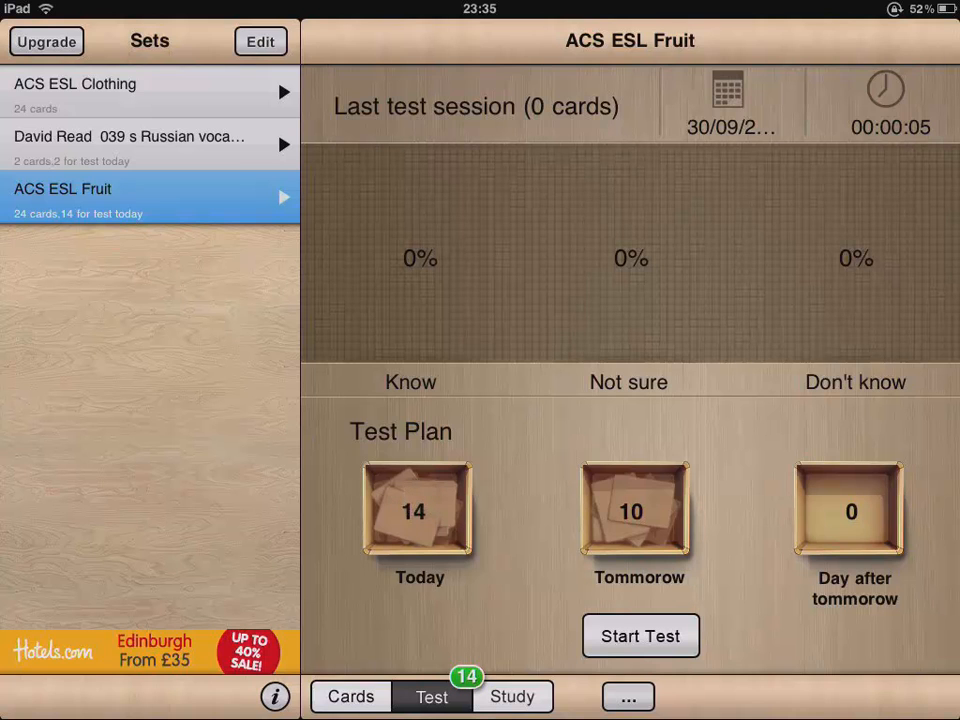
# Test eleven fruit cards, ending at 18% known, 27% not sure, 54% unknown.
pyautogui.click(640, 635)
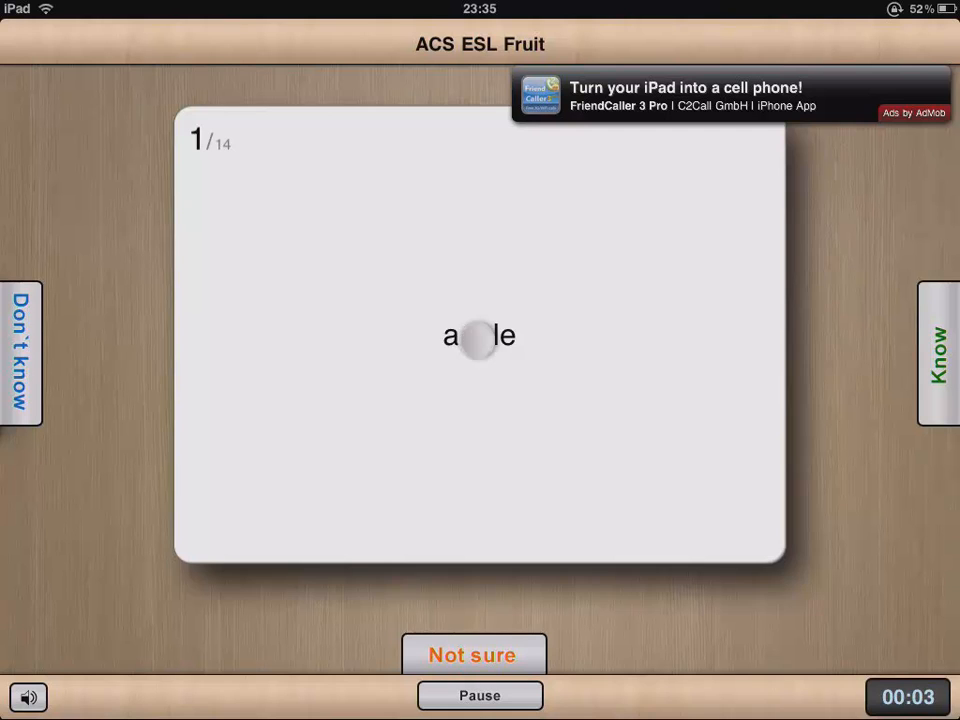
pyautogui.moveTo(480, 335); pyautogui.dragTo(860, 350)
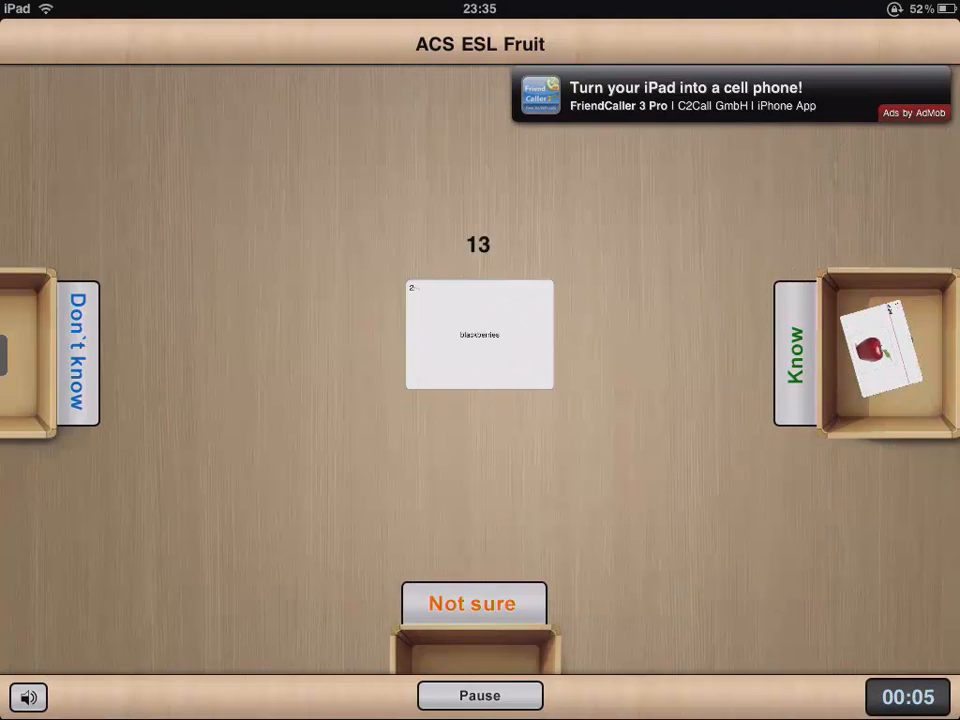
pyautogui.click(477, 334)
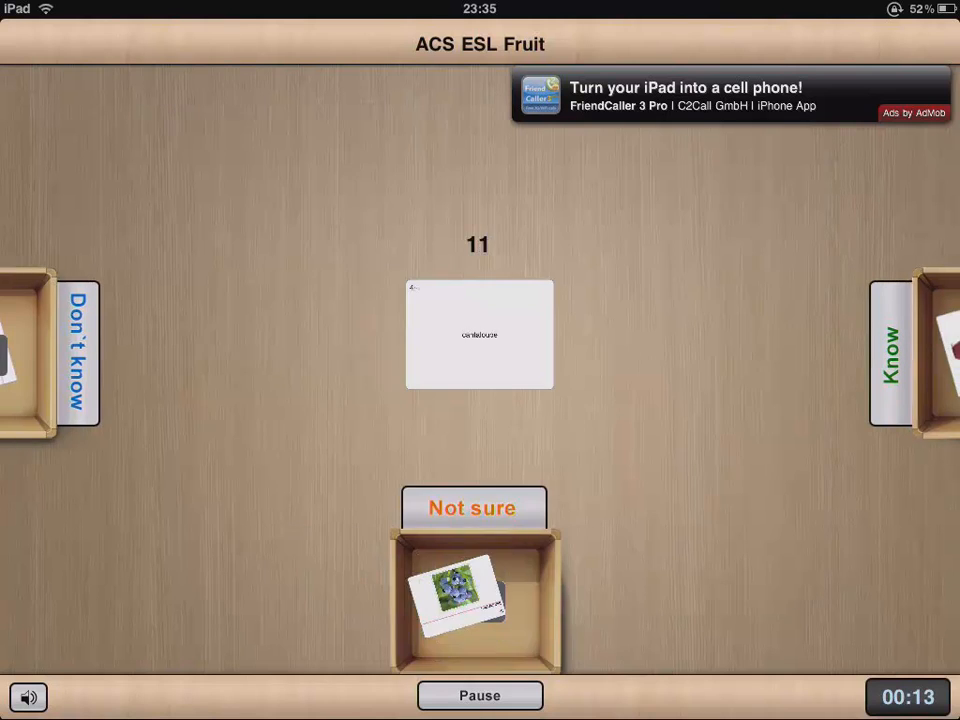
pyautogui.click(477, 334)
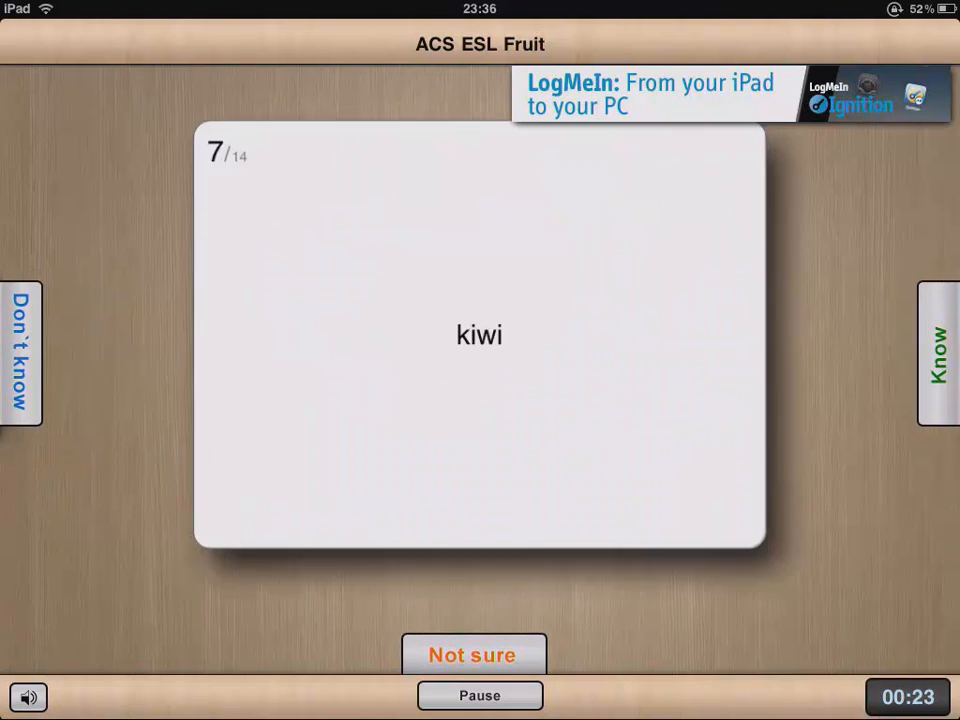
pyautogui.click(479, 335)
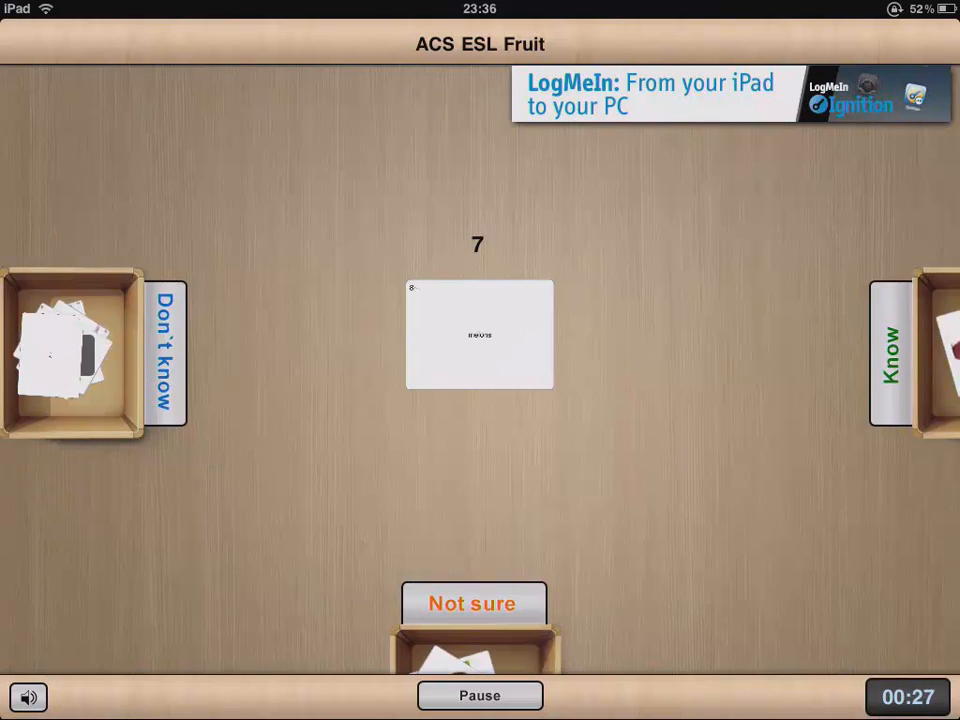
pyautogui.moveTo(478, 334); pyautogui.dragTo(880, 350)
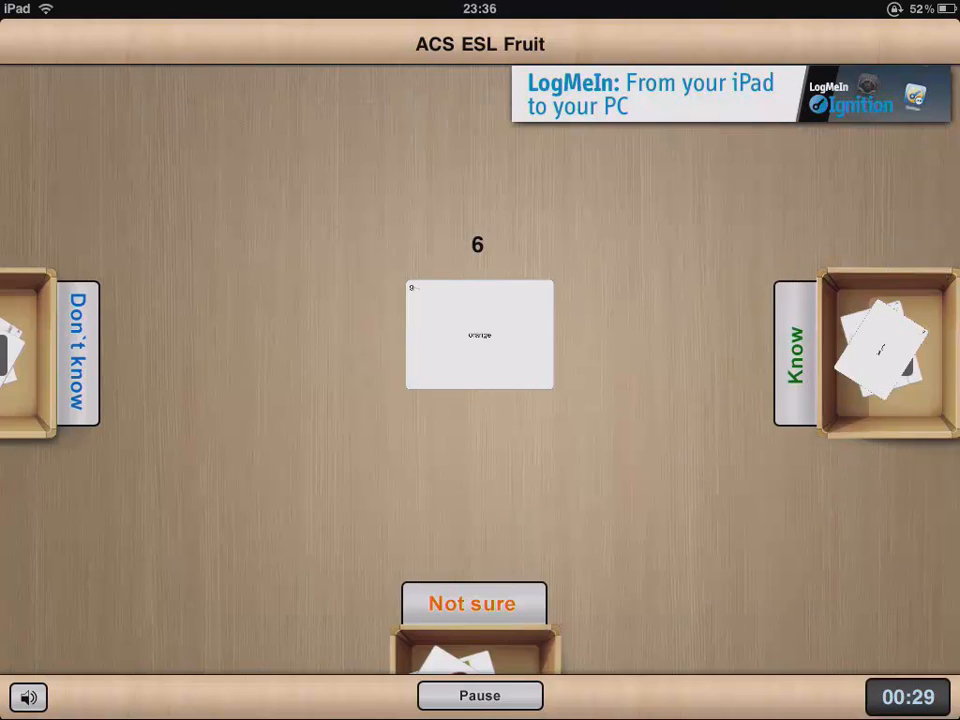
pyautogui.moveTo(479, 334); pyautogui.dragTo(479, 590)
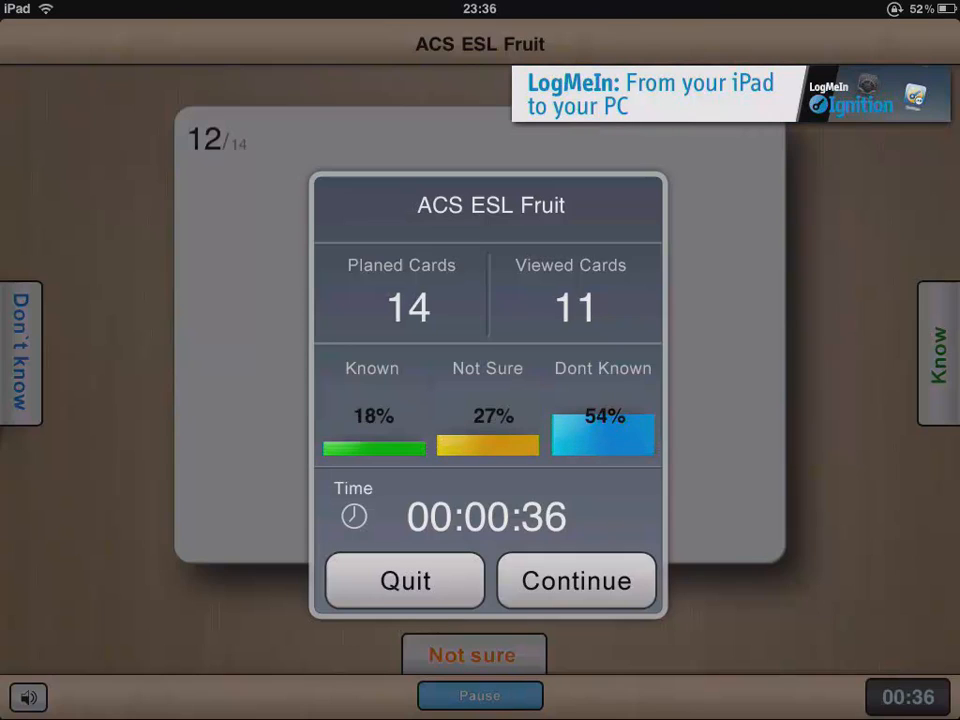
# Quit the paused fruit test and view the set's Study plan, with none due today.
pyautogui.click(404, 580)
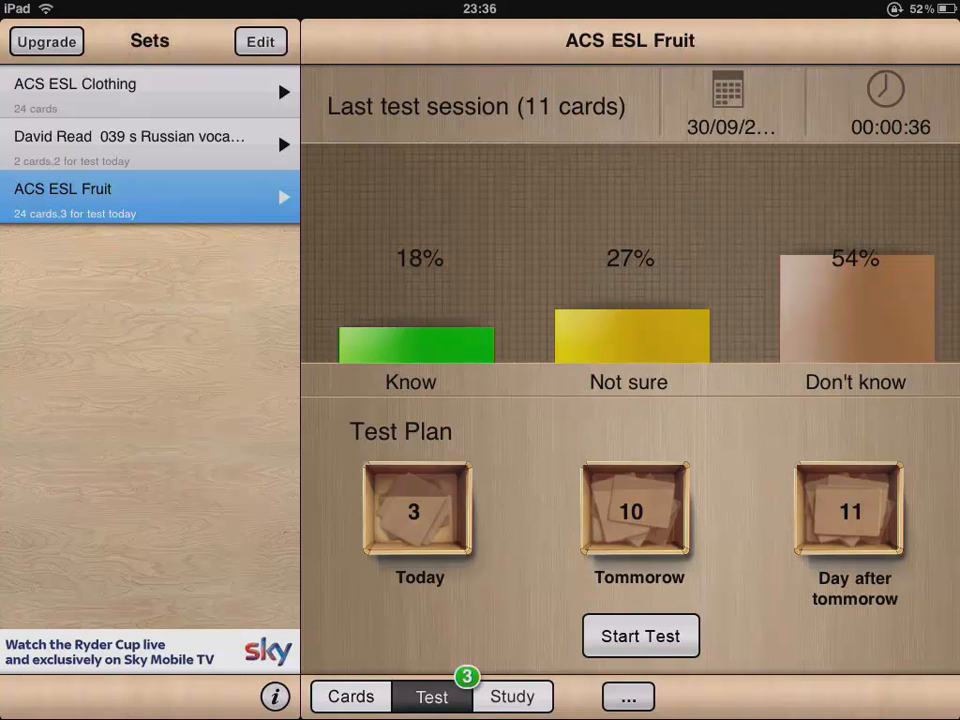
pyautogui.click(514, 696)
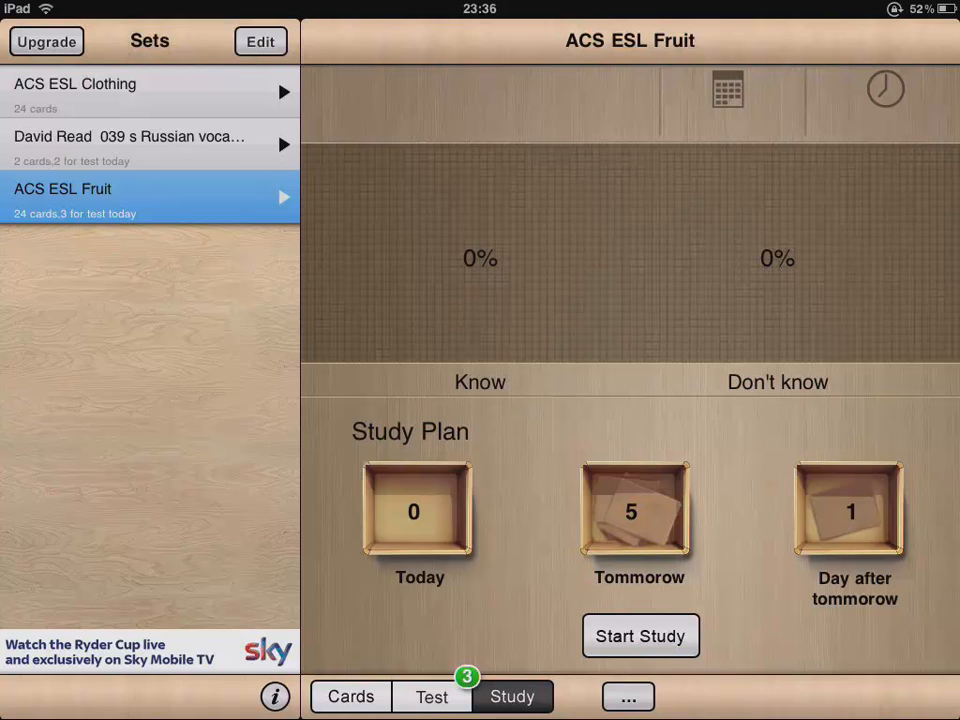
# Edit the set list, view the Fruit cards and Info panel, and reach Quizlet import.
pyautogui.click(258, 42)
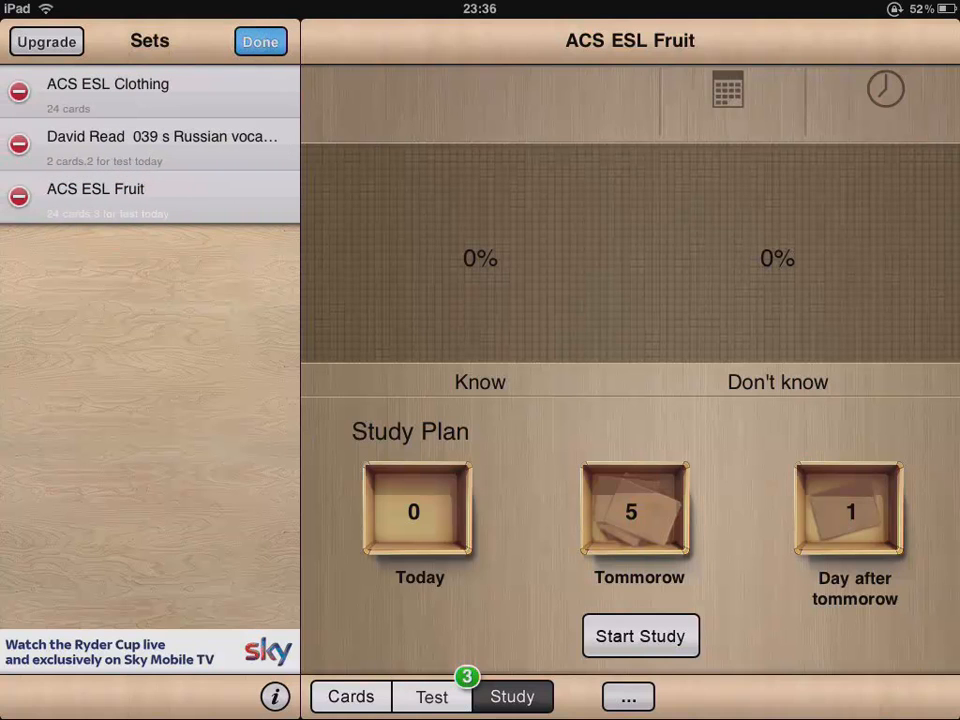
pyautogui.click(259, 41)
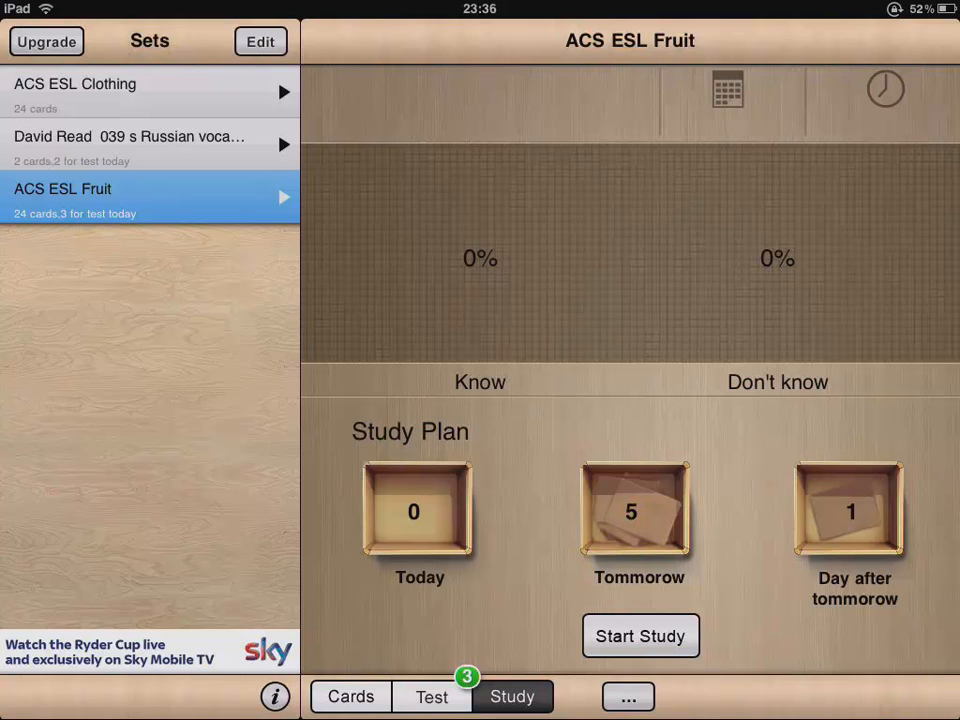
pyautogui.click(351, 696)
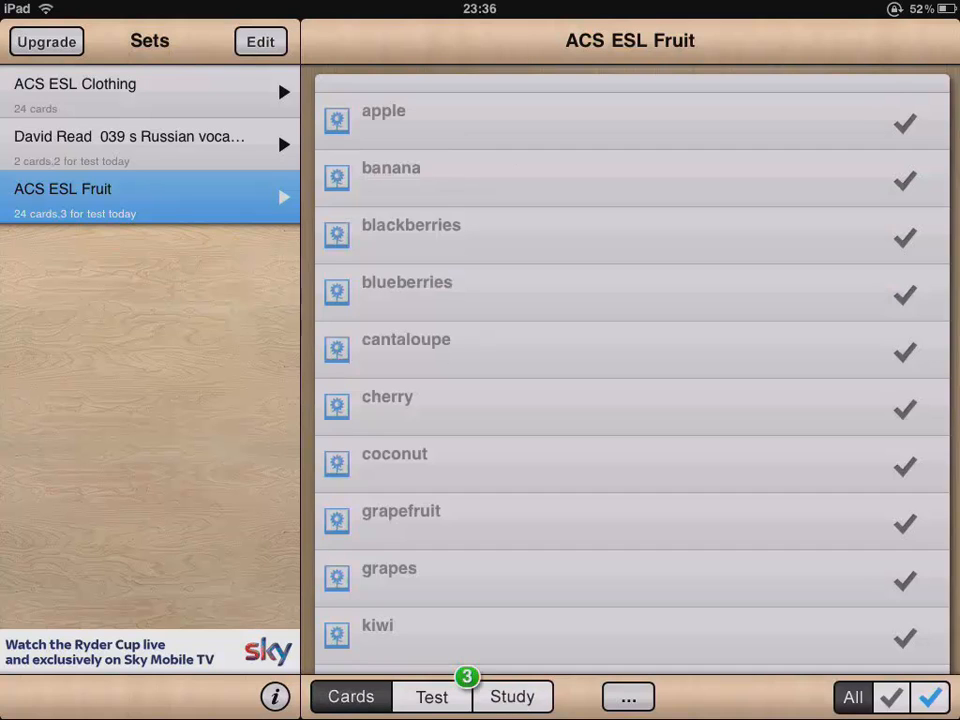
pyautogui.click(275, 697)
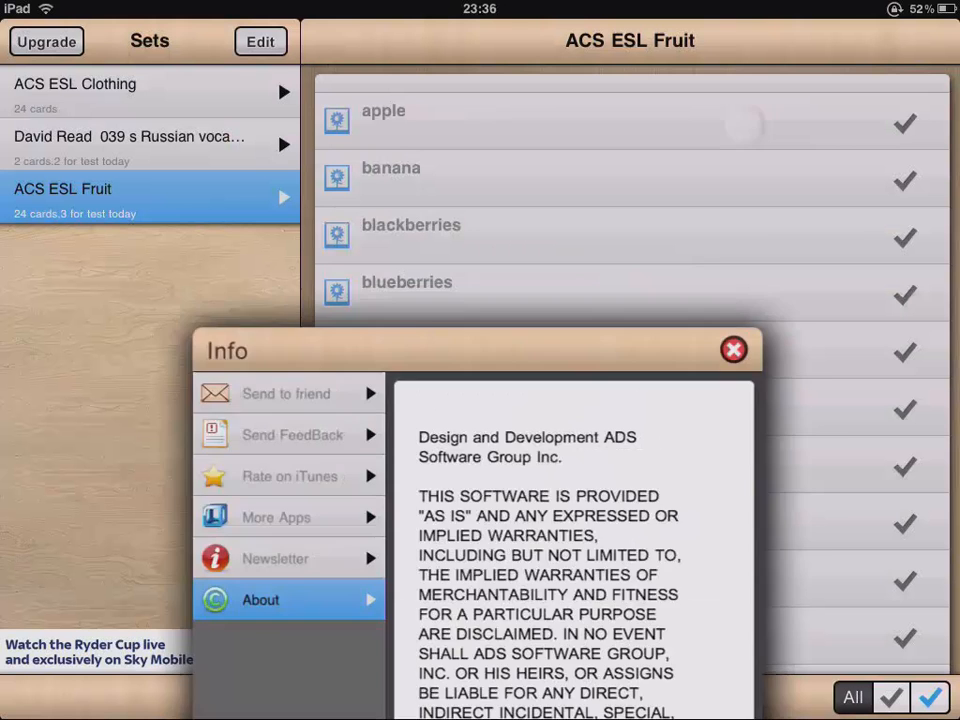
pyautogui.click(733, 349)
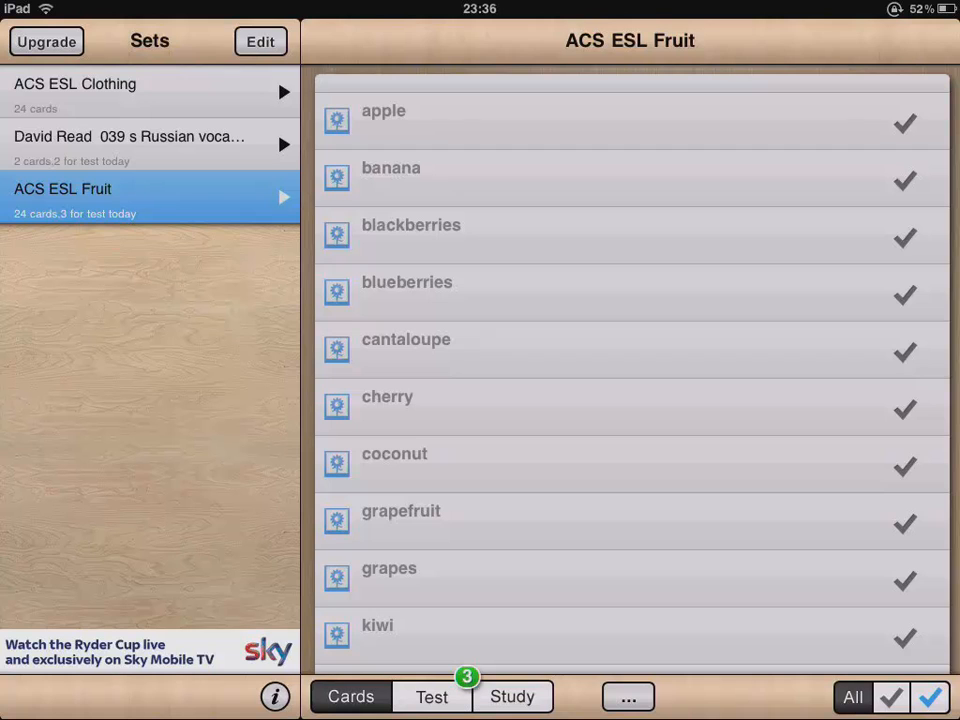
pyautogui.click(259, 41)
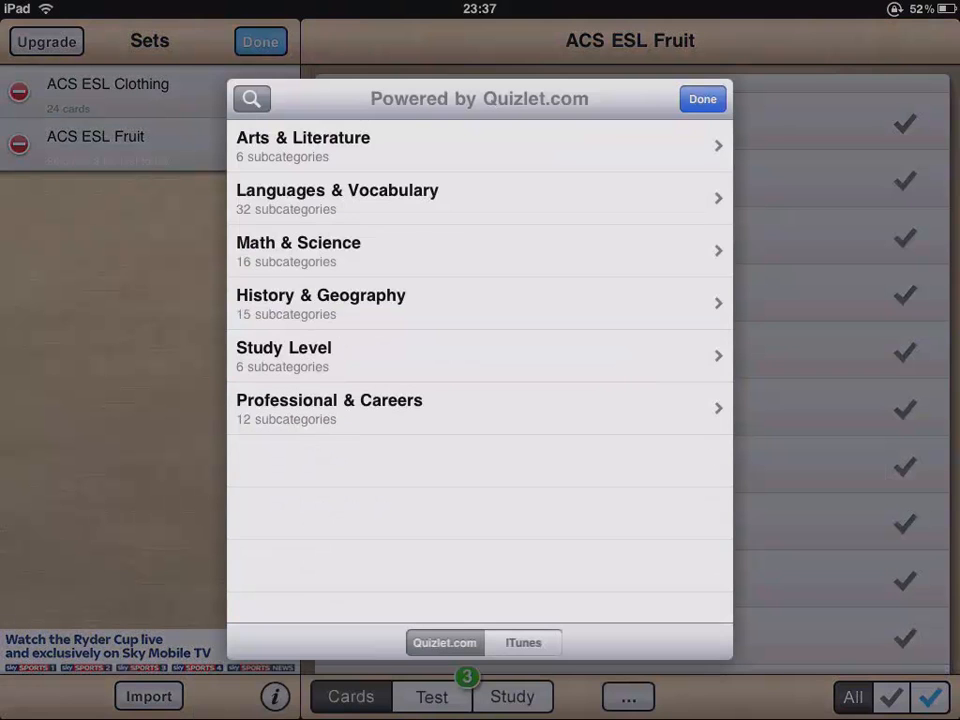
# Search Quizlet titles for 'Esl' and download ACS ESL Adjectives for People.
pyautogui.click(258, 97)
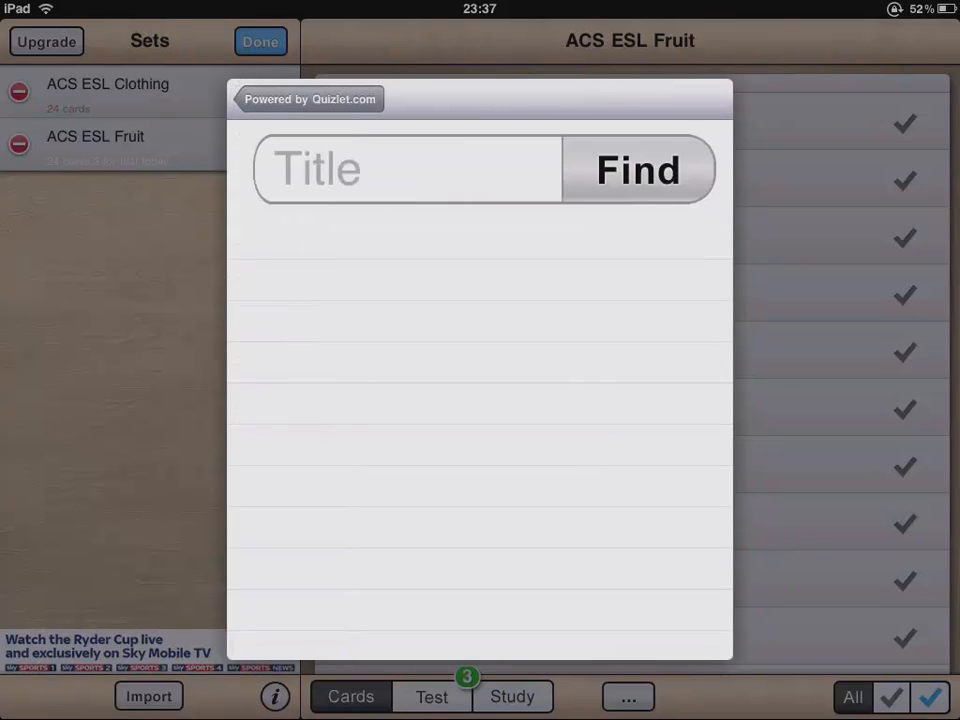
pyautogui.click(407, 169)
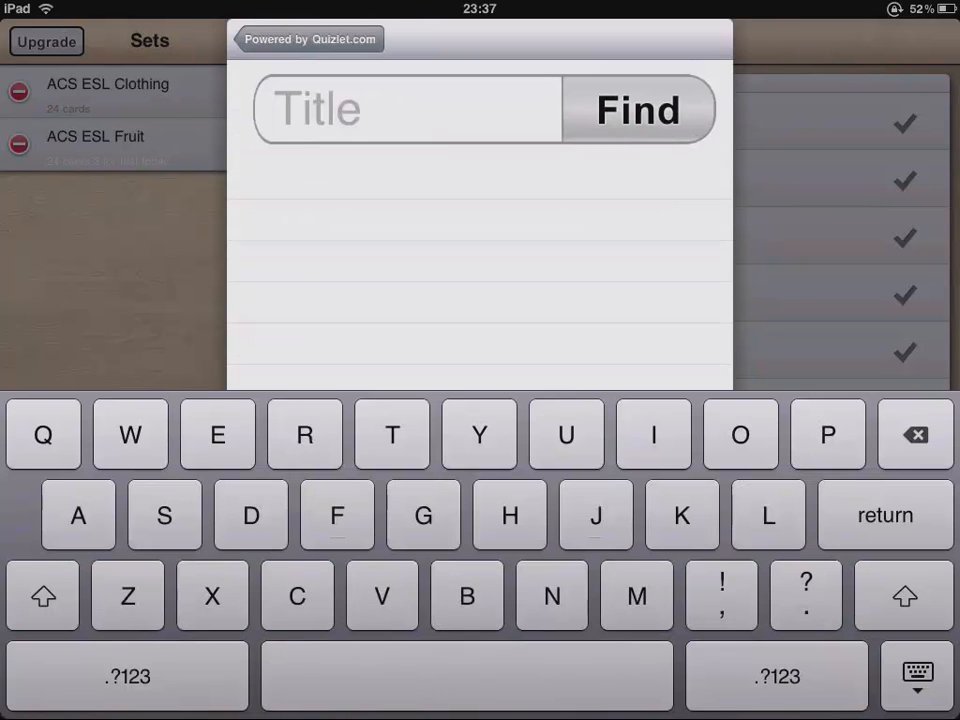
pyautogui.write('Esl')
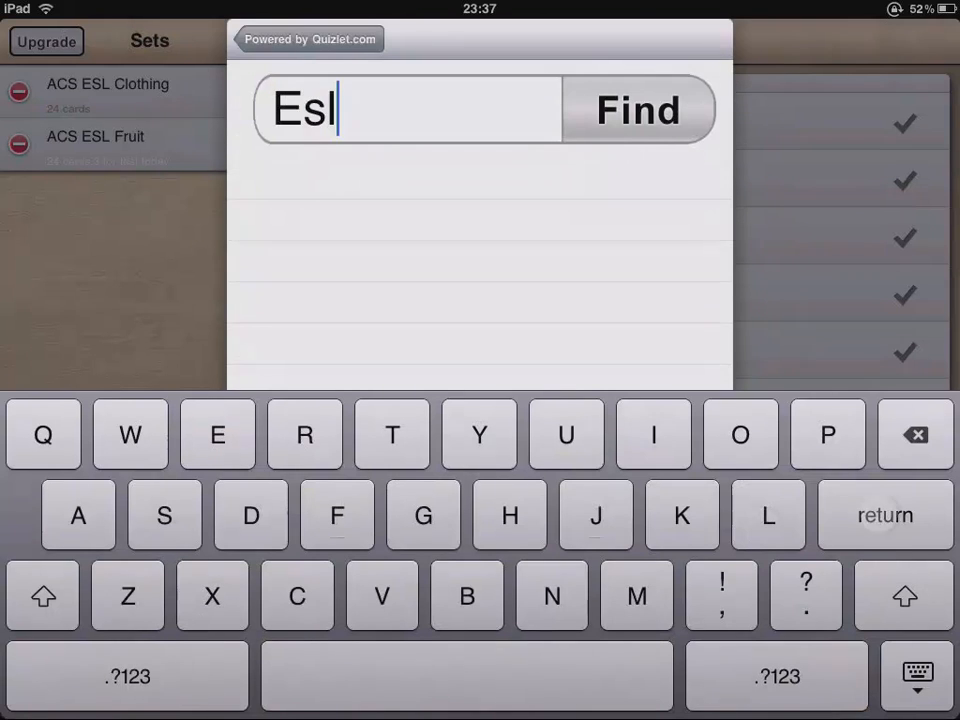
pyautogui.click(638, 110)
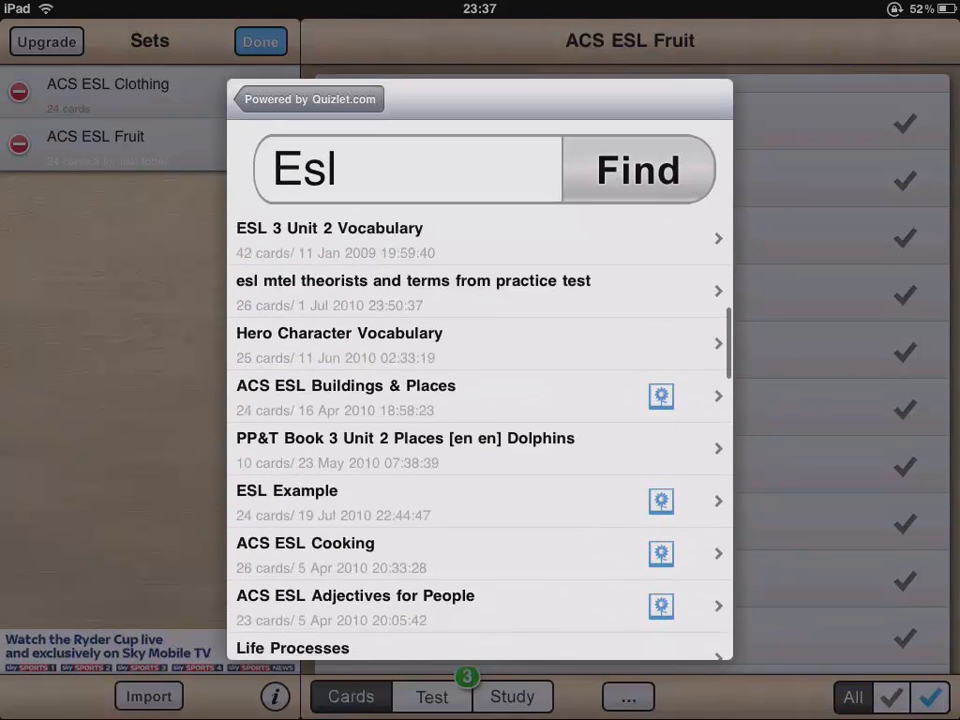
pyautogui.scroll(-3)
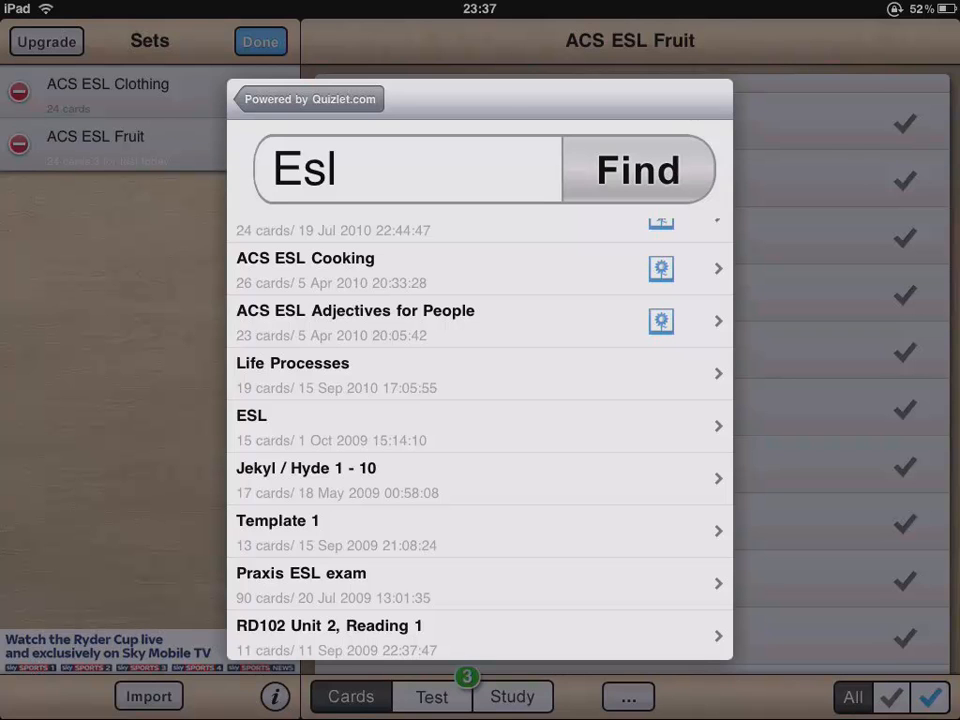
pyautogui.click(355, 320)
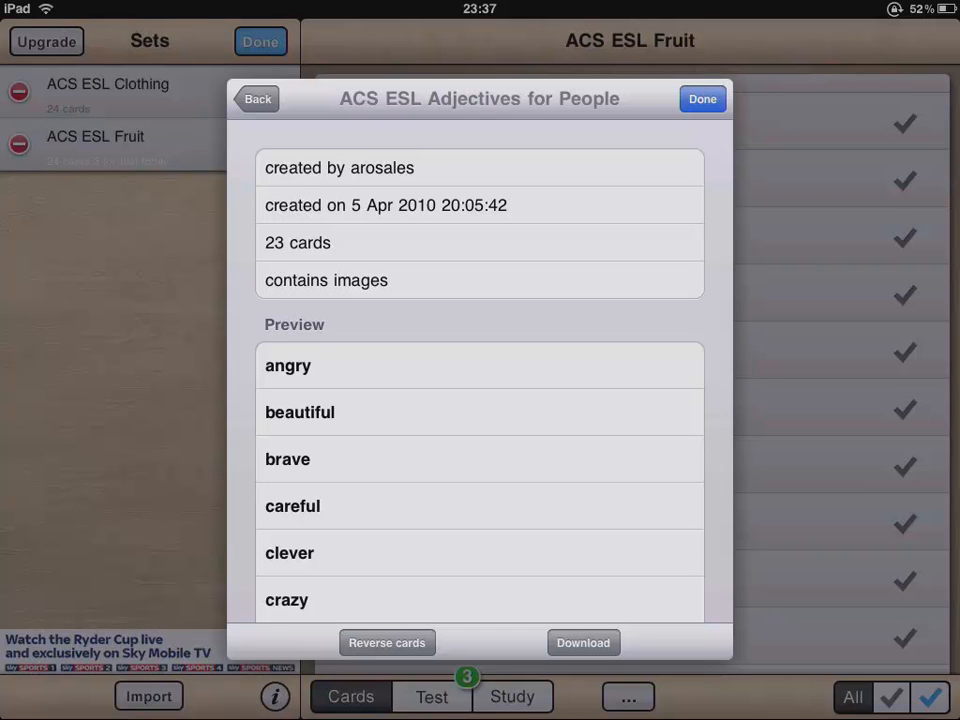
pyautogui.click(582, 642)
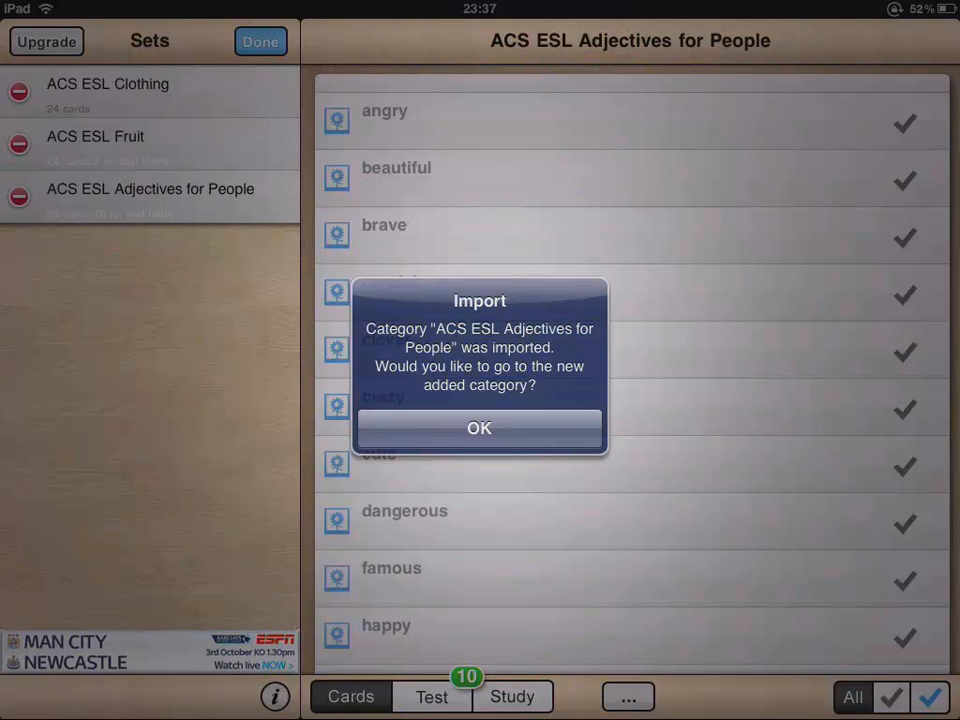
# Confirm the import, then test the adjectives set's single card, marking it Don't know.
pyautogui.click(478, 428)
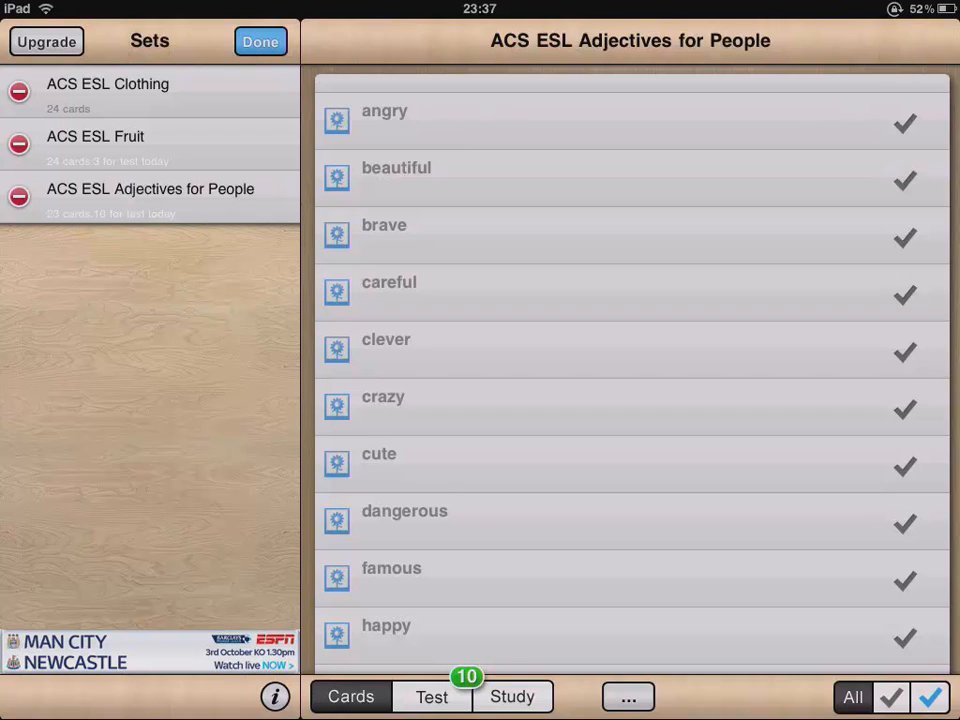
pyautogui.click(259, 41)
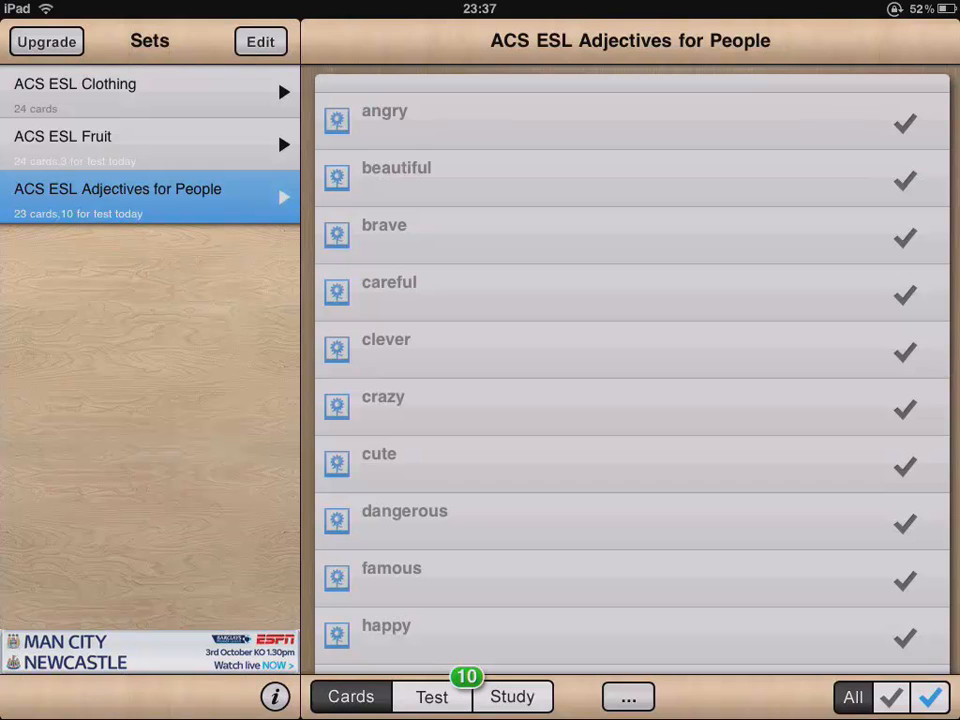
pyautogui.click(428, 696)
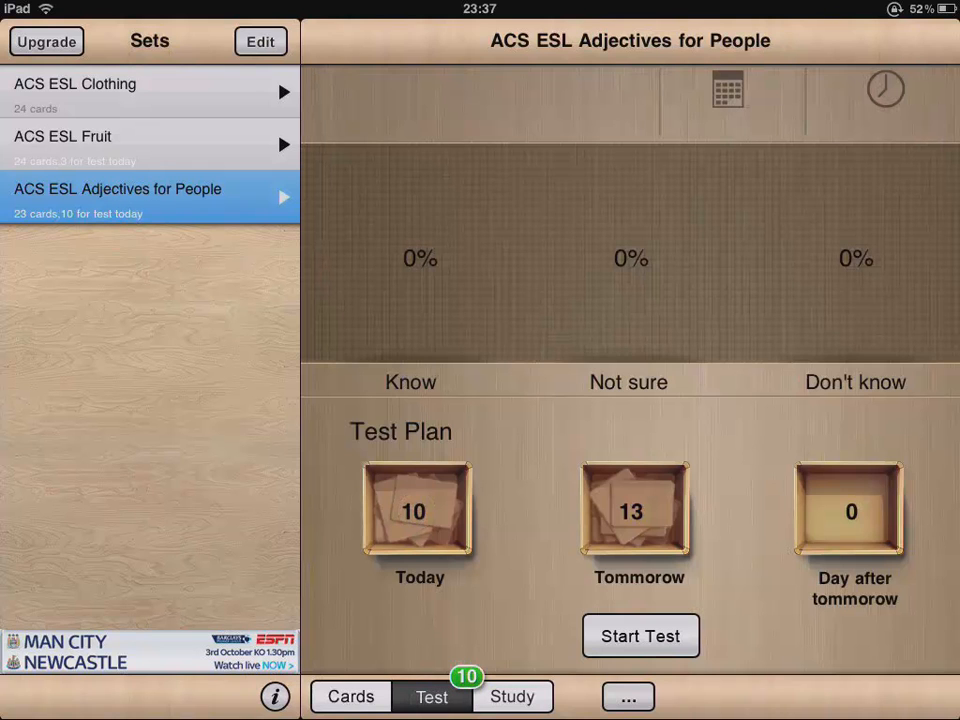
pyautogui.click(640, 635)
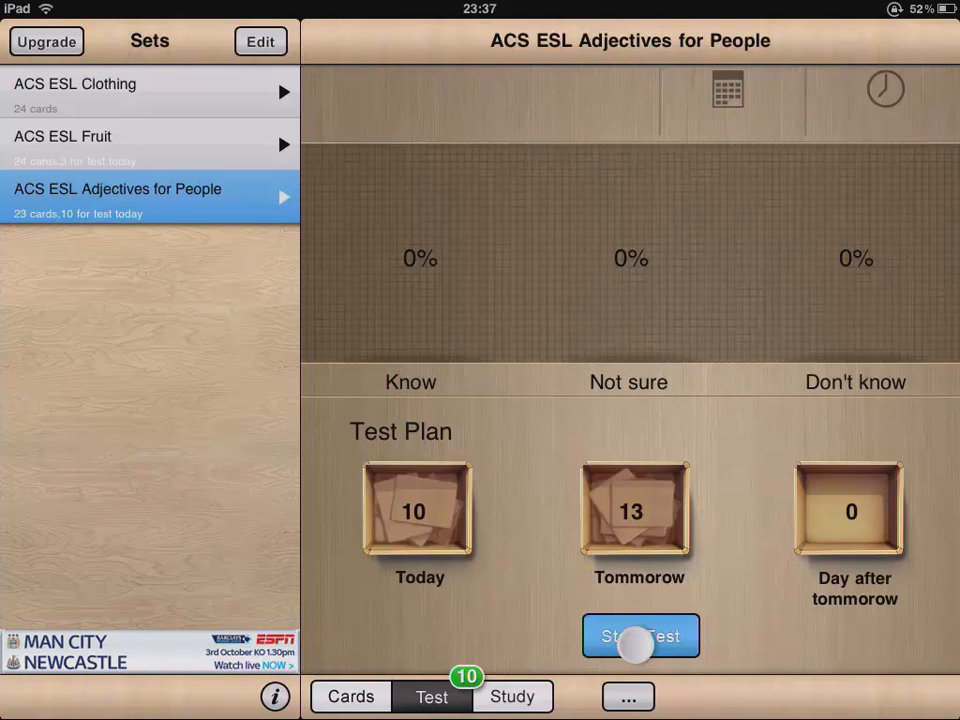
pyautogui.click(638, 636)
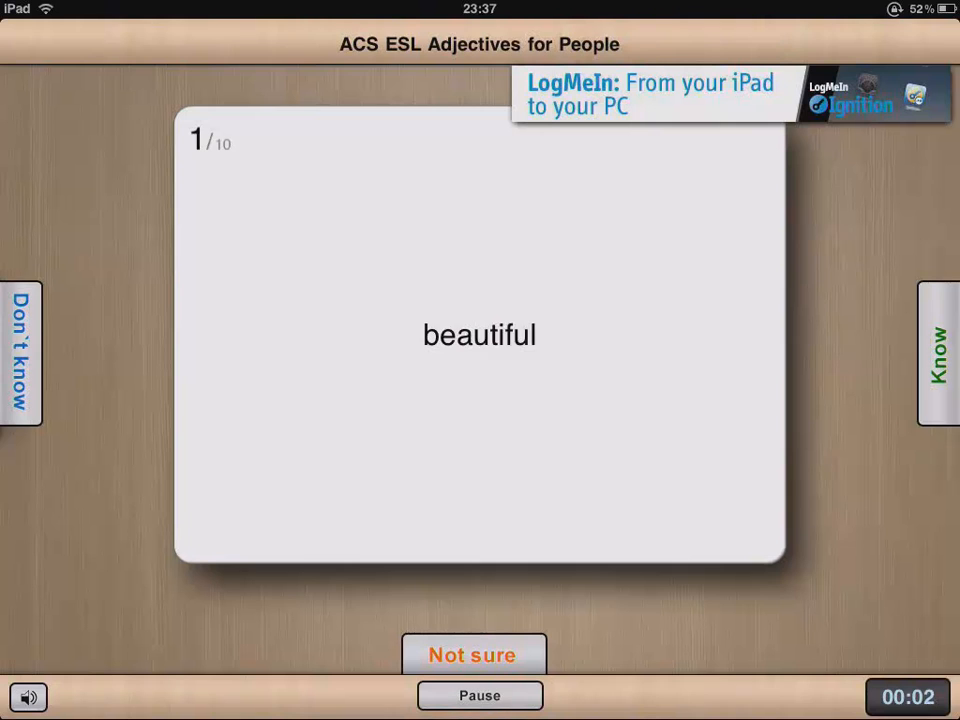
pyautogui.click(479, 335)
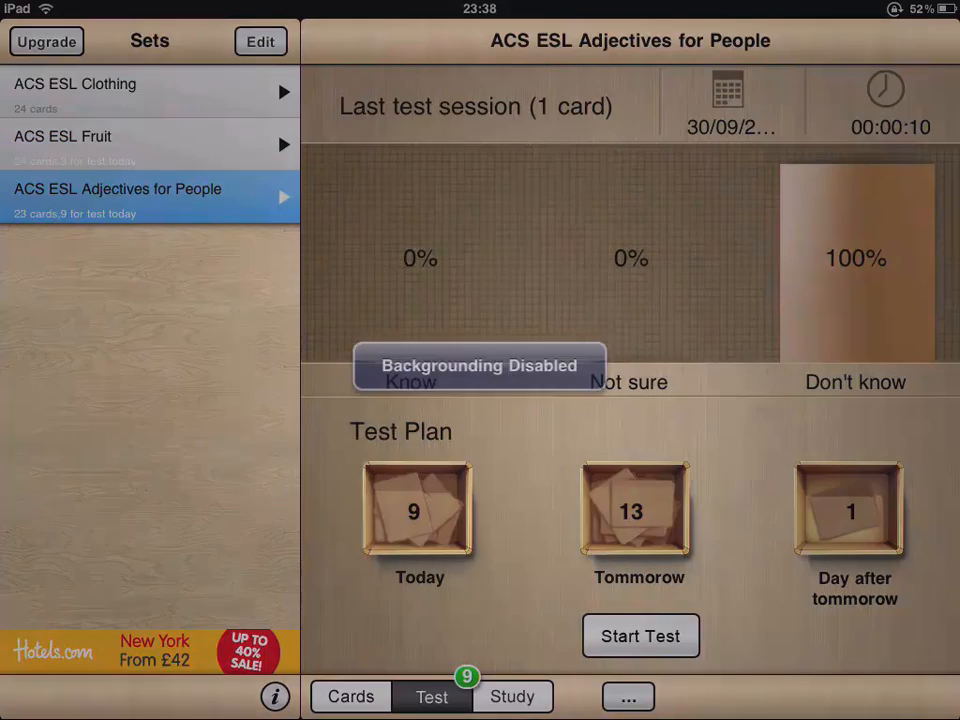
pyautogui.press('home')
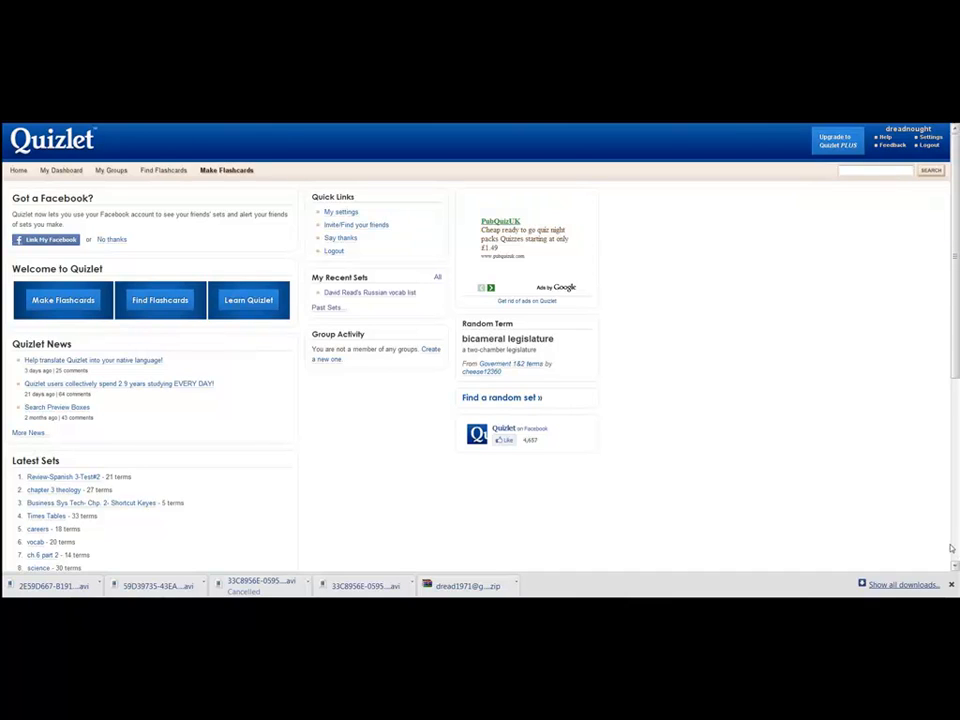
pyautogui.moveTo(820, 513)
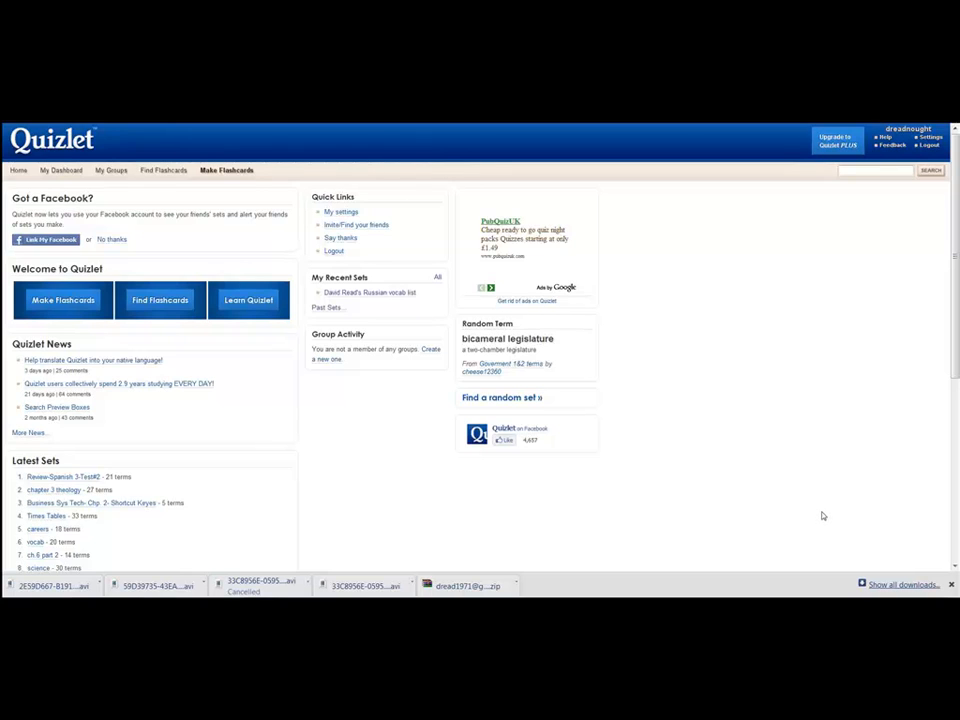
pyautogui.moveTo(825, 516)
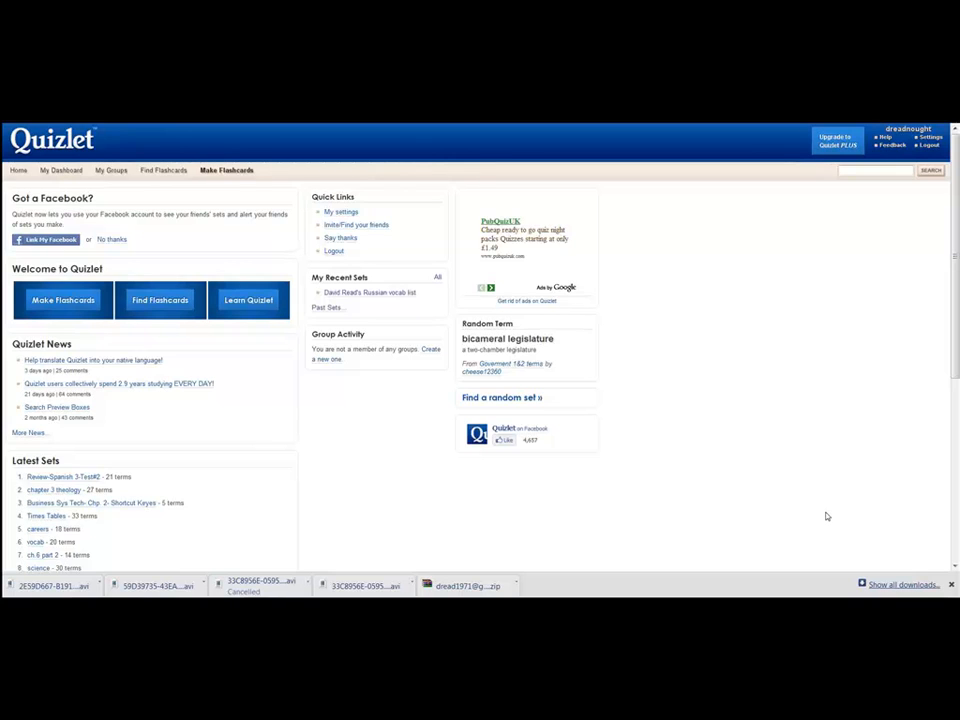
pyautogui.moveTo(674, 441)
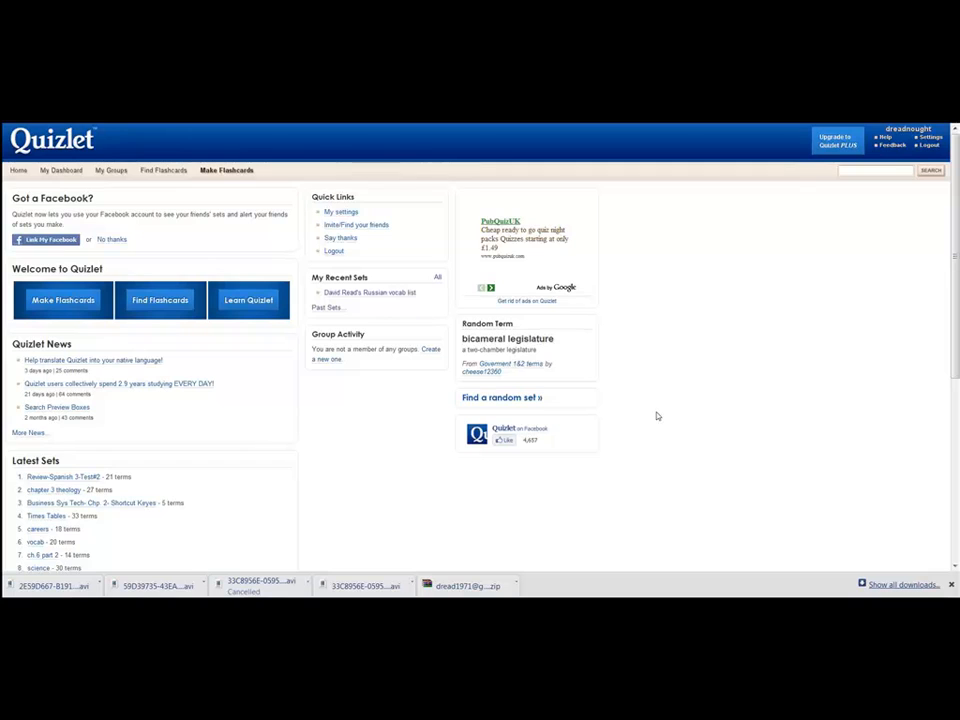
pyautogui.moveTo(423, 170)
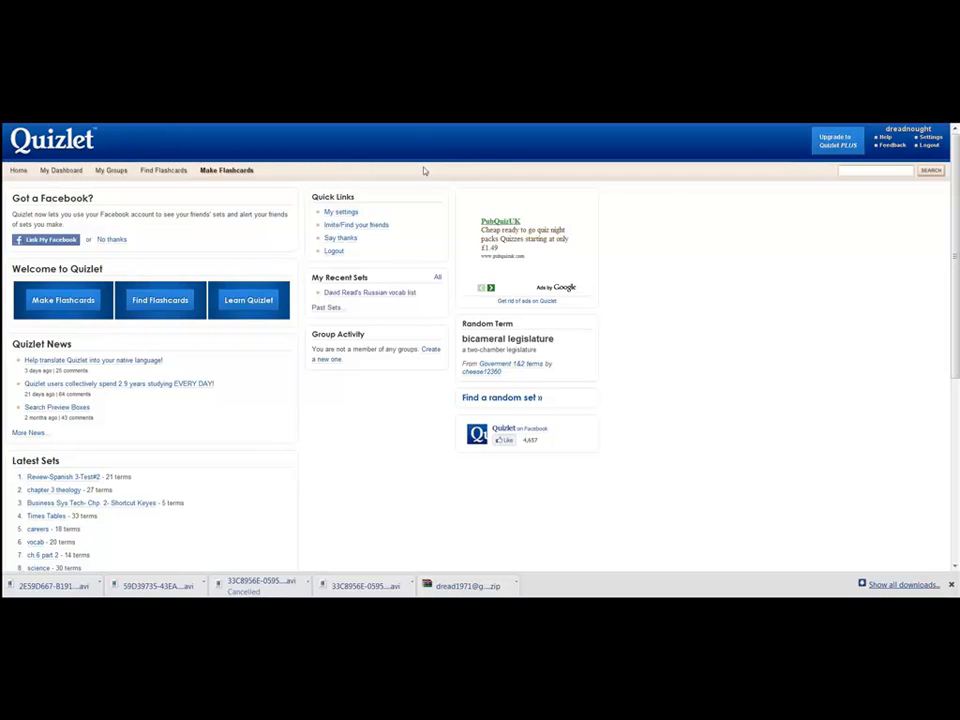
pyautogui.moveTo(771, 202)
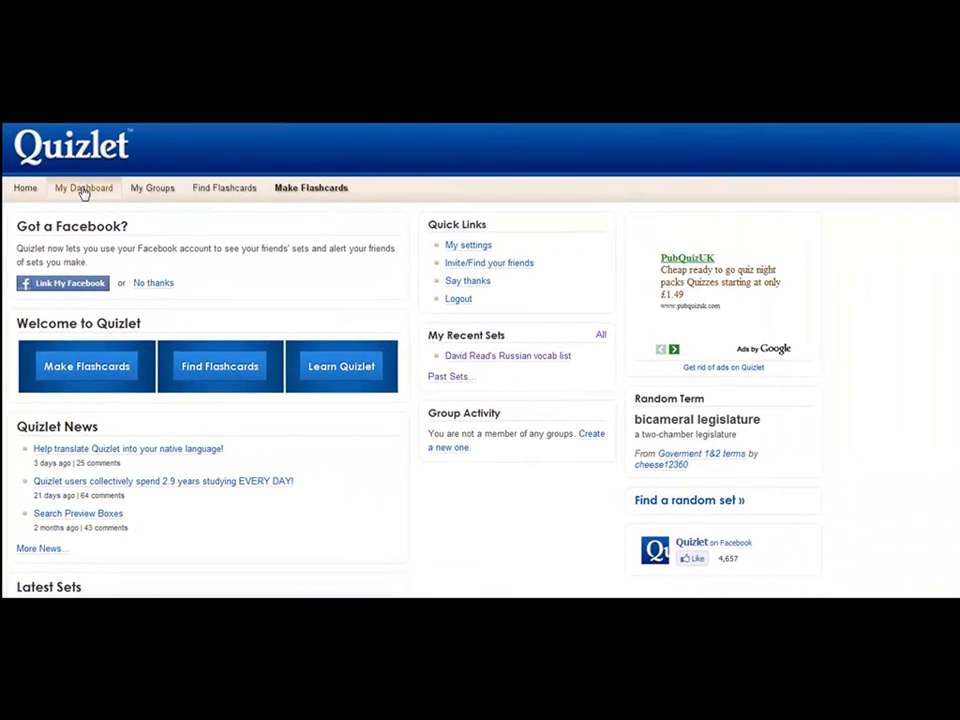
pyautogui.click(83, 187)
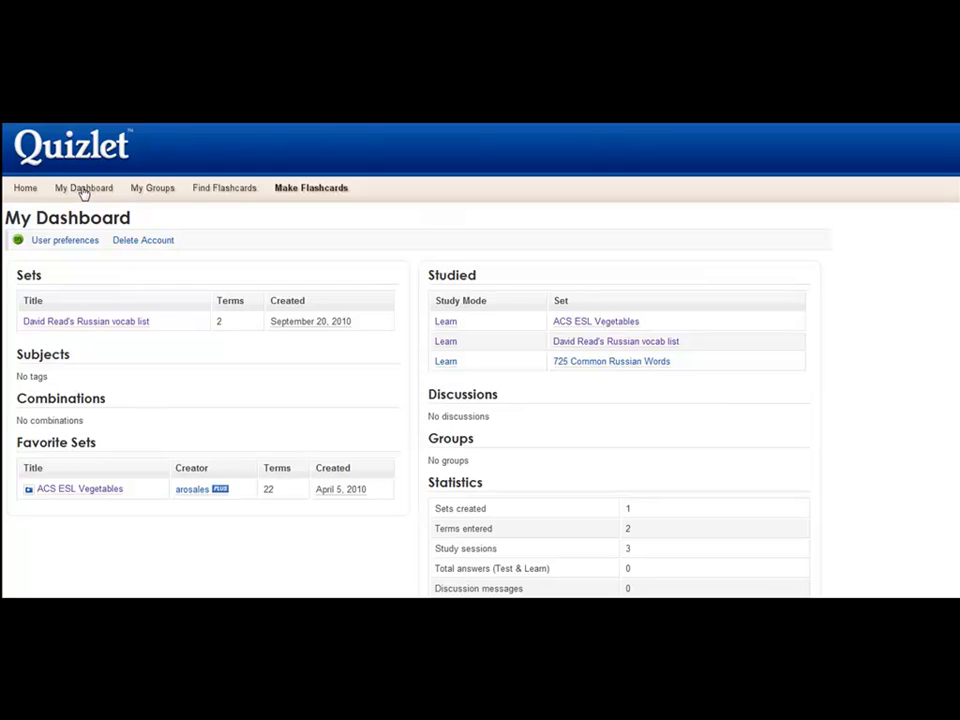
pyautogui.moveTo(270, 345)
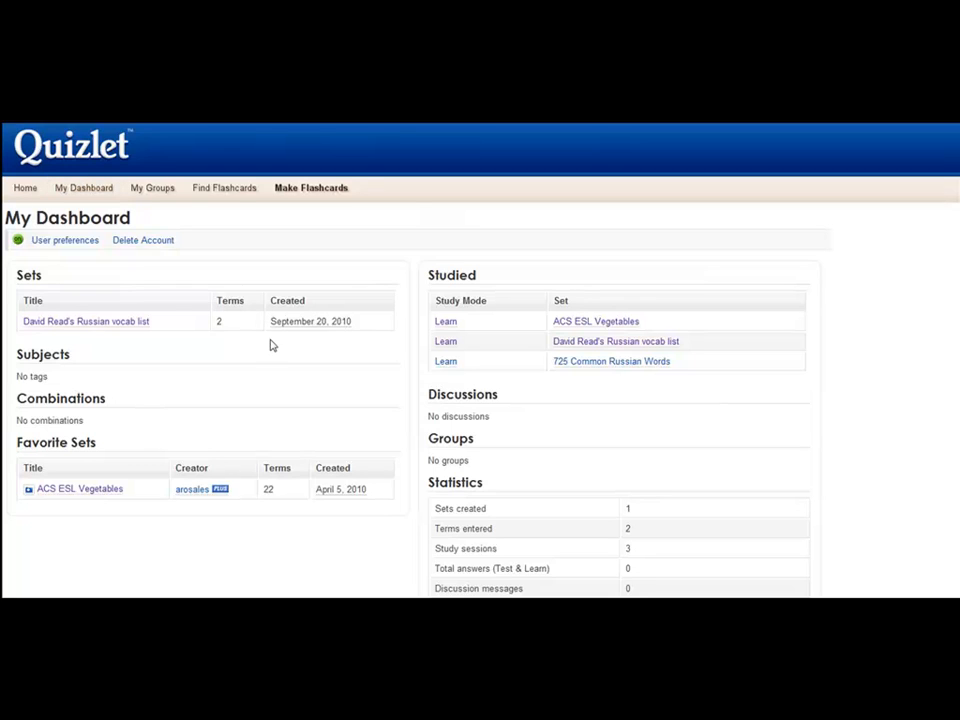
pyautogui.moveTo(329, 343)
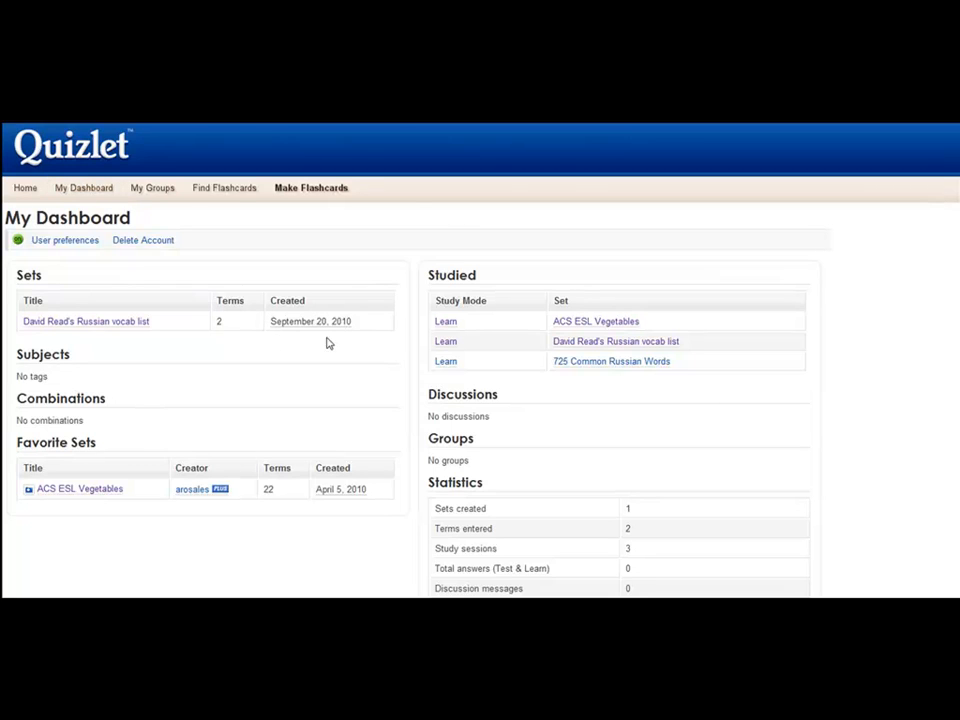
pyautogui.moveTo(489, 345)
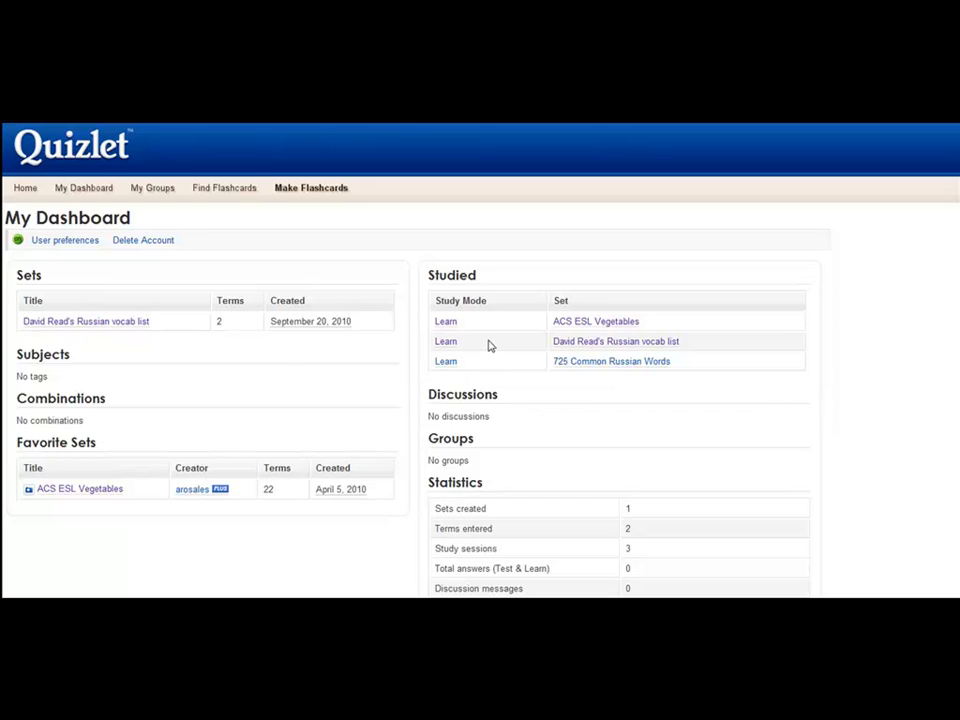
pyautogui.moveTo(462, 341)
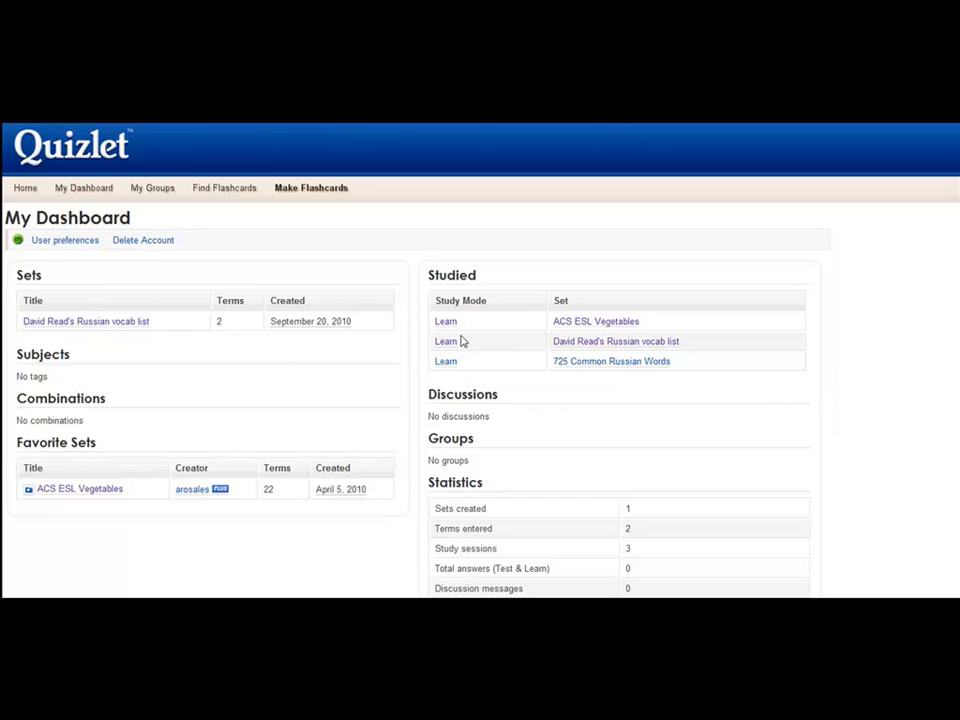
pyautogui.moveTo(627, 362)
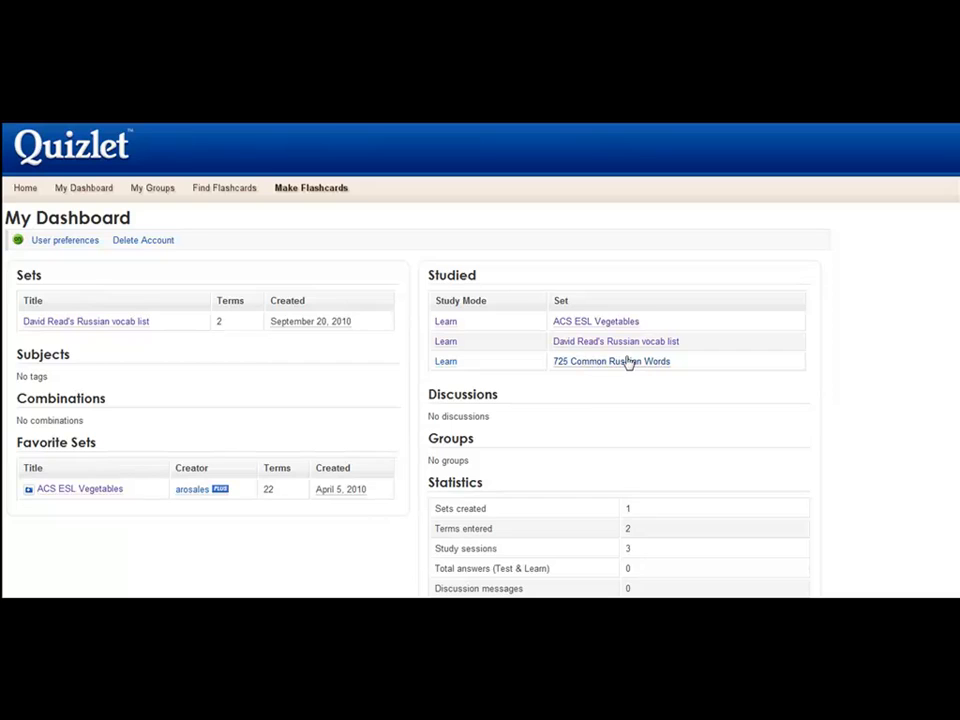
pyautogui.moveTo(618, 348)
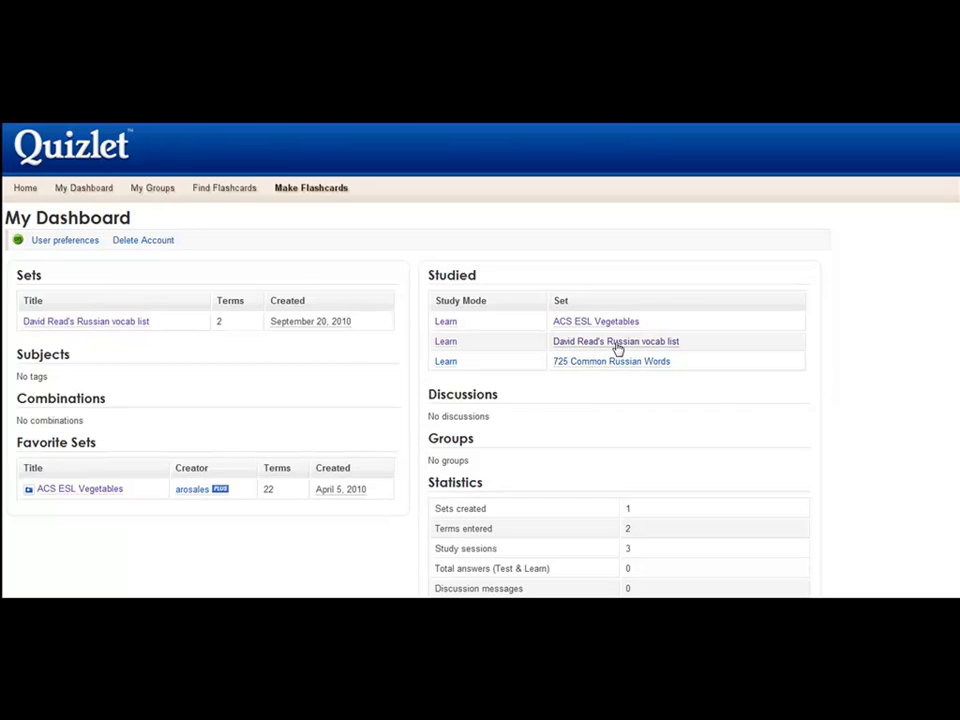
pyautogui.click(616, 341)
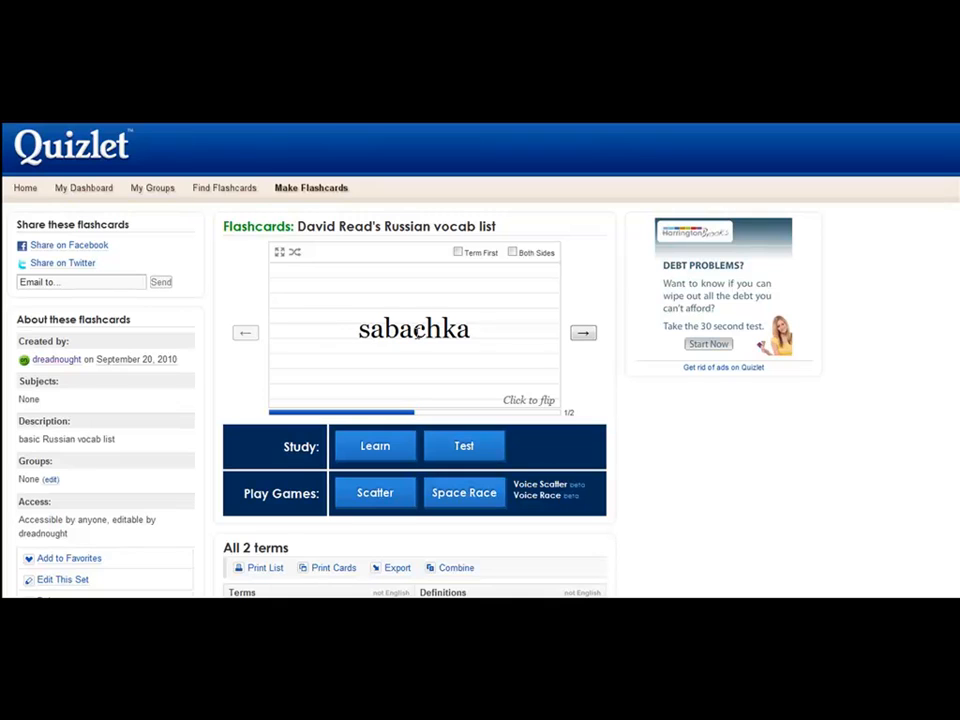
# Show the Russian vocab list's second card, 'wardrobe' (2 of 2).
pyautogui.click(413, 330)
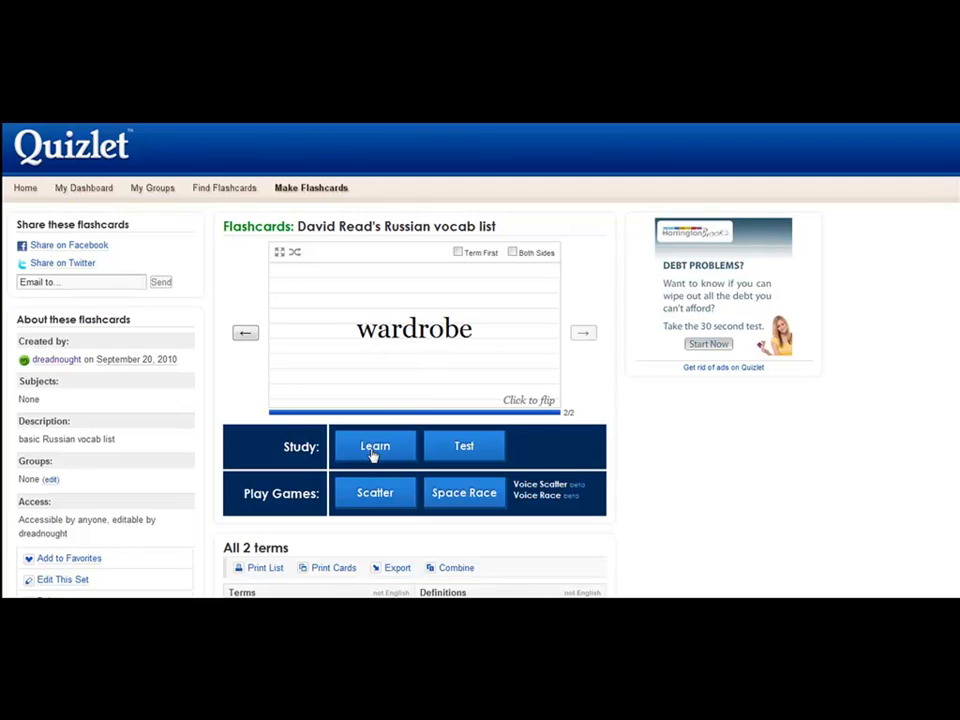
pyautogui.moveTo(464, 446)
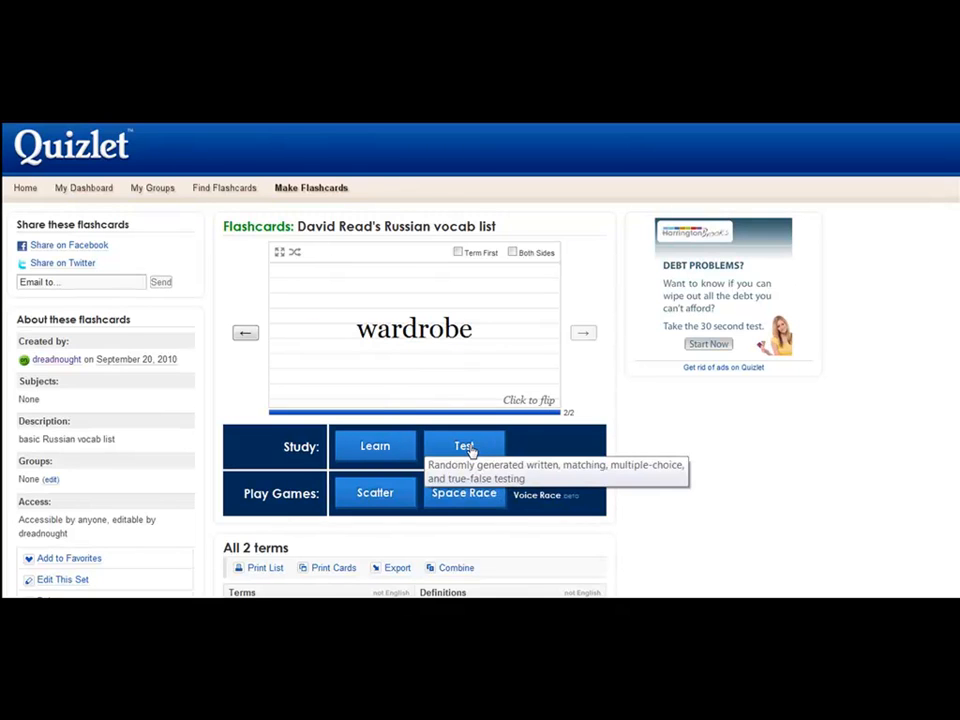
pyautogui.moveTo(374, 492)
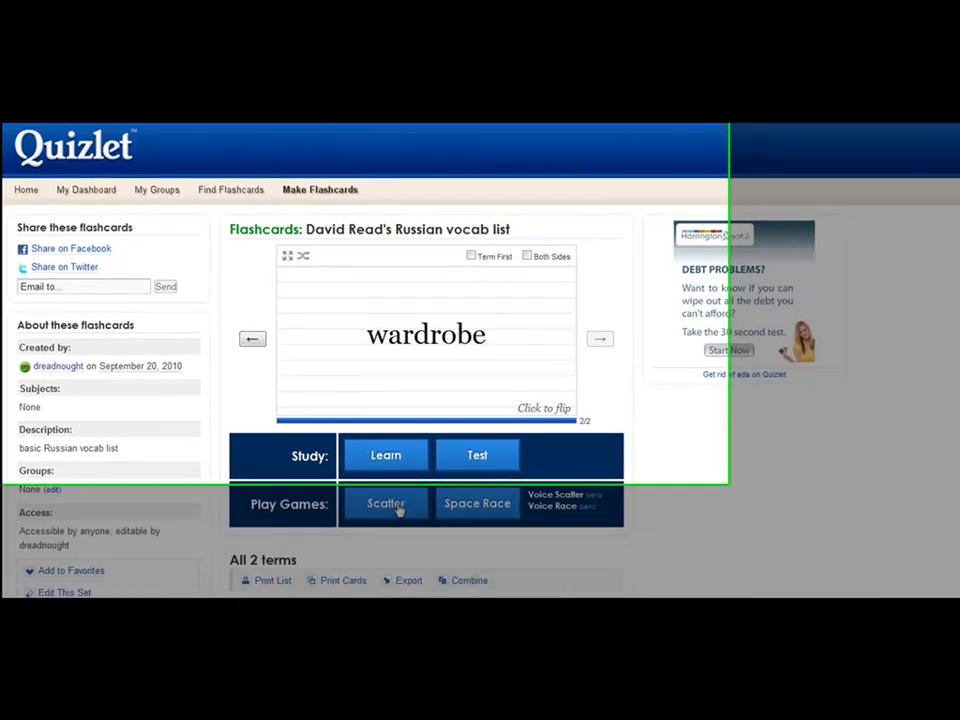
# Launch Scatter on the Russian vocab list and start the matching game.
pyautogui.click(385, 504)
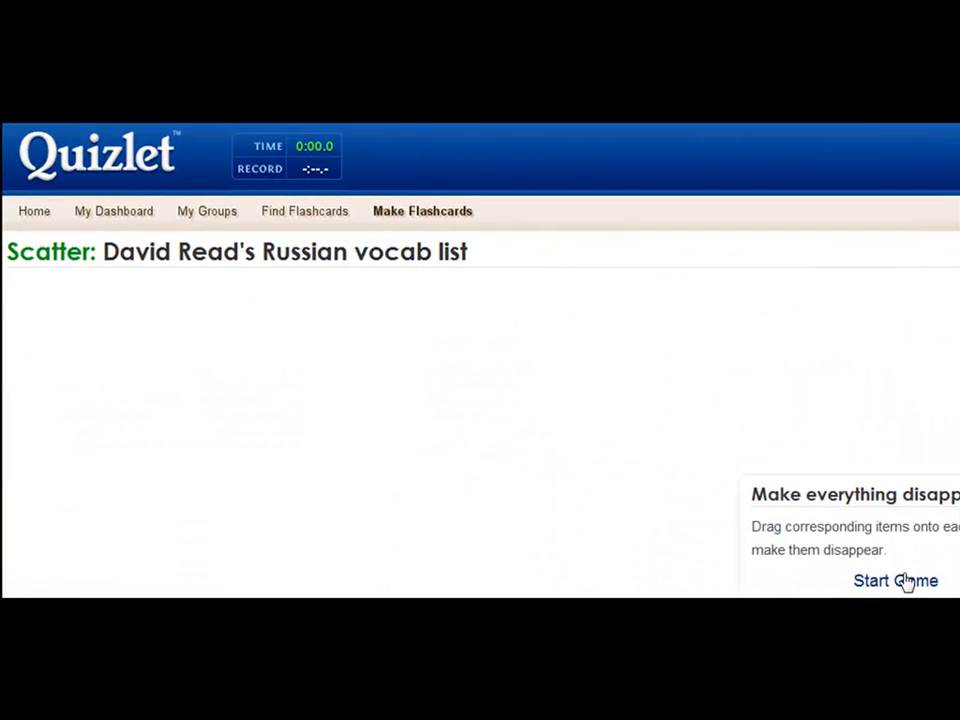
pyautogui.click(896, 580)
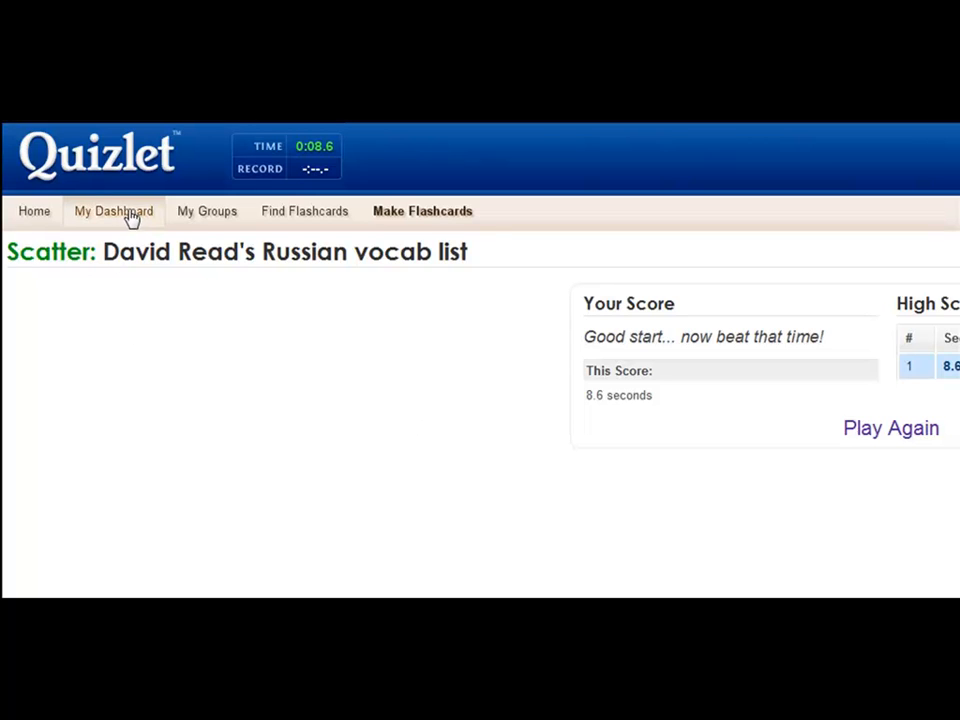
# Return to My Dashboard to see the Scatter session atop the Studied list.
pyautogui.click(113, 211)
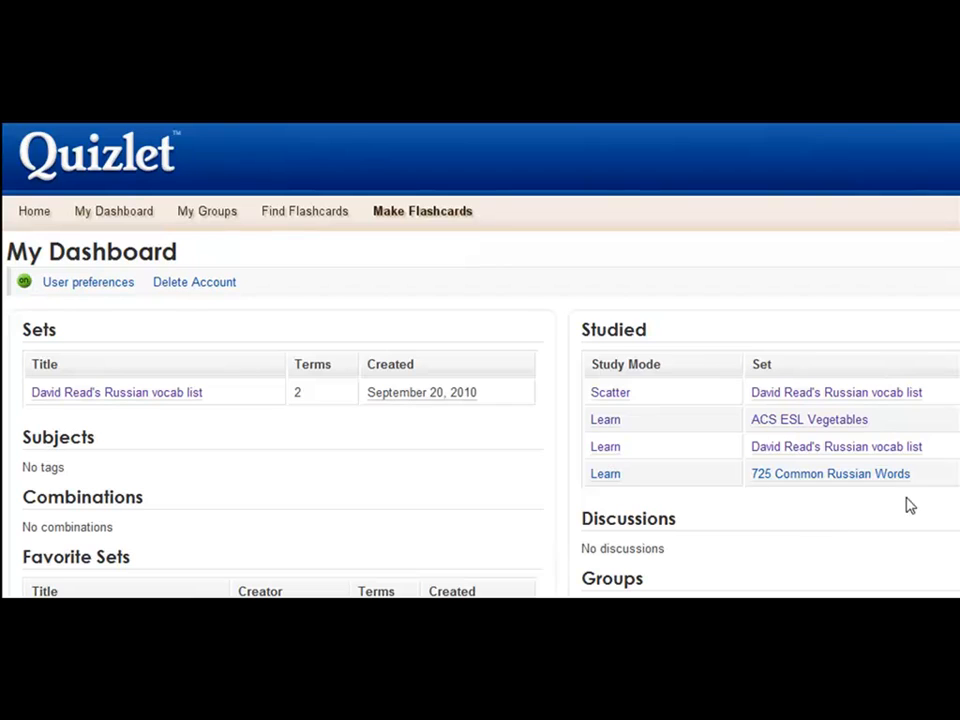
pyautogui.moveTo(821, 430)
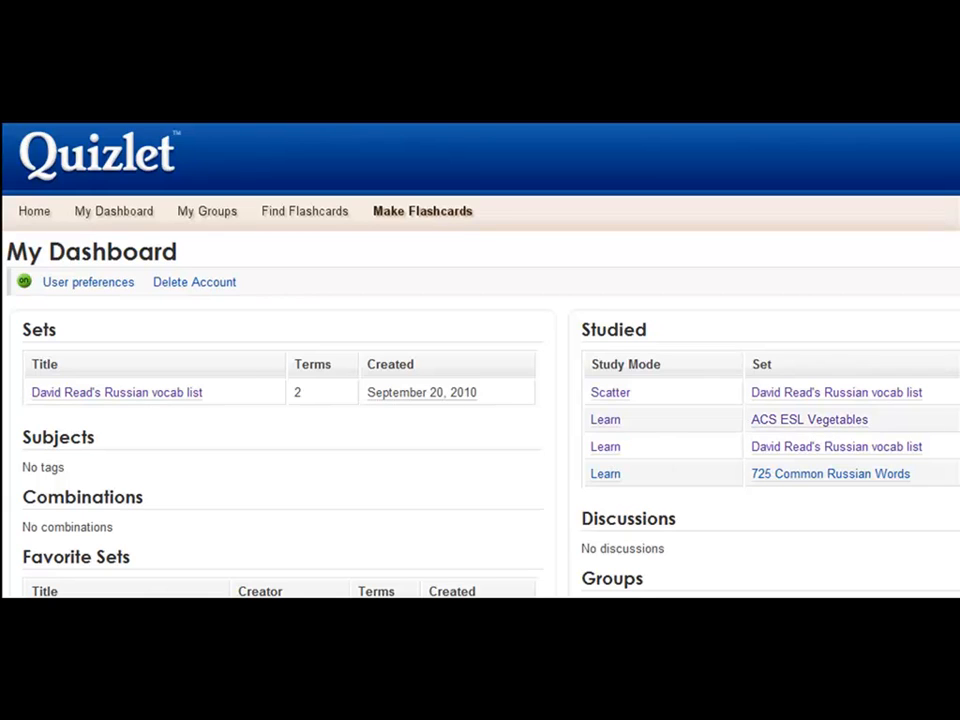
pyautogui.moveTo(204, 459)
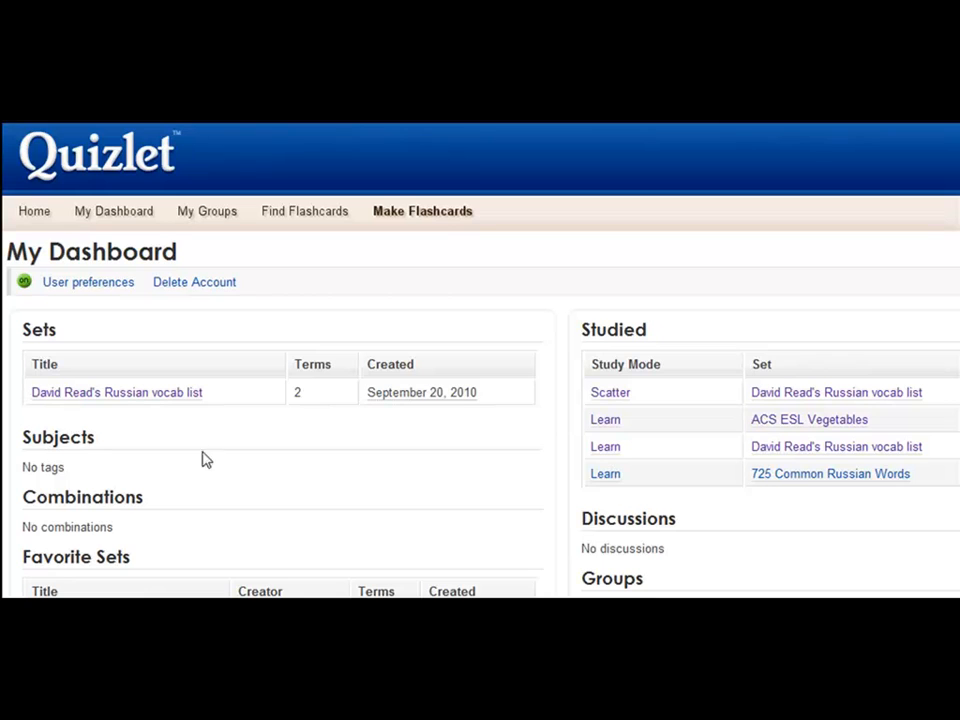
pyautogui.moveTo(52, 228)
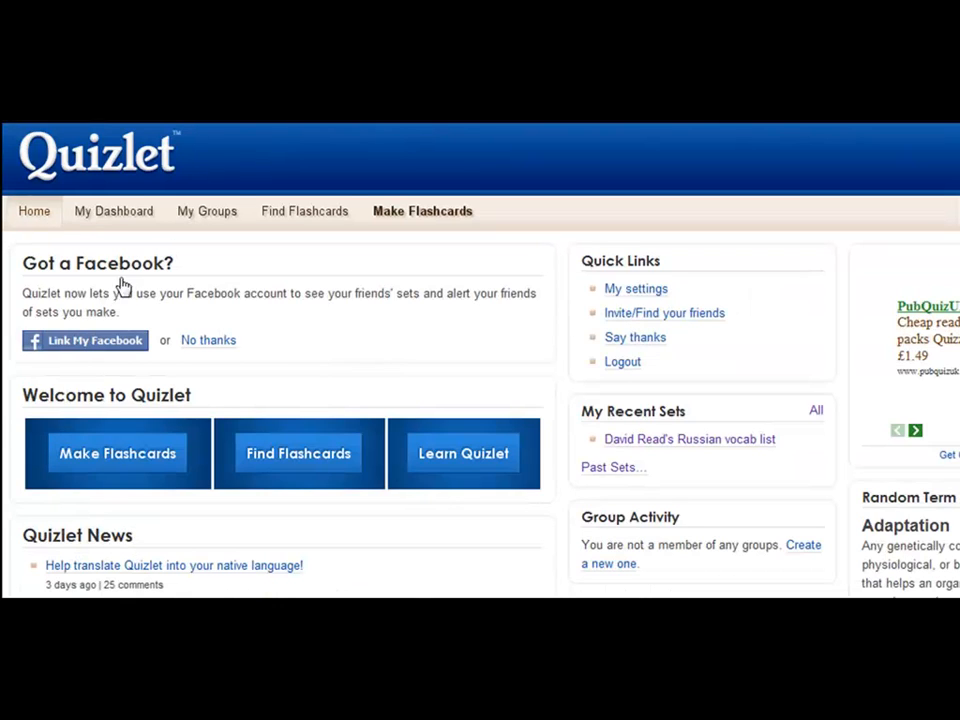
pyautogui.moveTo(100, 460)
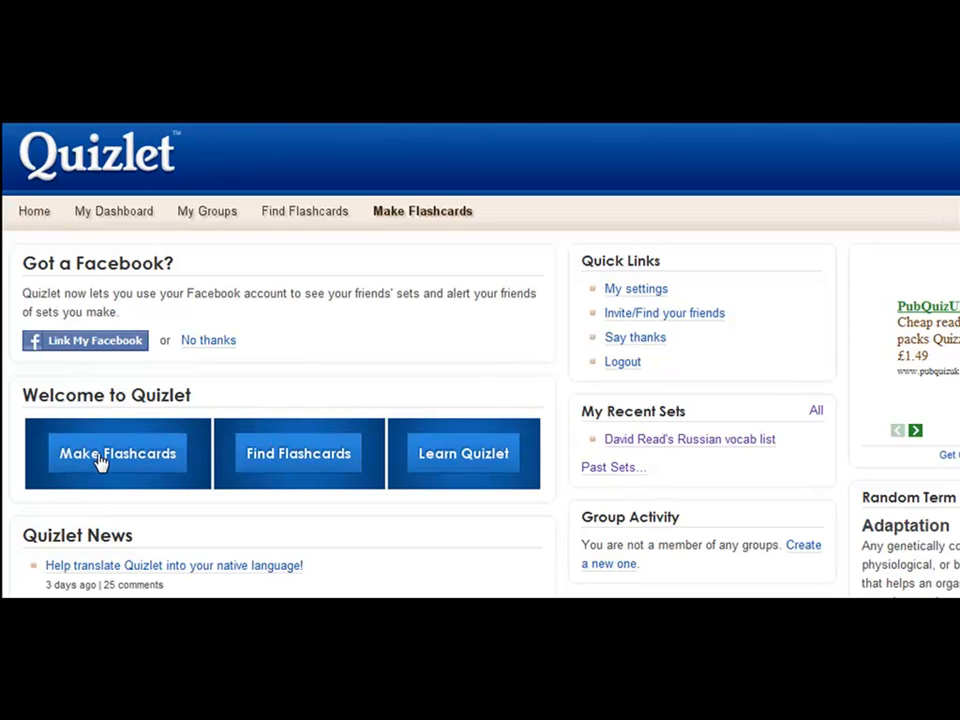
# Start a new flashcard set titled 'ESL animals'.
pyautogui.click(117, 453)
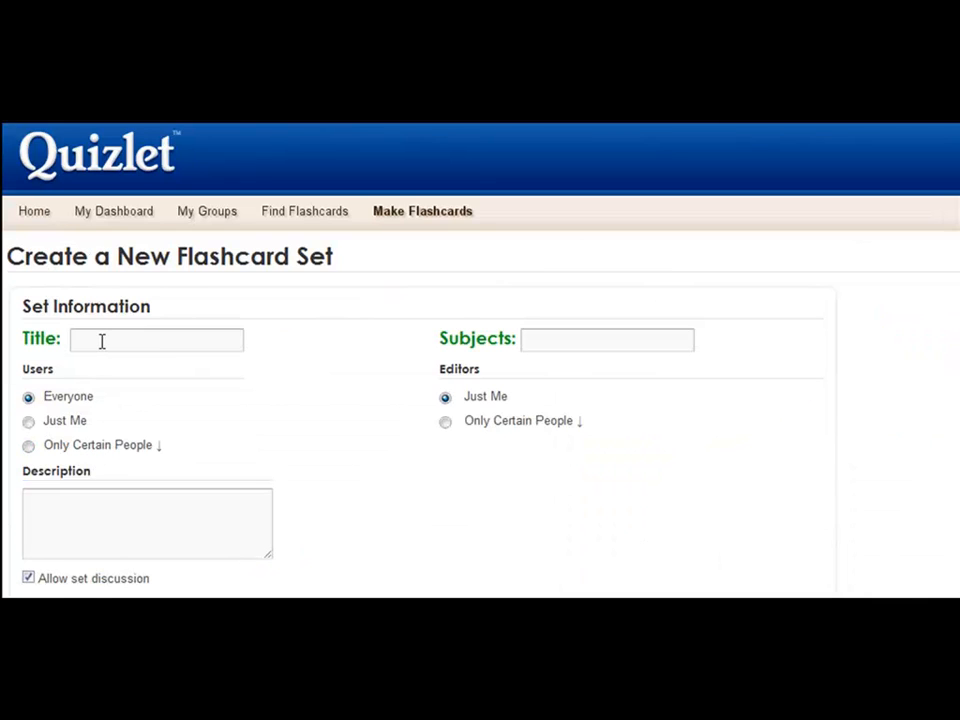
pyautogui.click(155, 340)
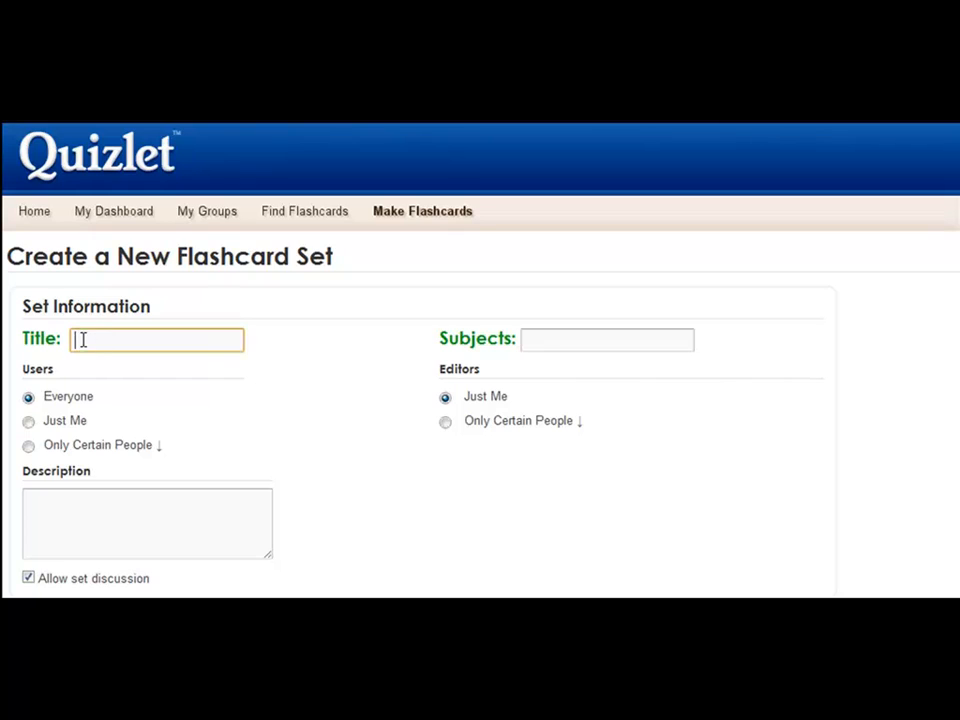
pyautogui.write('E')
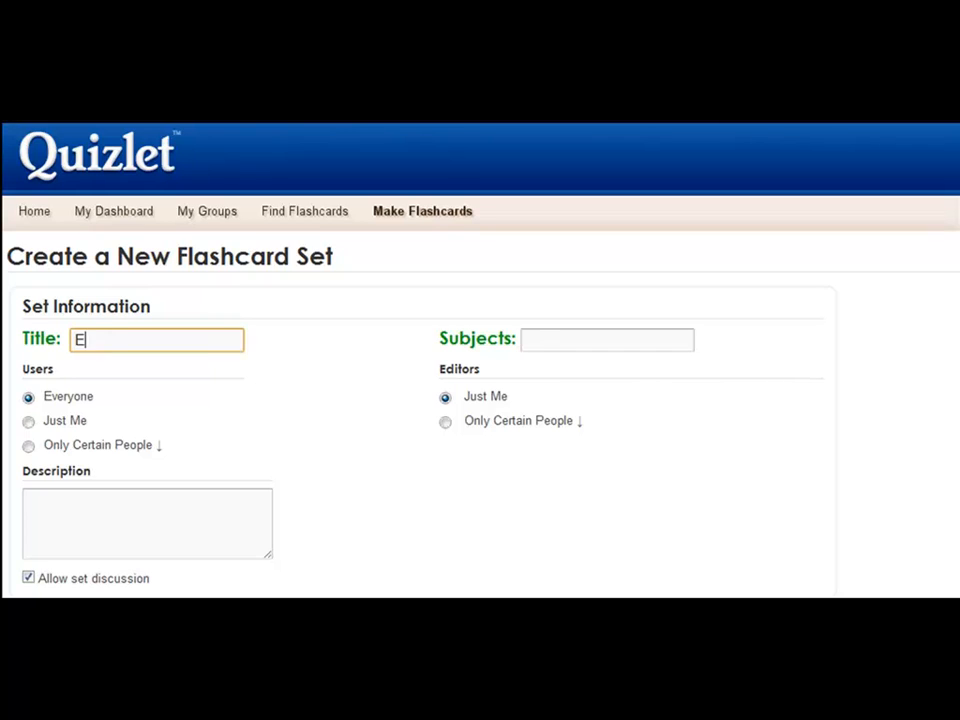
pyautogui.write('SL animals')
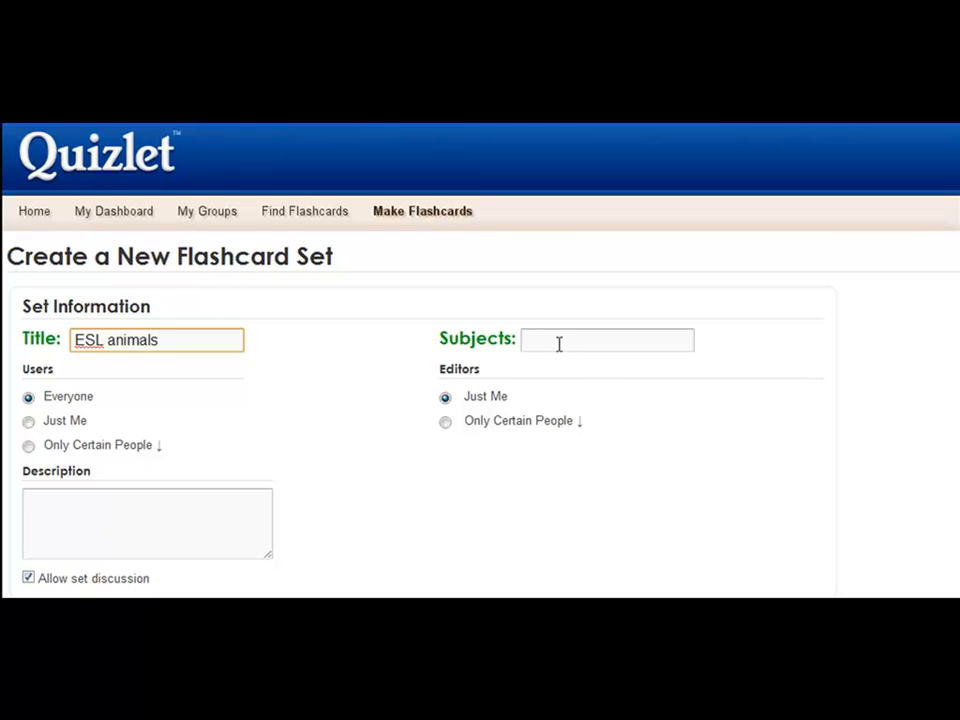
# Set the subject to 'esl vocabulary' and move down to the card rows.
pyautogui.click(607, 340)
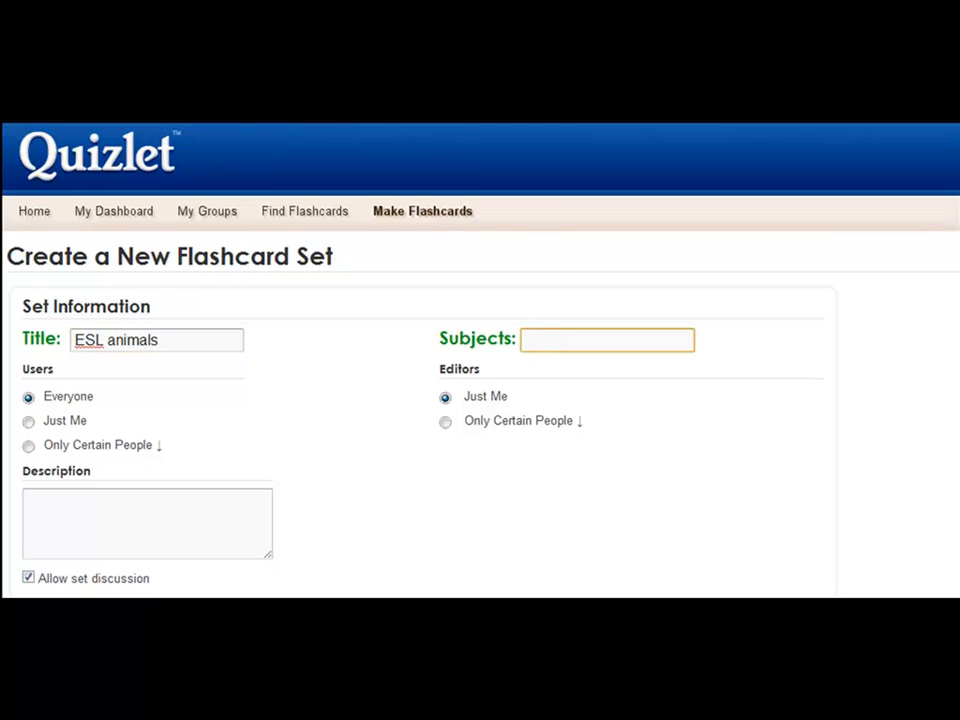
pyautogui.write('ESL')
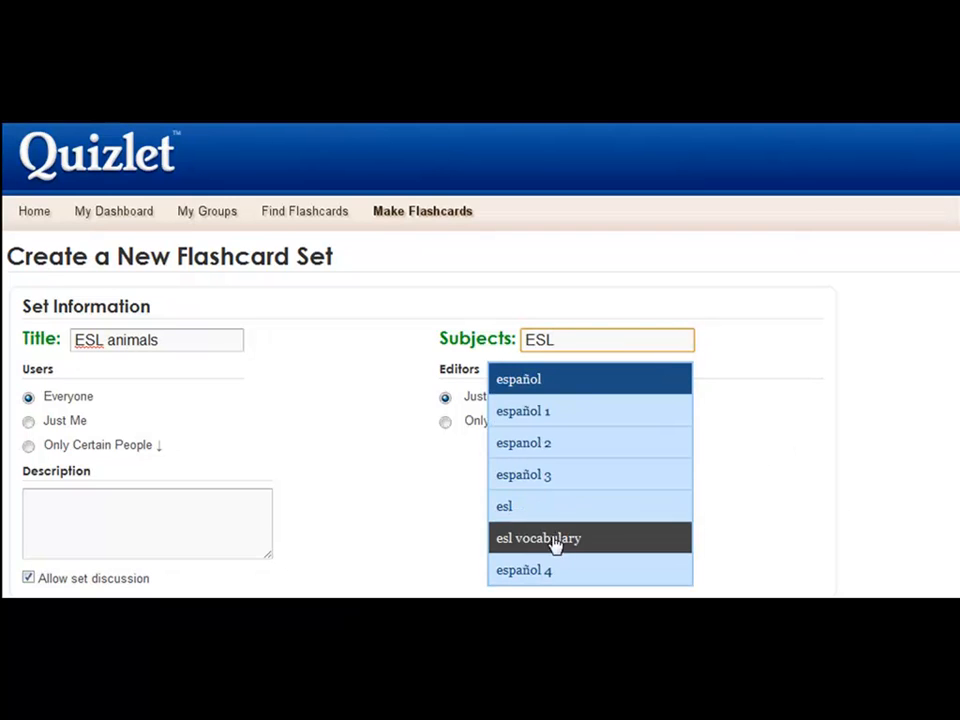
pyautogui.click(538, 538)
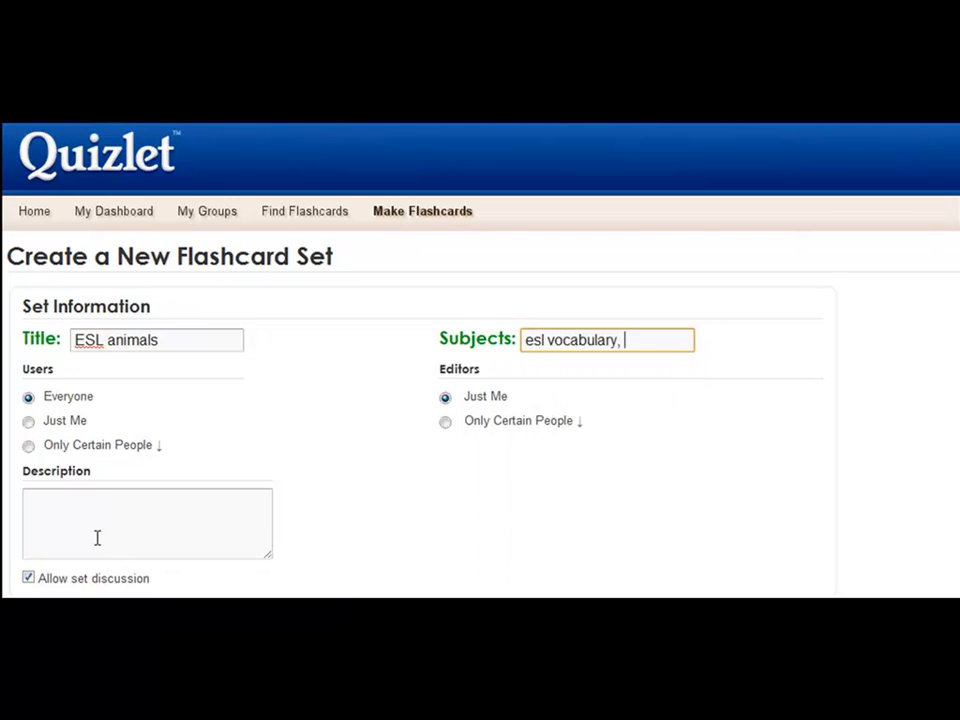
pyautogui.scroll(-3)
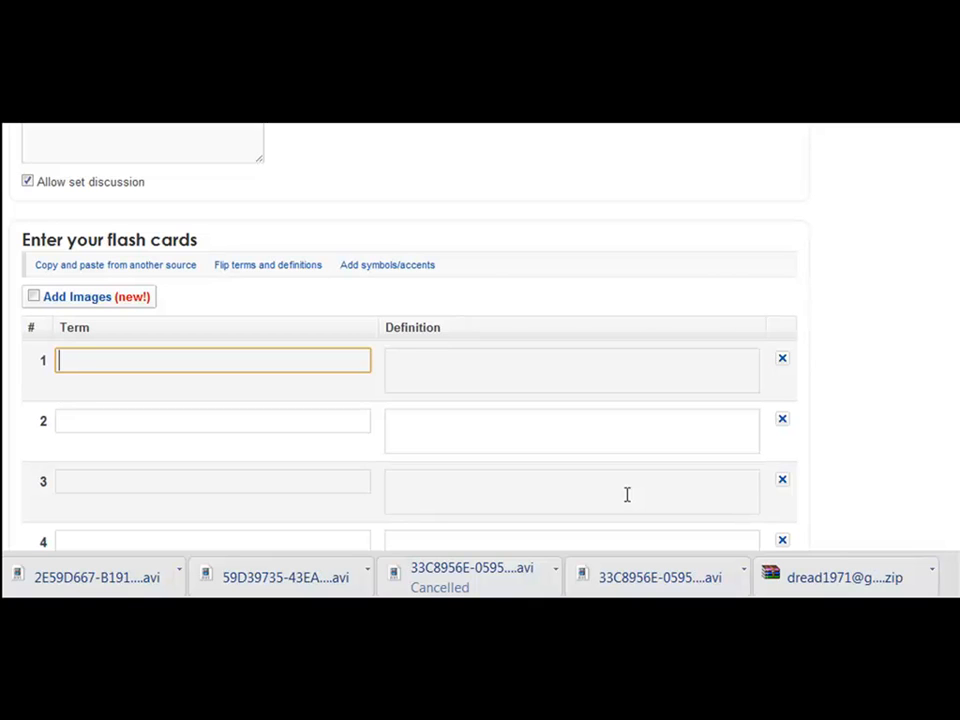
# Complete the dog card, defined as a four-legged mammal, friendly to humans.
pyautogui.write('dog')
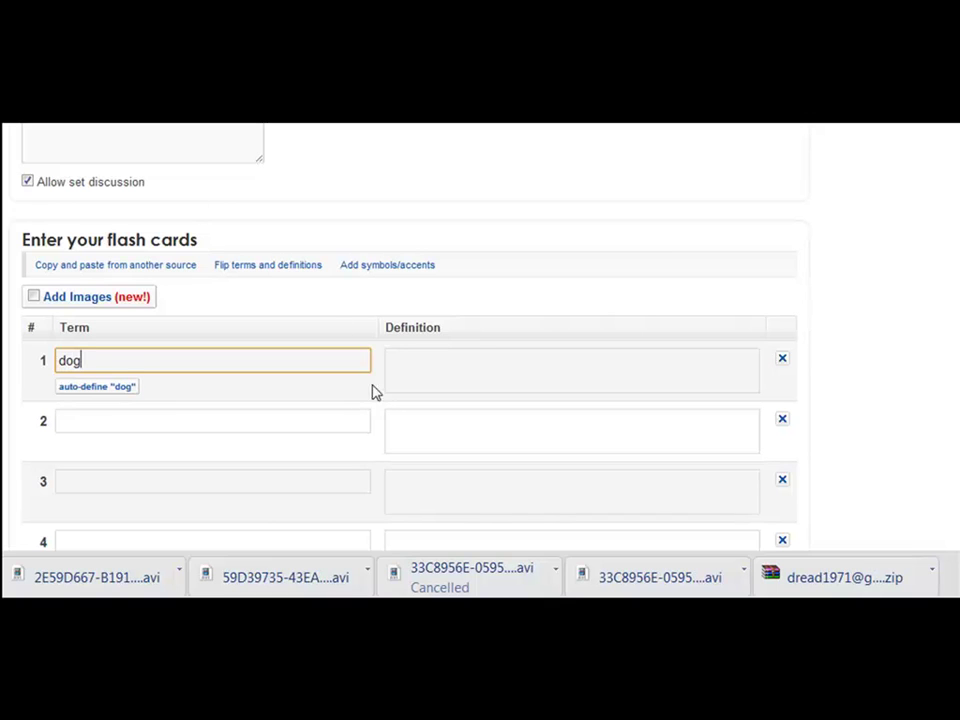
pyautogui.write('four')
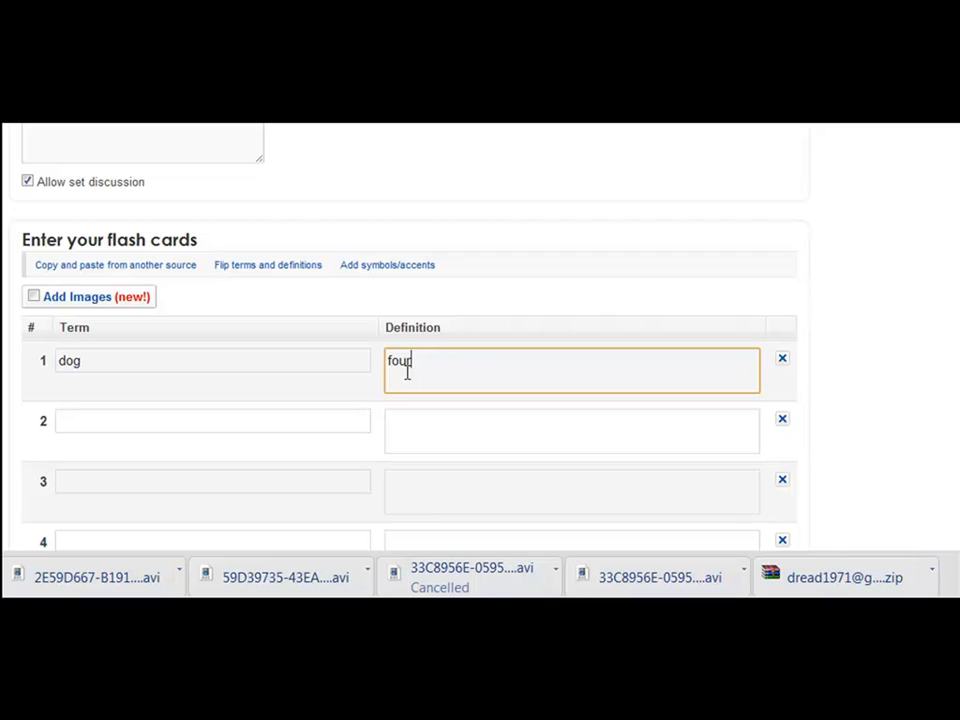
pyautogui.write('-legged')
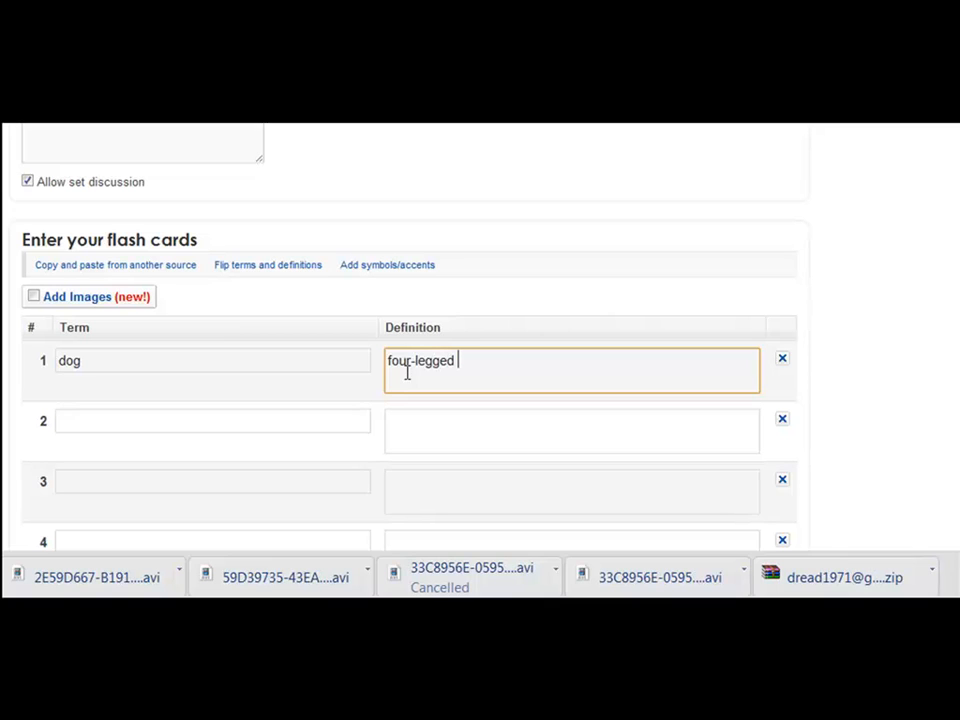
pyautogui.write('animal')
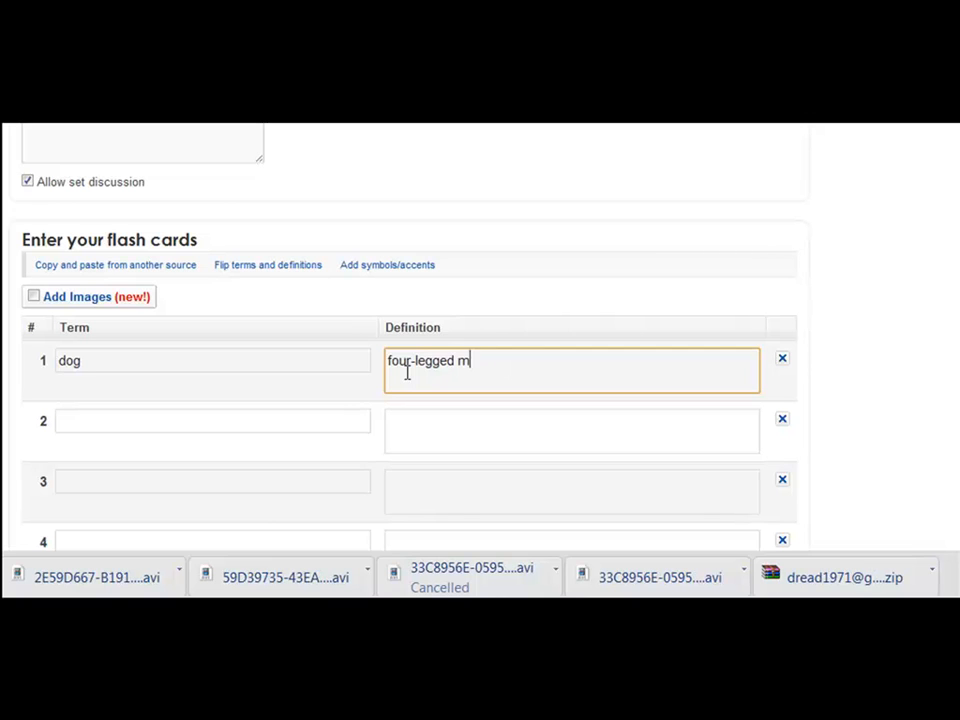
pyautogui.write('ammal, friend')
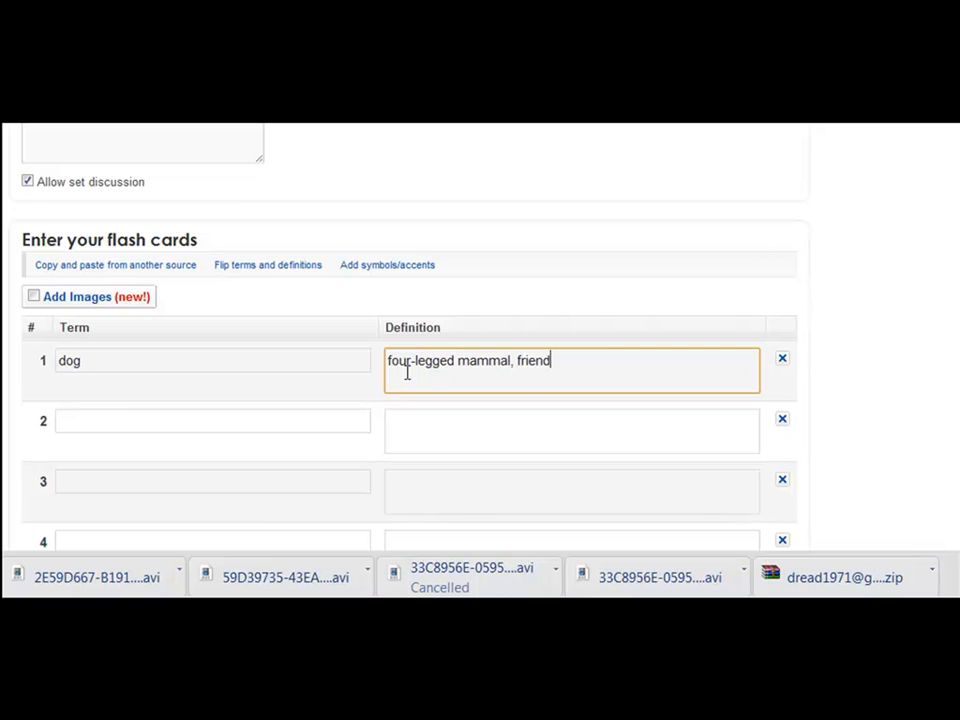
pyautogui.write('to humans')
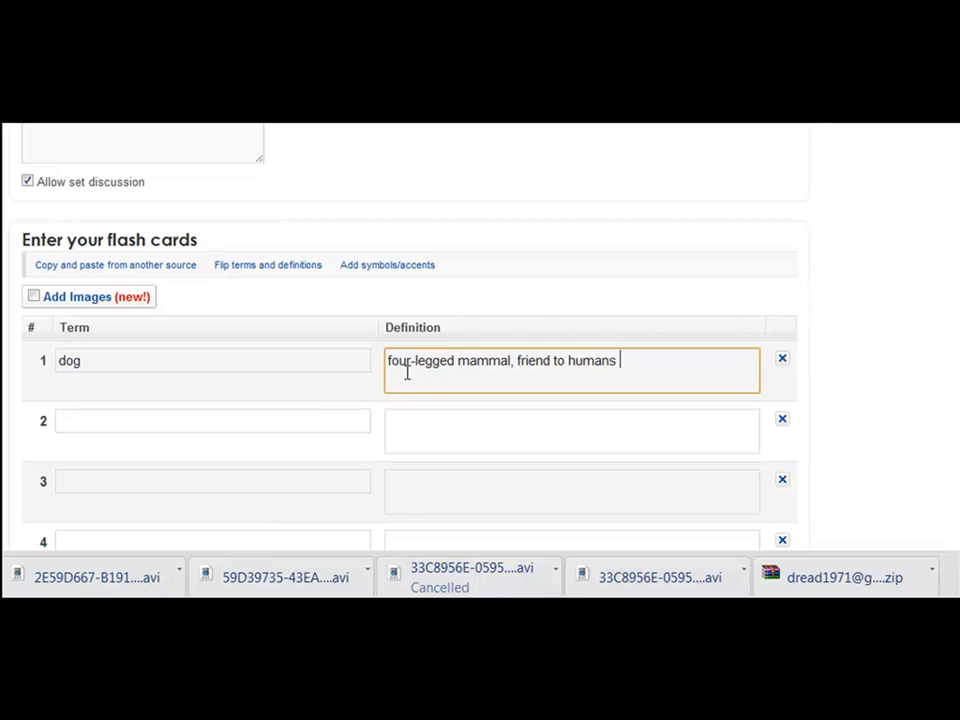
pyautogui.moveTo(127, 423)
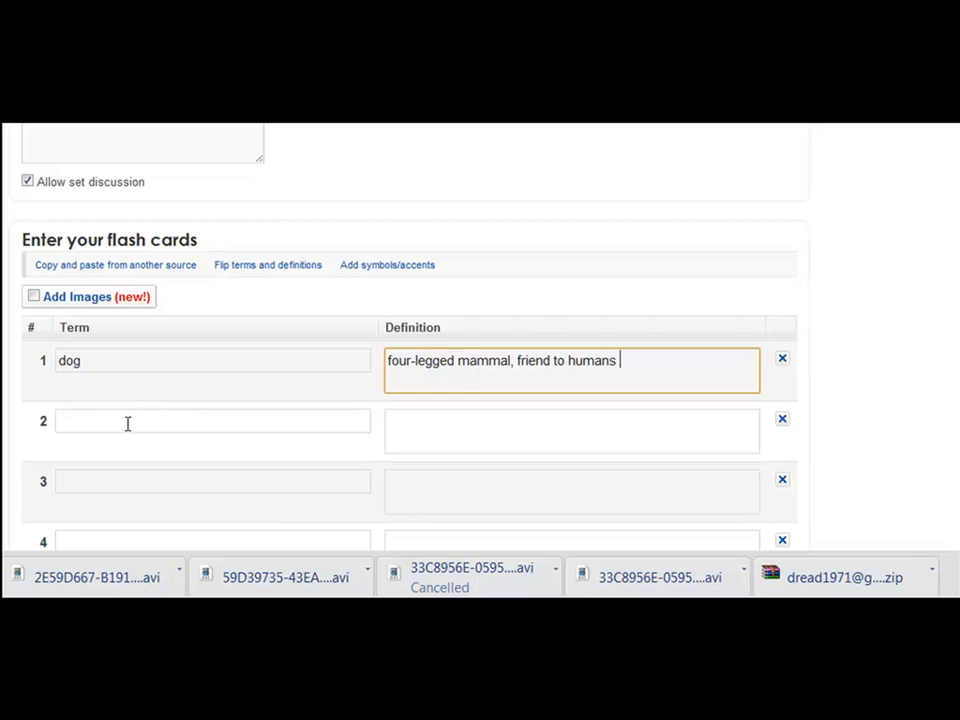
pyautogui.scroll(-3)
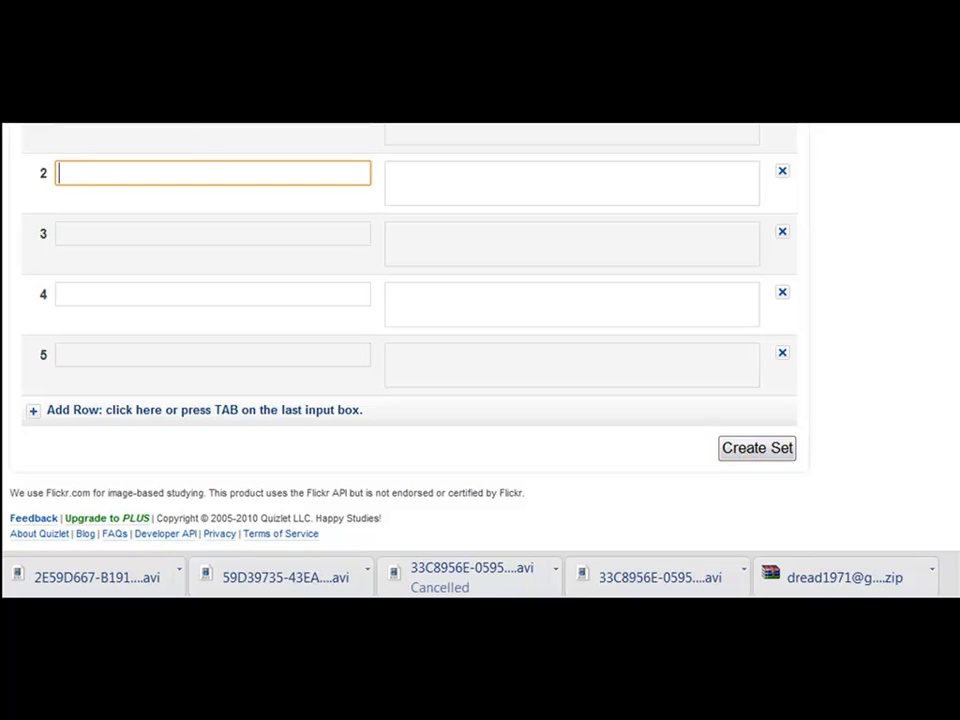
pyautogui.moveTo(800, 396)
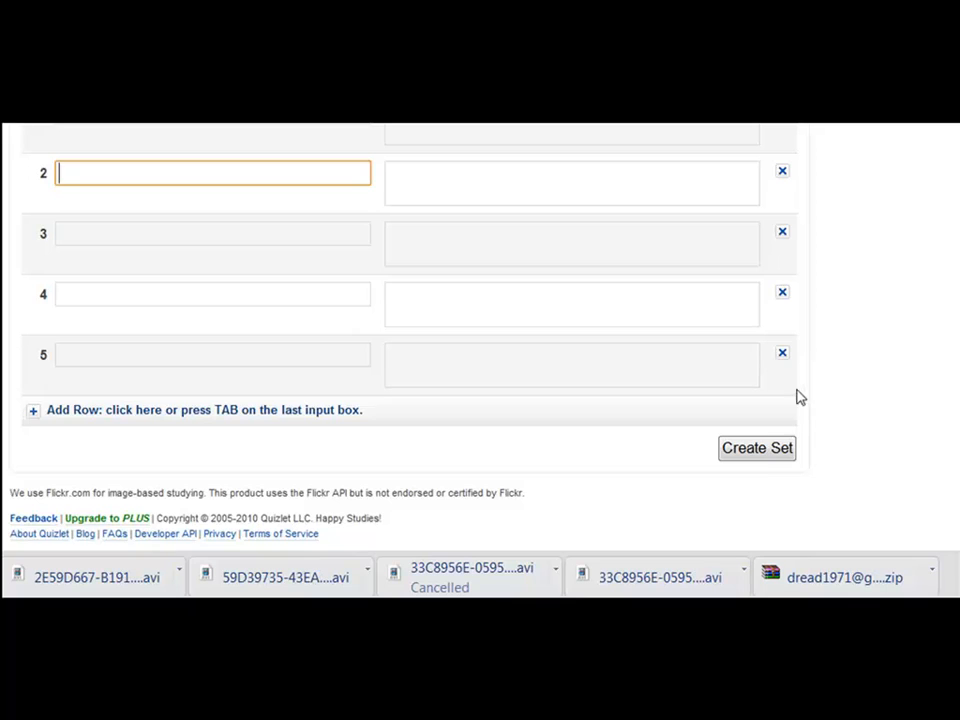
pyautogui.moveTo(761, 460)
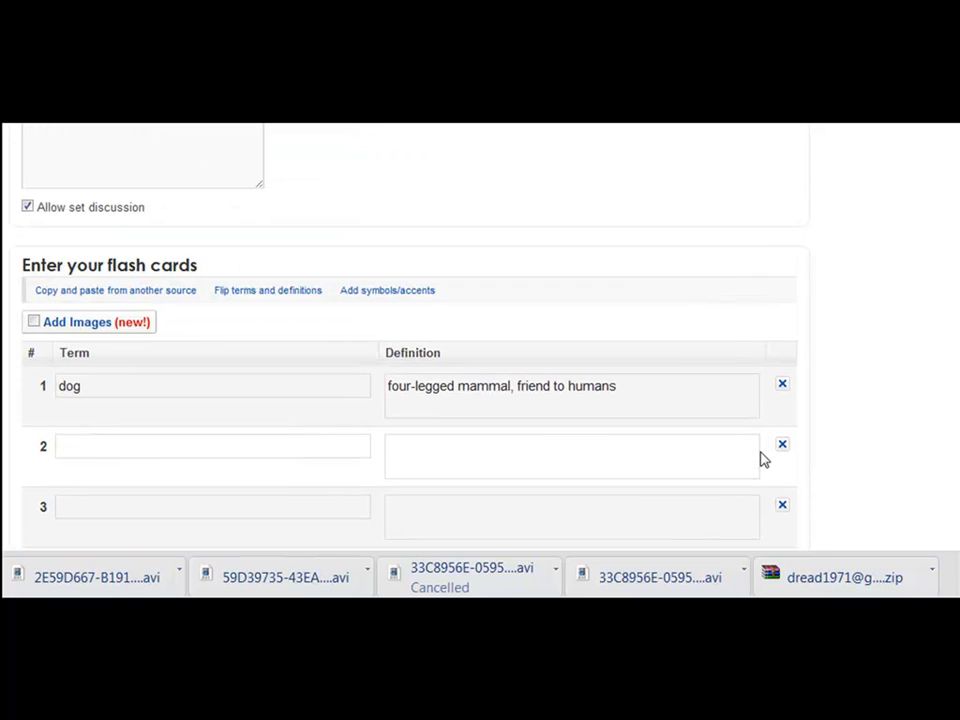
# Add a cat card defined as a four-legged, less friendly animal, then create the set.
pyautogui.scroll(-3)
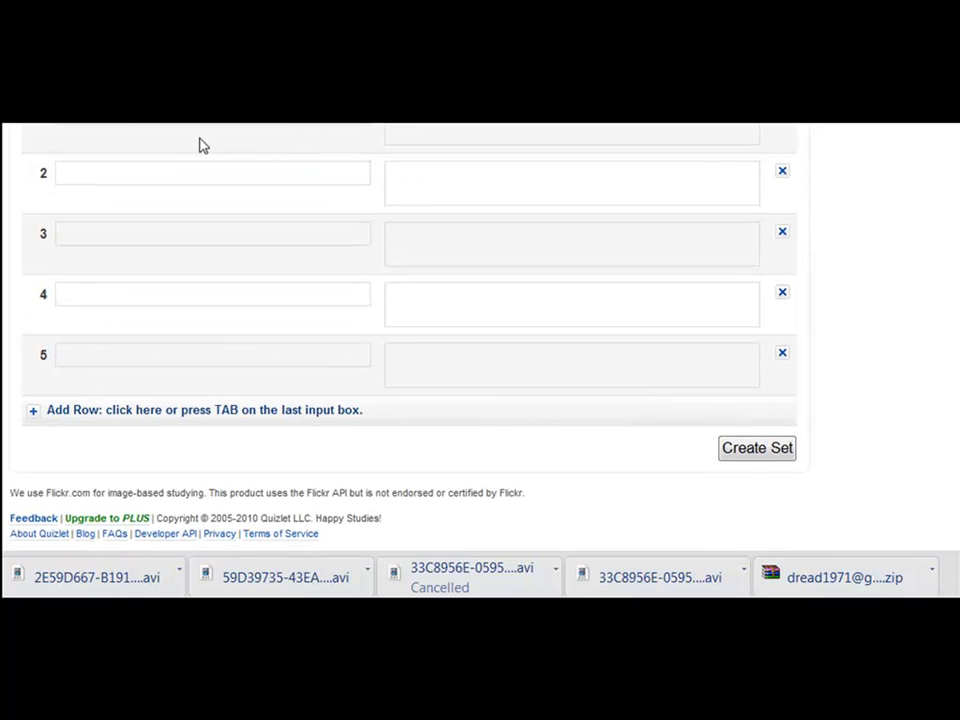
pyautogui.write('cat')
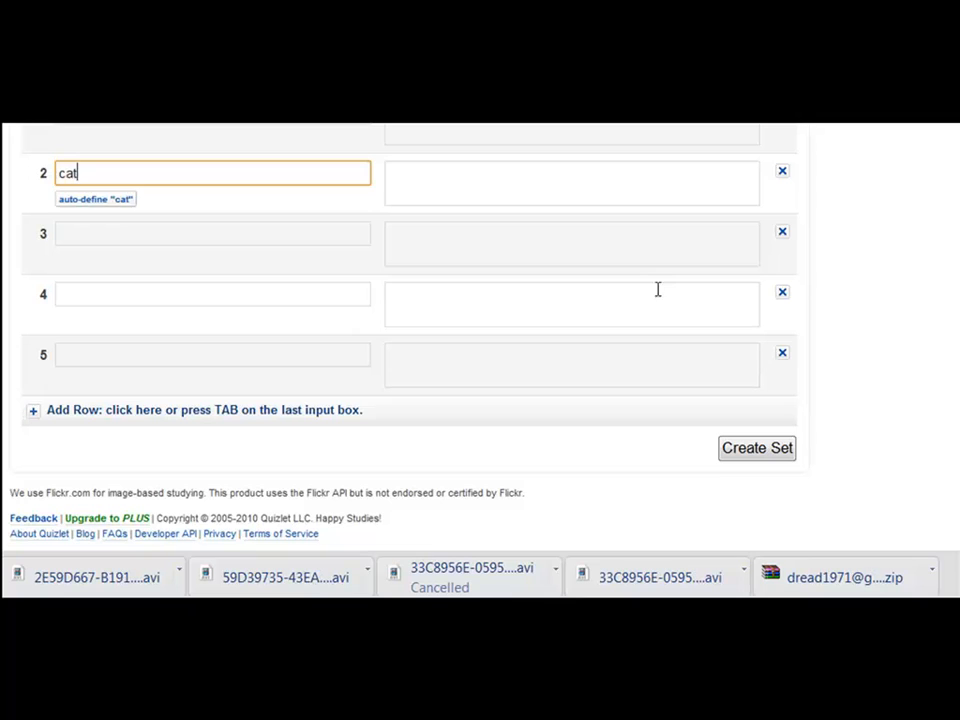
pyautogui.write('four legged less')
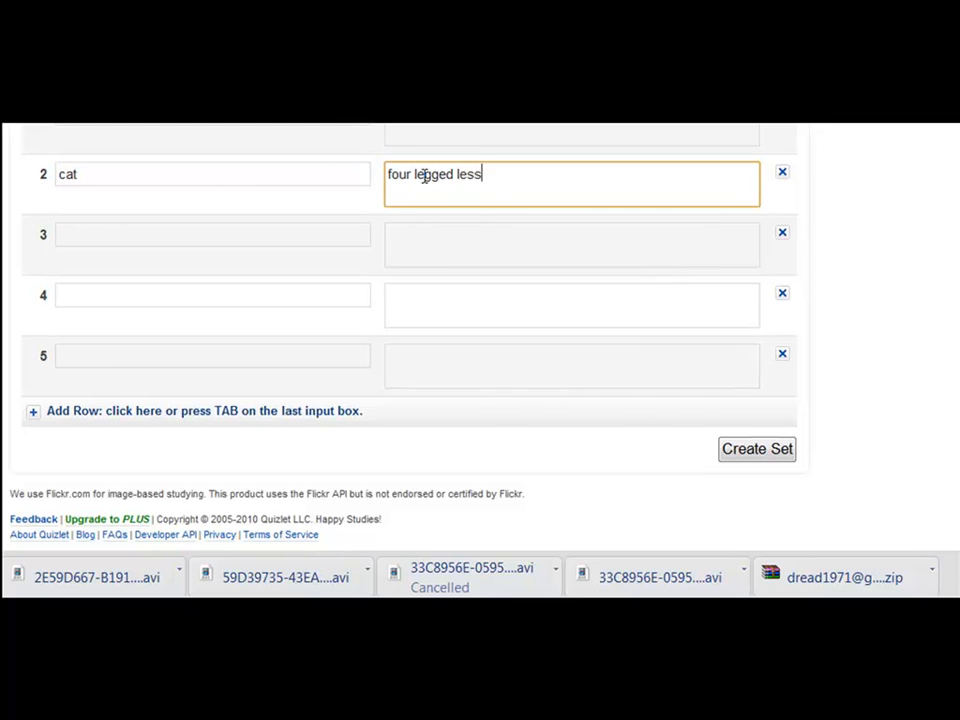
pyautogui.write('friendly abni')
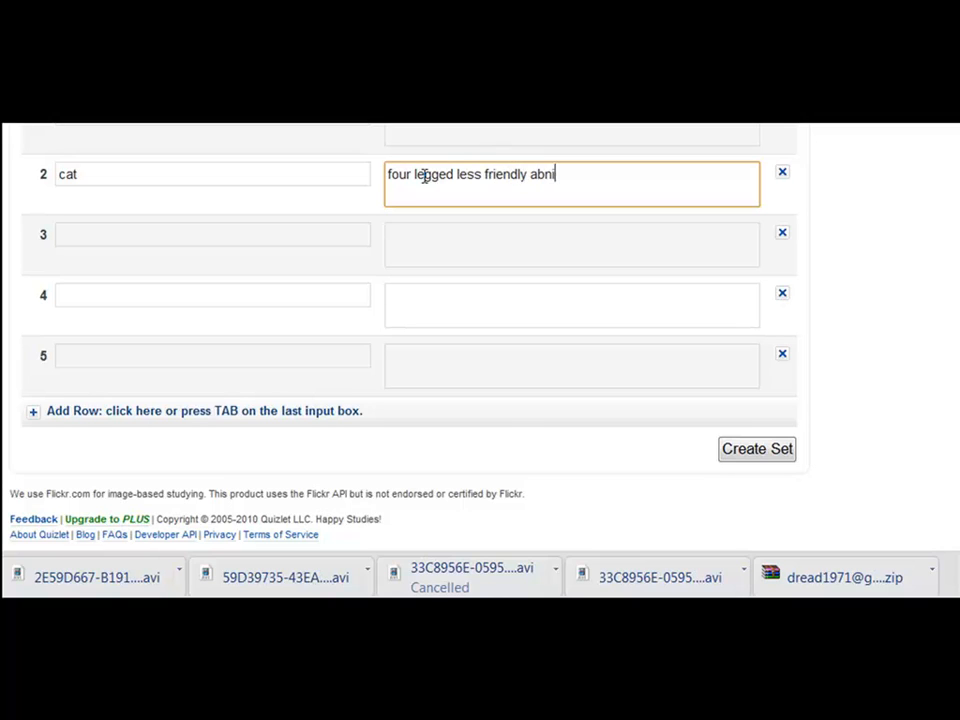
pyautogui.write('animal')
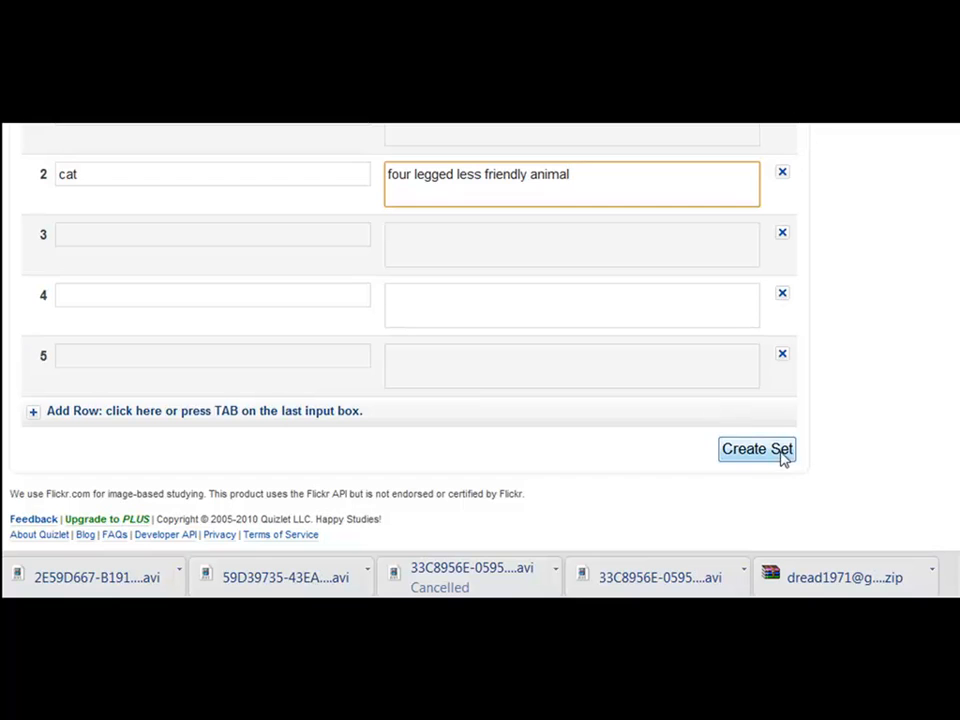
pyautogui.click(757, 449)
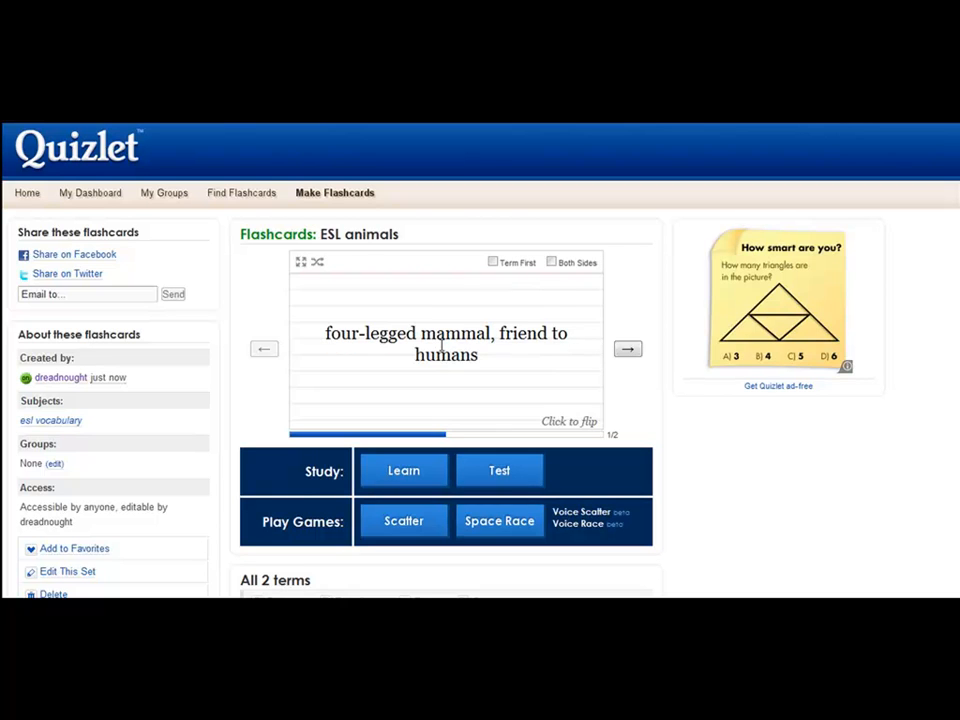
# View the ESL animals set's second card, then go back to Home.
pyautogui.click(627, 349)
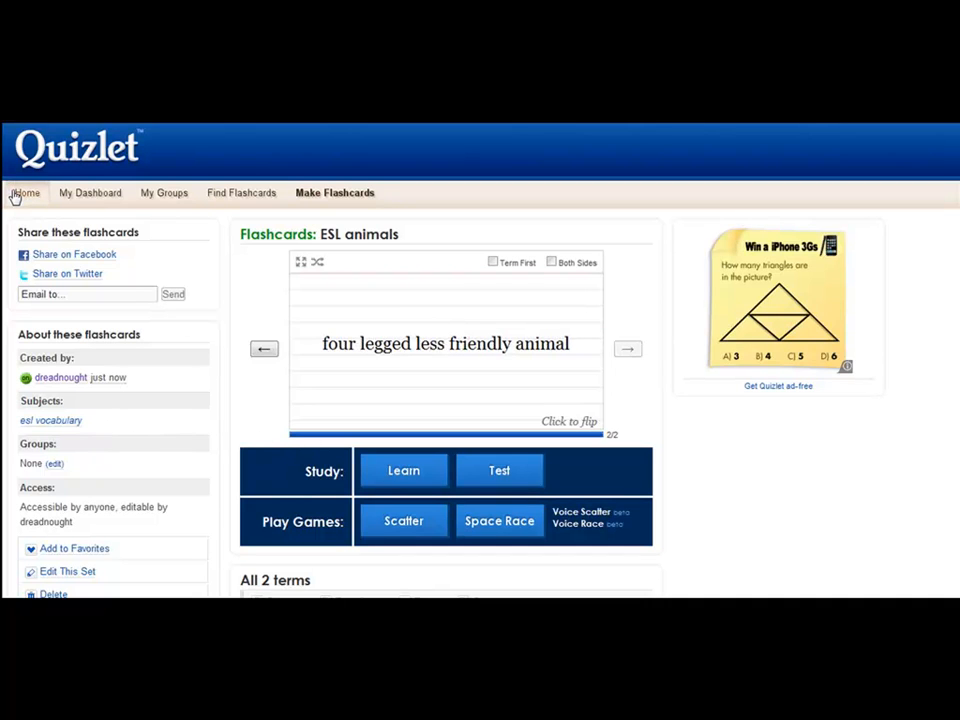
pyautogui.click(26, 192)
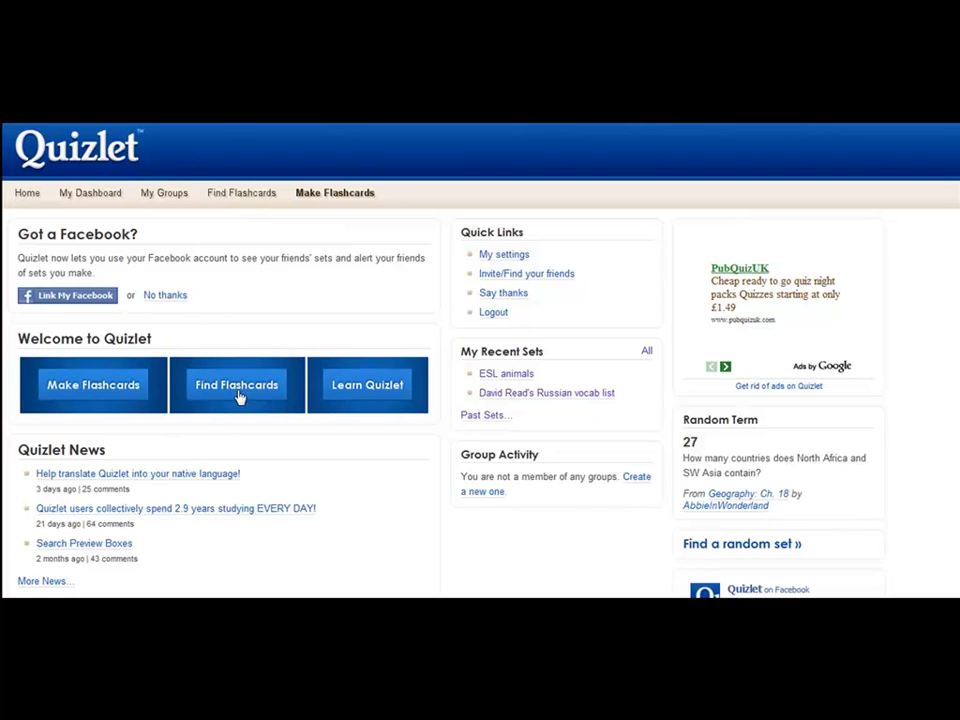
# Search flashcard sets for 'esl' and open ESL 3 Unit 2 Vocabulary.
pyautogui.click(236, 384)
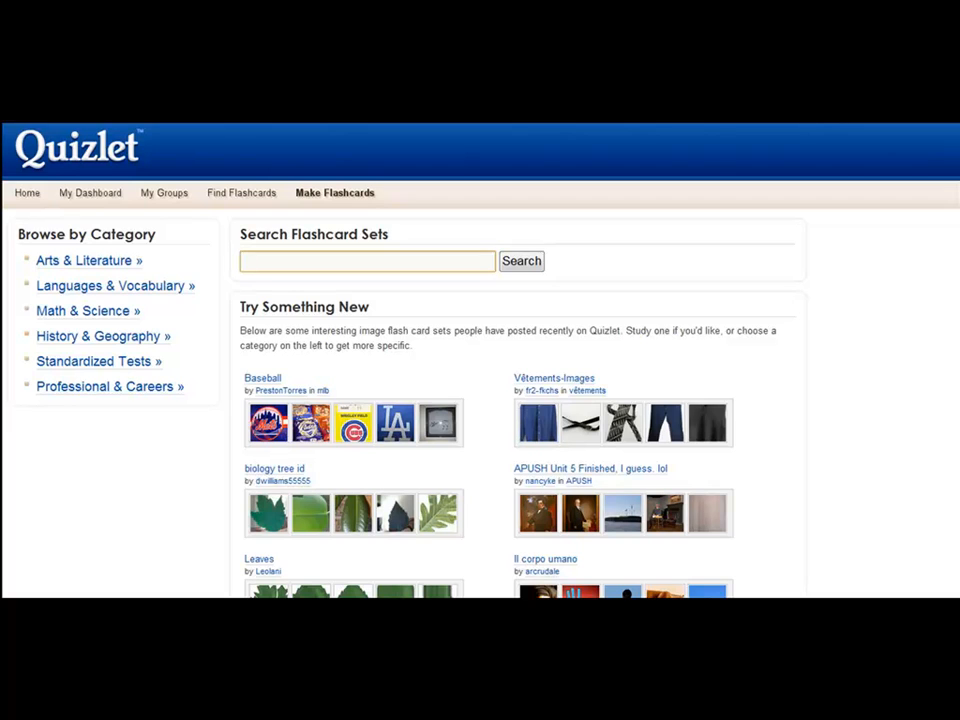
pyautogui.write('esl')
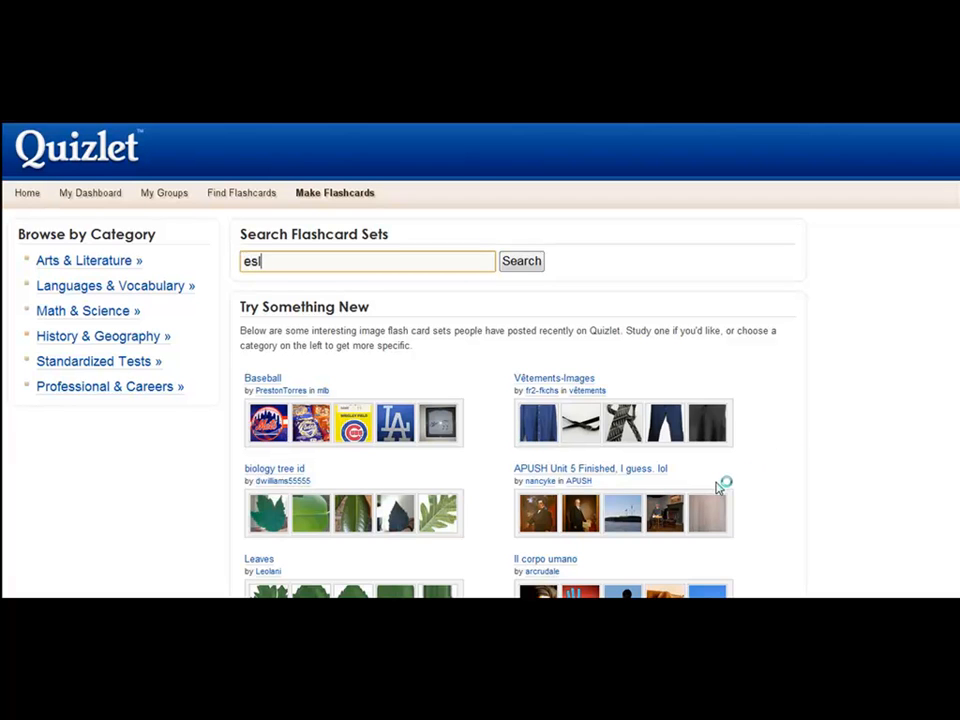
pyautogui.click(521, 260)
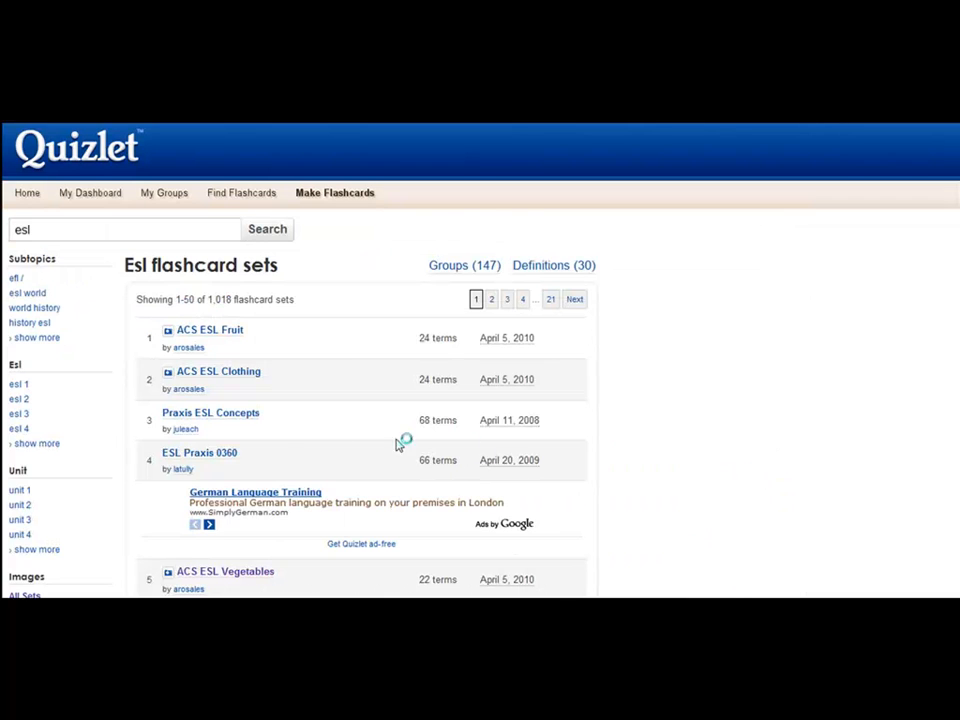
pyautogui.scroll(-3)
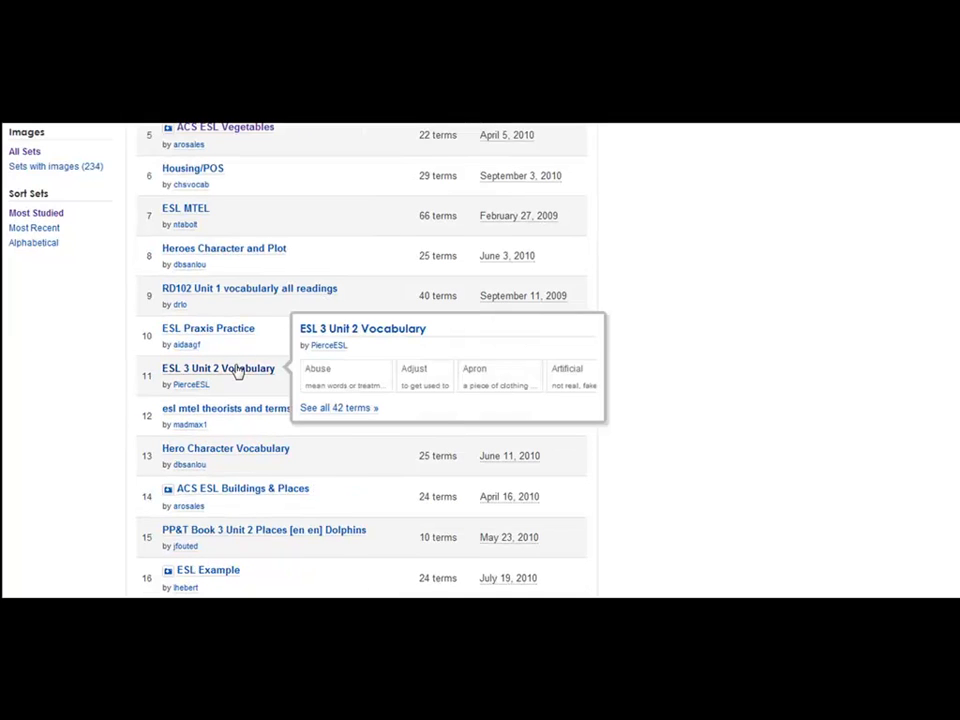
pyautogui.click(218, 368)
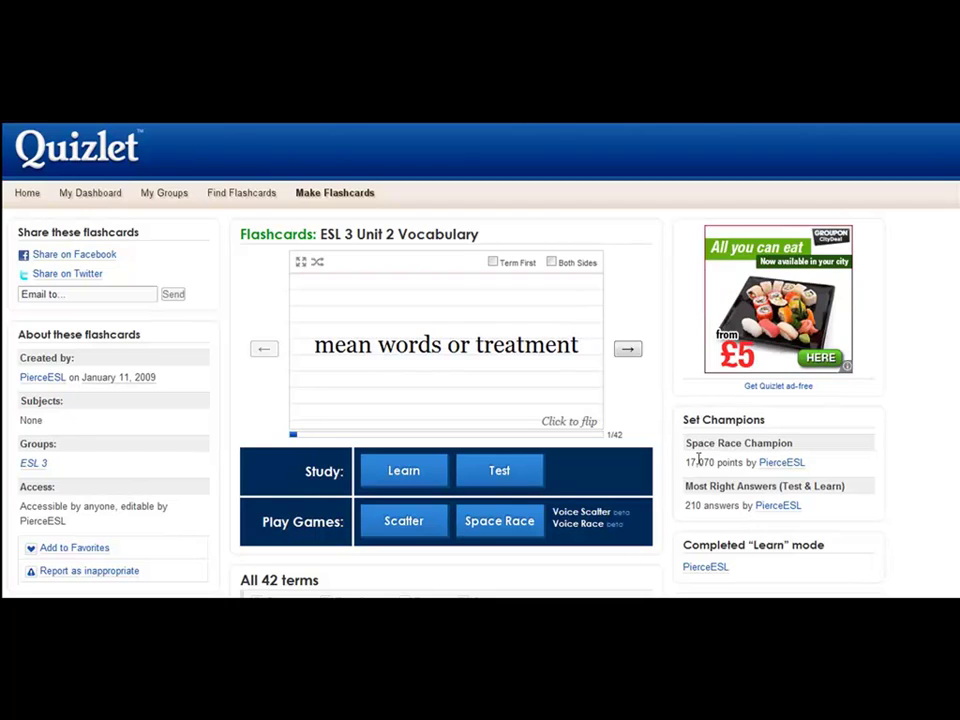
pyautogui.moveTo(410, 368)
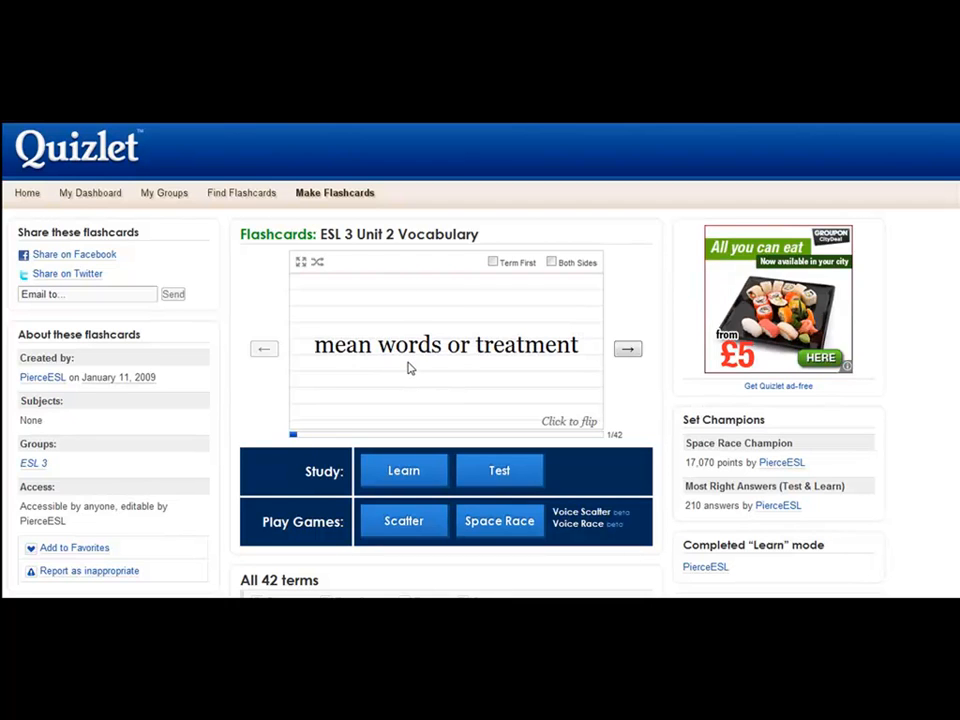
# Flip card 1 of 42 to its term 'Abuse' and scroll the page.
pyautogui.click(445, 345)
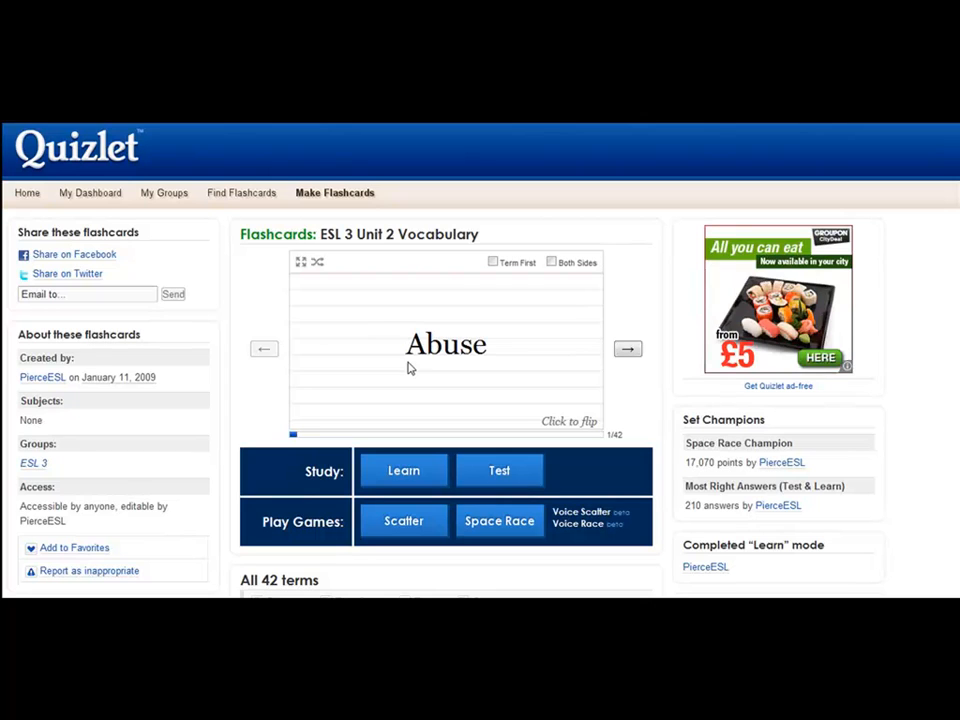
pyautogui.moveTo(403, 521)
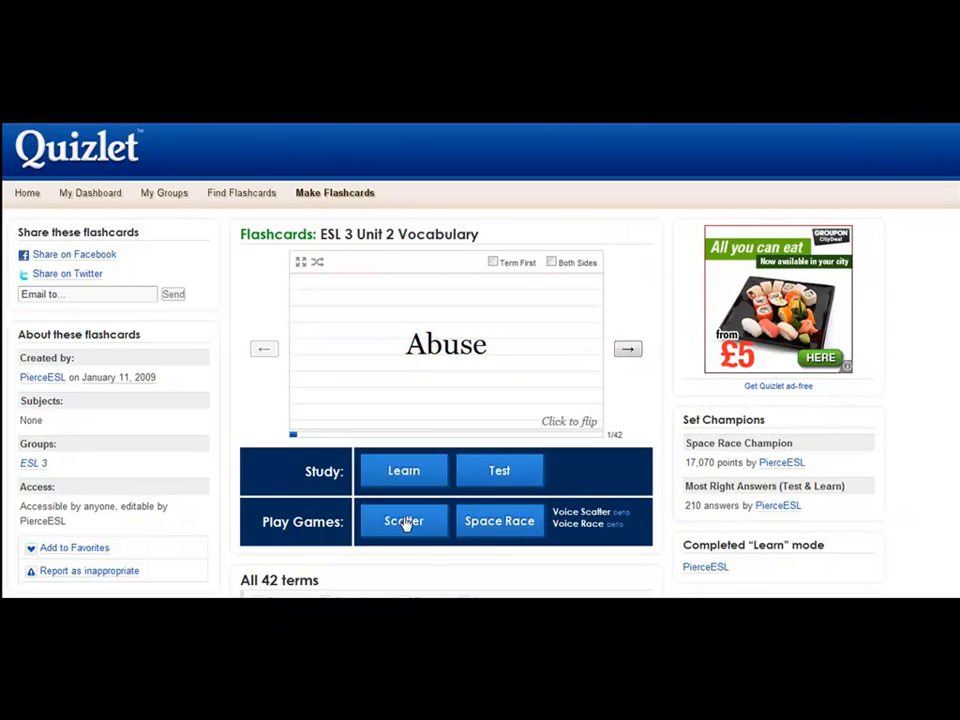
pyautogui.scroll(-3)
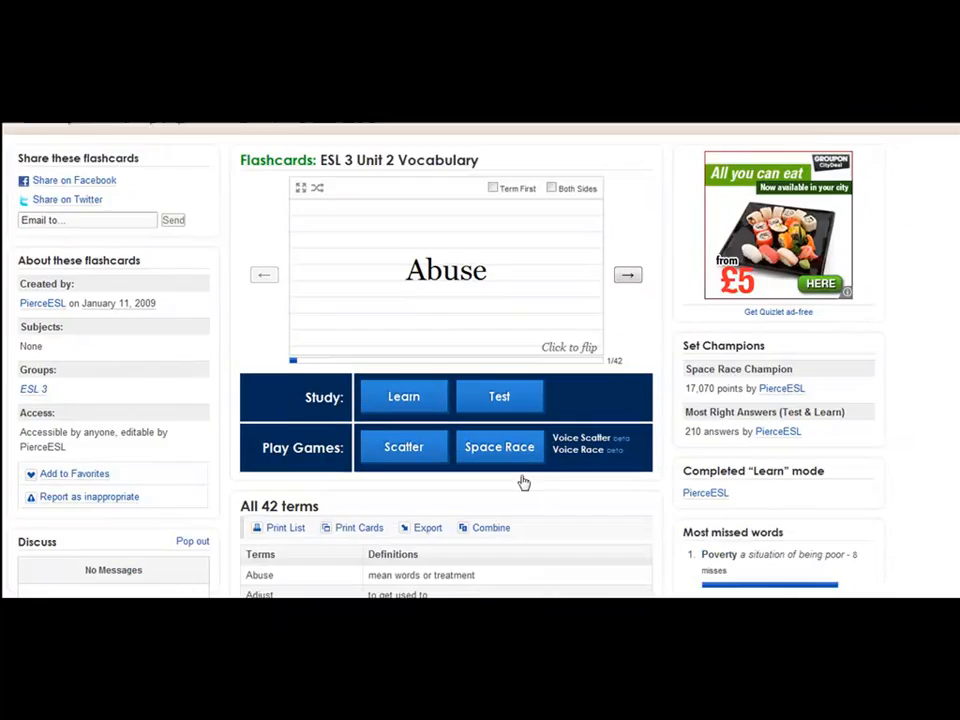
pyautogui.scroll(-3)
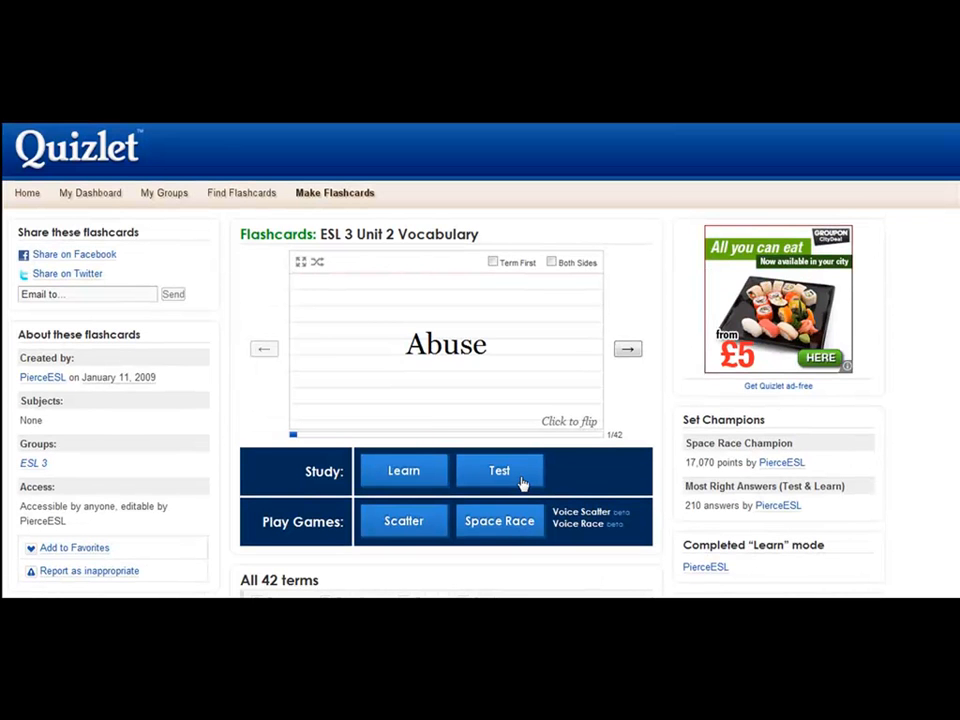
pyautogui.moveTo(501, 481)
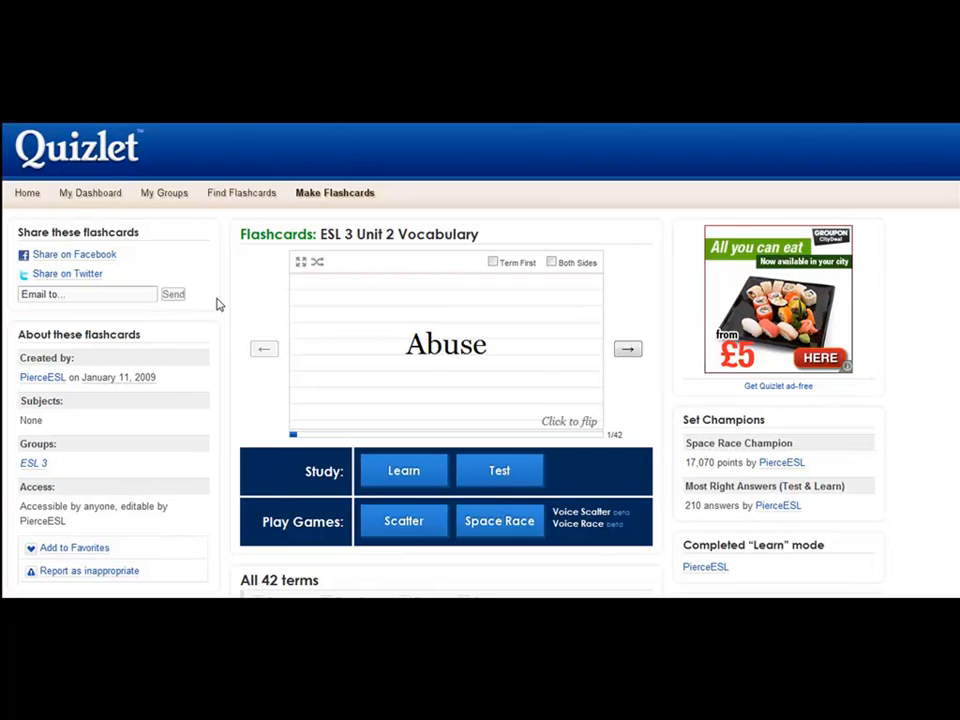
pyautogui.moveTo(283, 285)
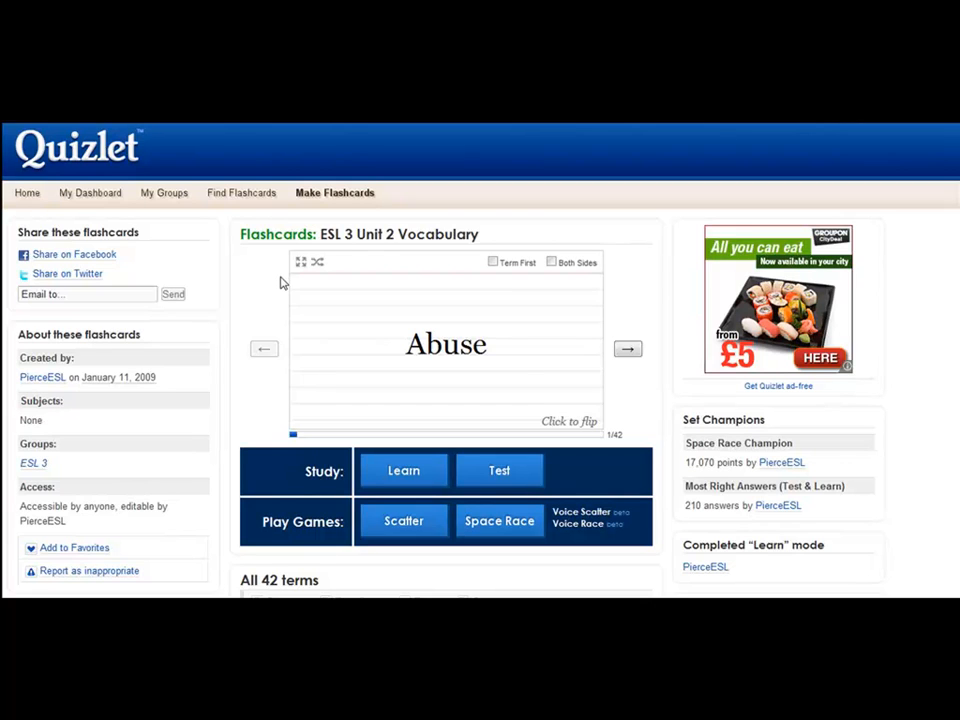
pyautogui.moveTo(556, 339)
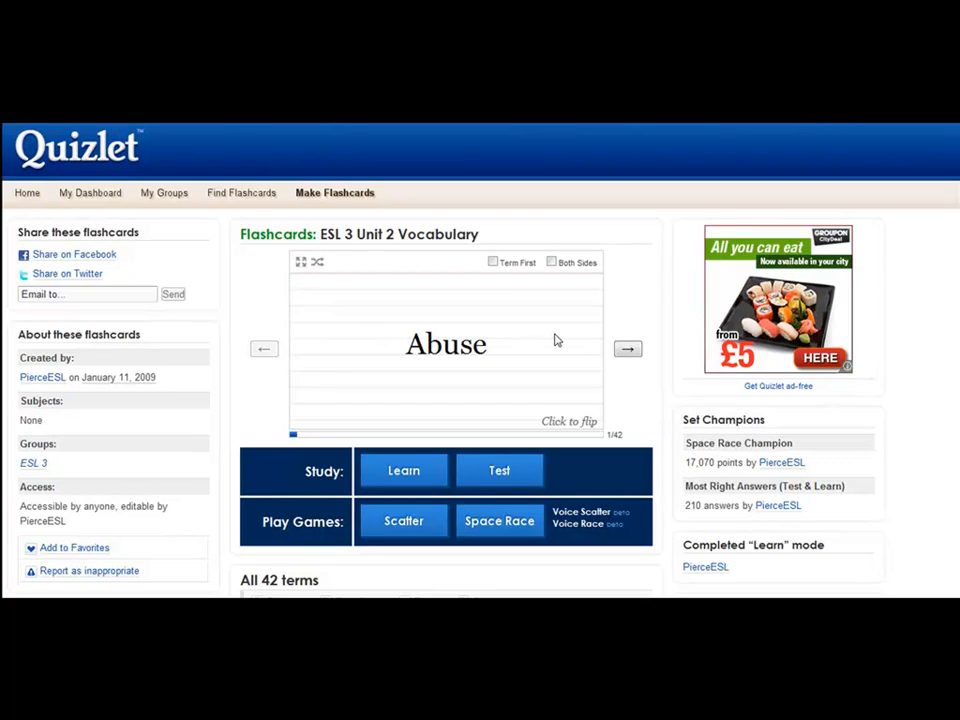